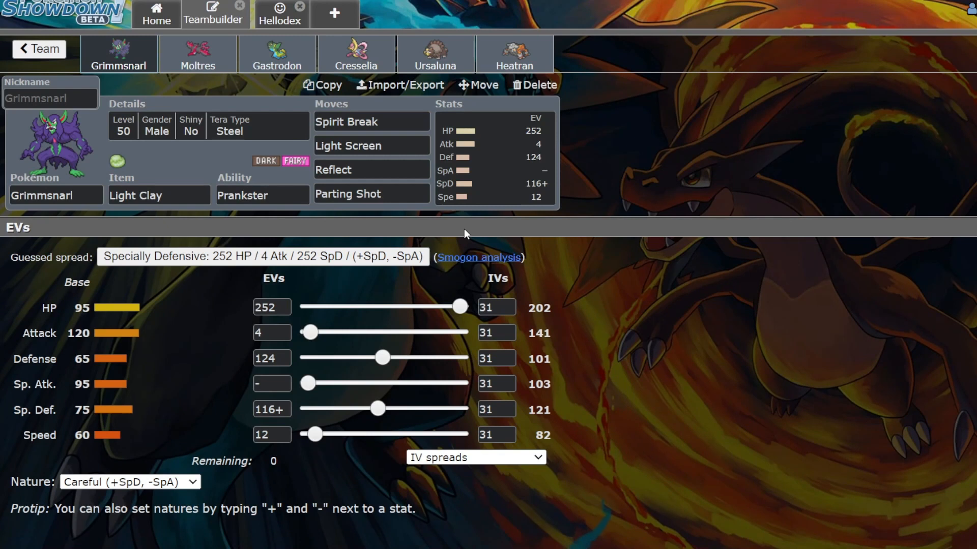
pyautogui.moveTo(646, 262)
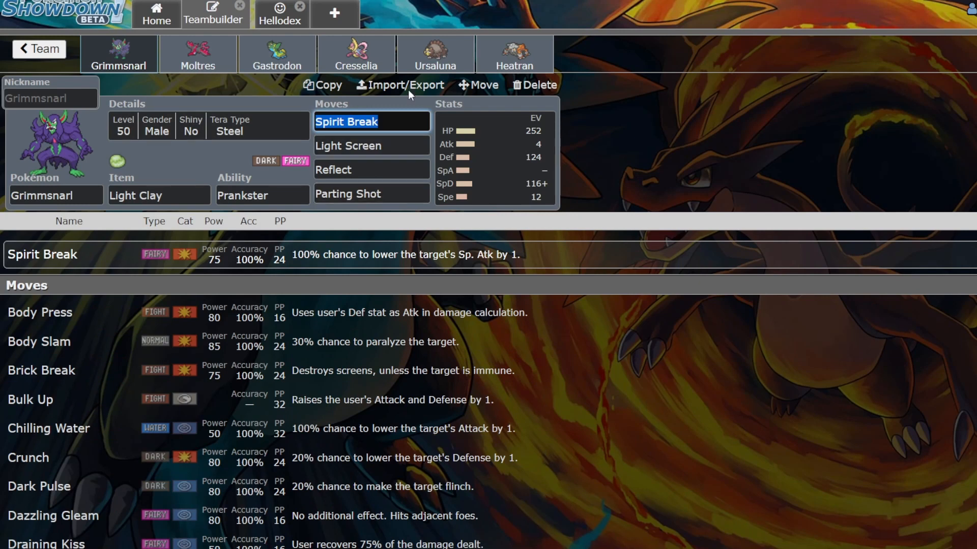
# View the details of Grimmsnarl's Reflect and Parting Shot, ending on Reflect.
pyautogui.click(371, 169)
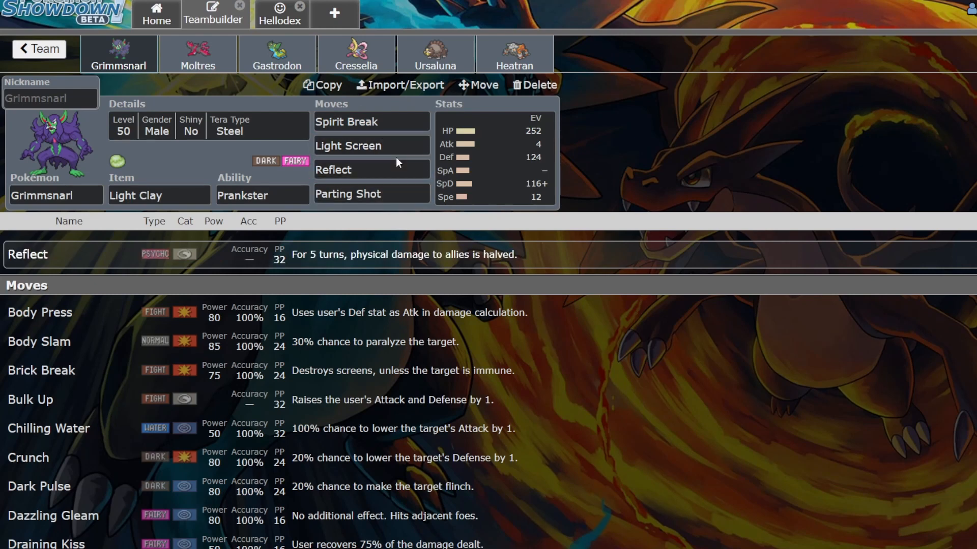
pyautogui.click(371, 194)
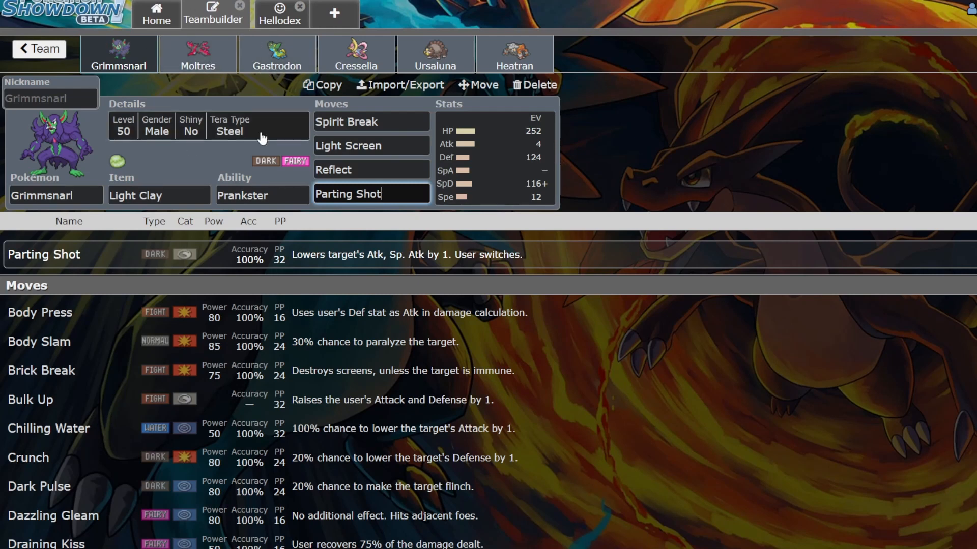
pyautogui.click(370, 170)
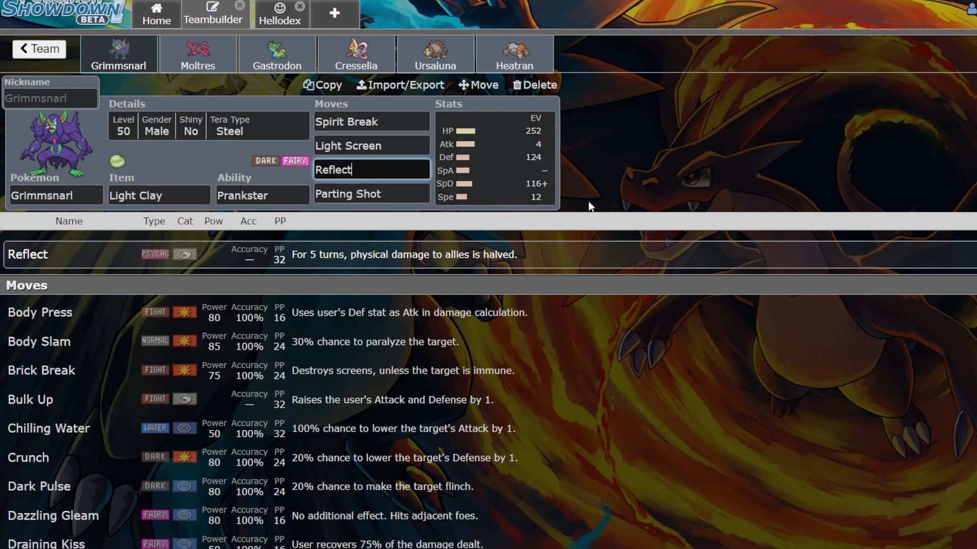
pyautogui.moveTo(178, 170)
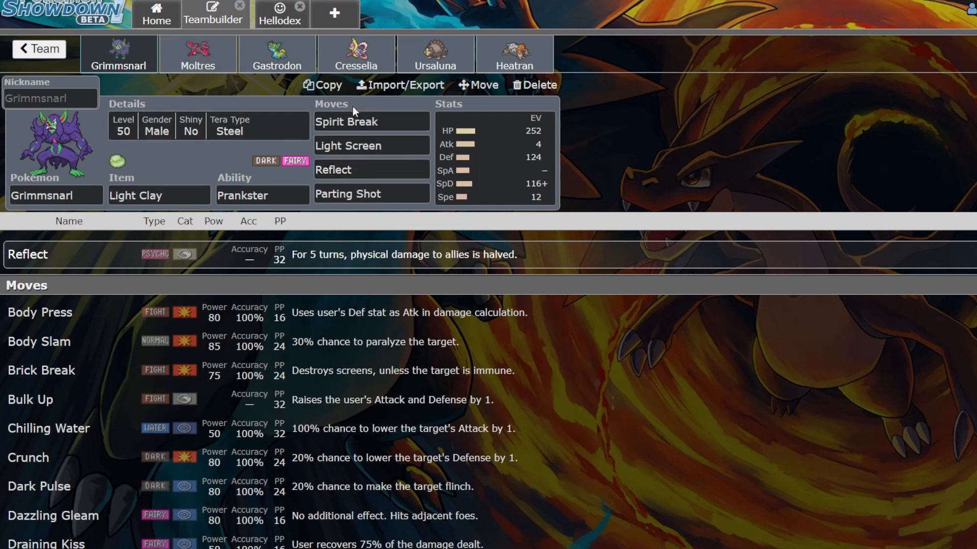
pyautogui.click(356, 54)
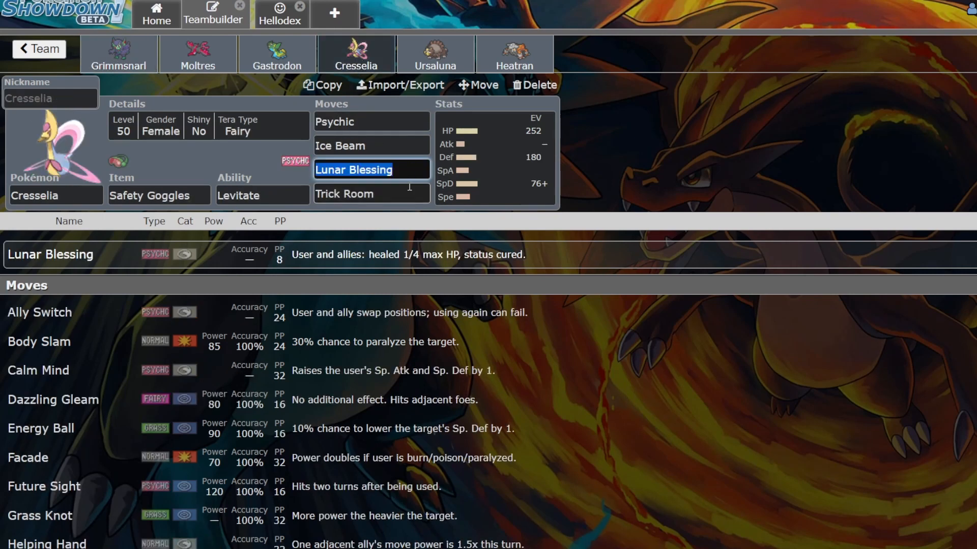
pyautogui.click(197, 53)
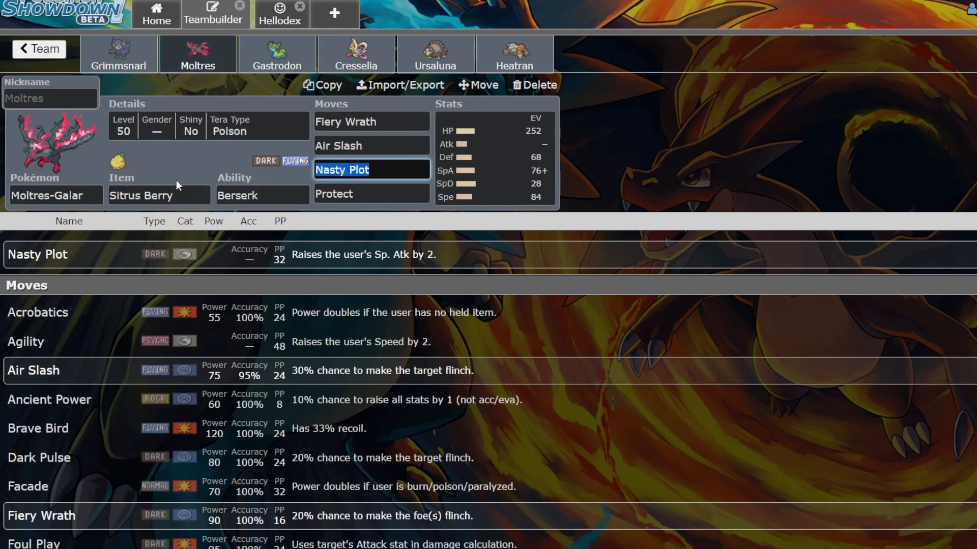
pyautogui.click(118, 54)
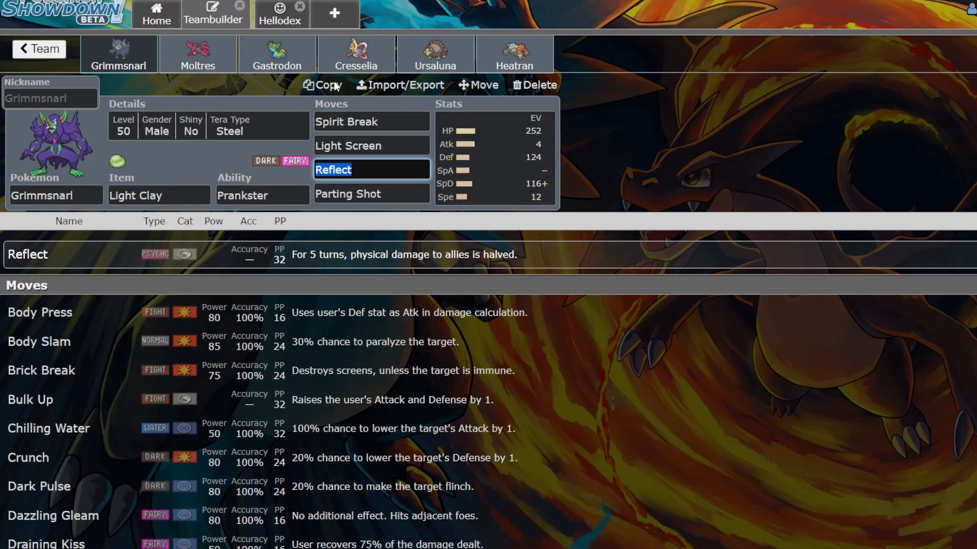
# Show Grimmsnarl's EV spread, then the details of Spirit Break, Light Screen, Reflect and Parting Shot.
pyautogui.click(492, 156)
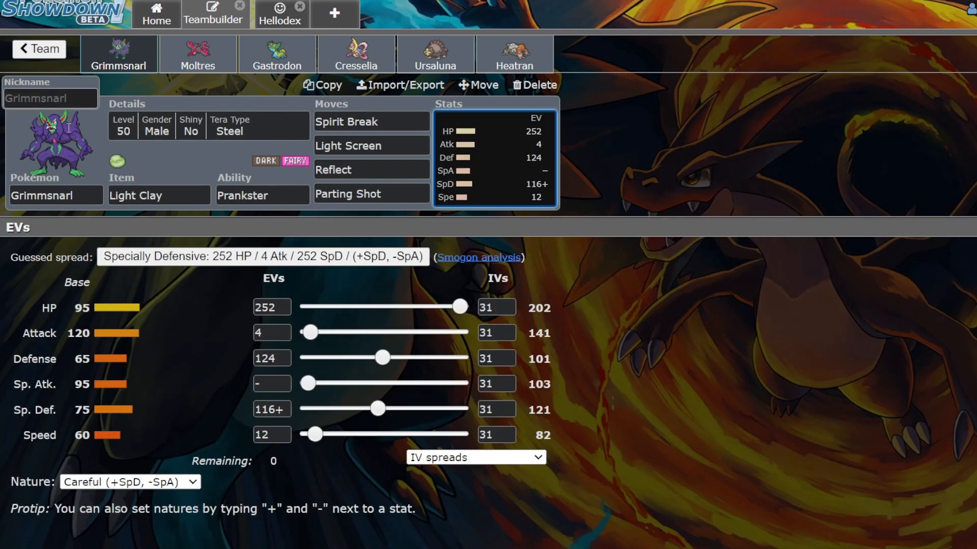
pyautogui.moveTo(209, 305)
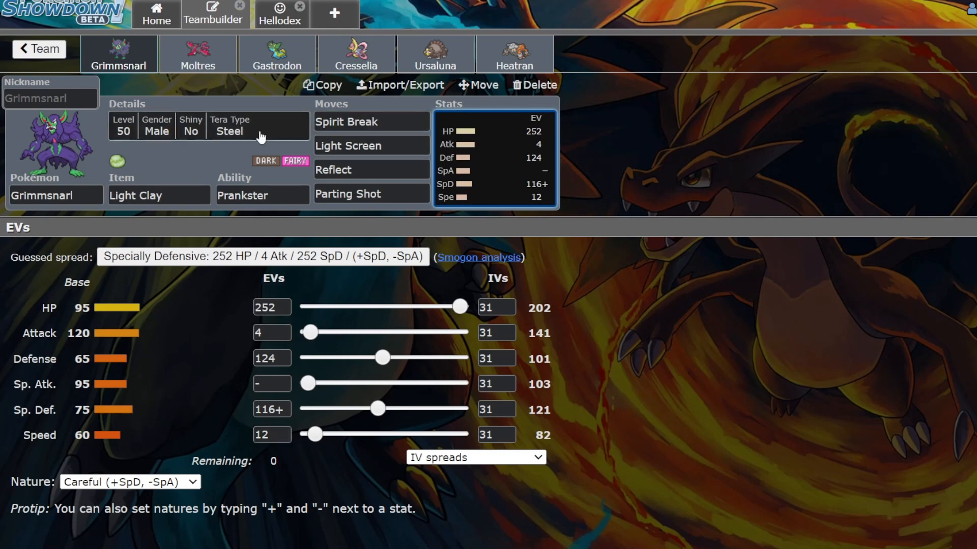
pyautogui.click(369, 122)
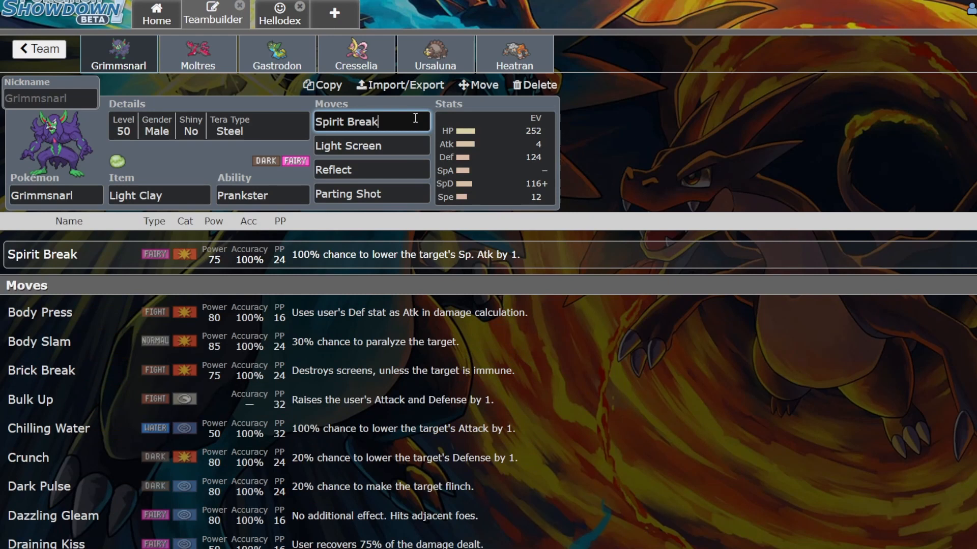
pyautogui.click(371, 145)
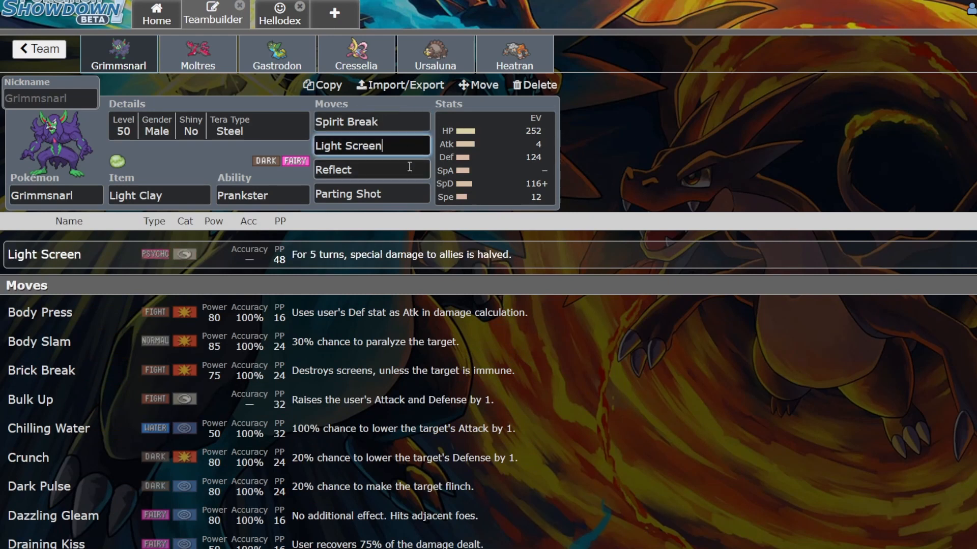
pyautogui.click(371, 194)
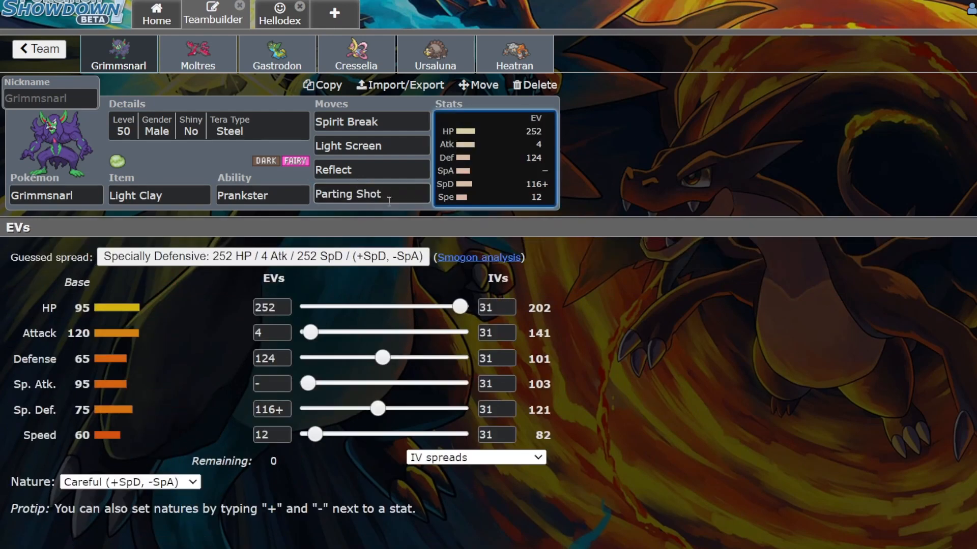
pyautogui.click(371, 194)
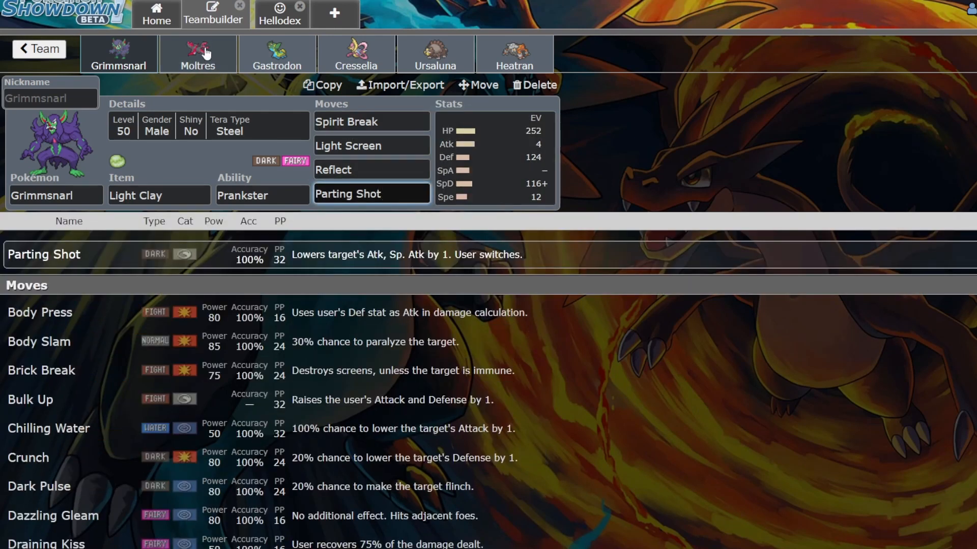
pyautogui.moveTo(163, 62)
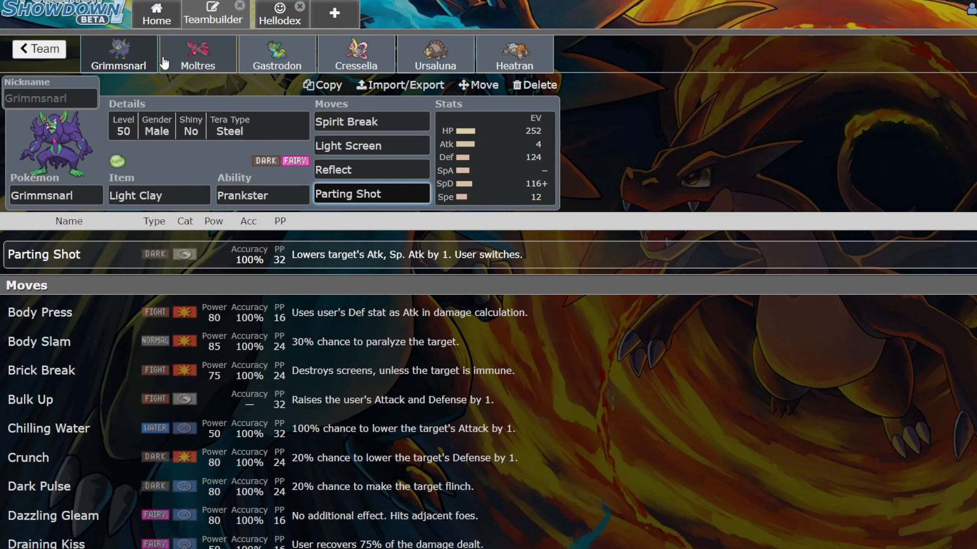
# Review Moltres-Galar's Berserk ability, Fiery Wrath and Protect details.
pyautogui.click(198, 55)
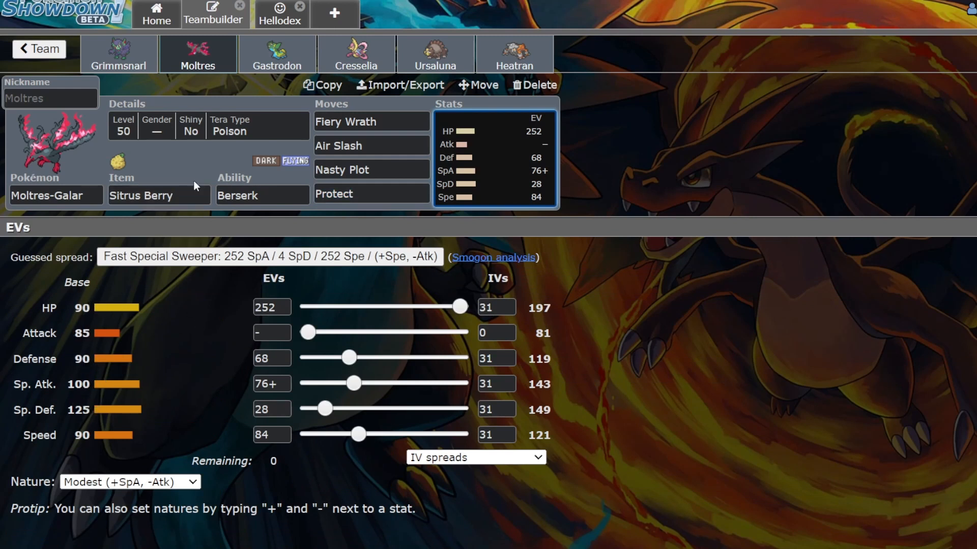
pyautogui.moveTo(336, 250)
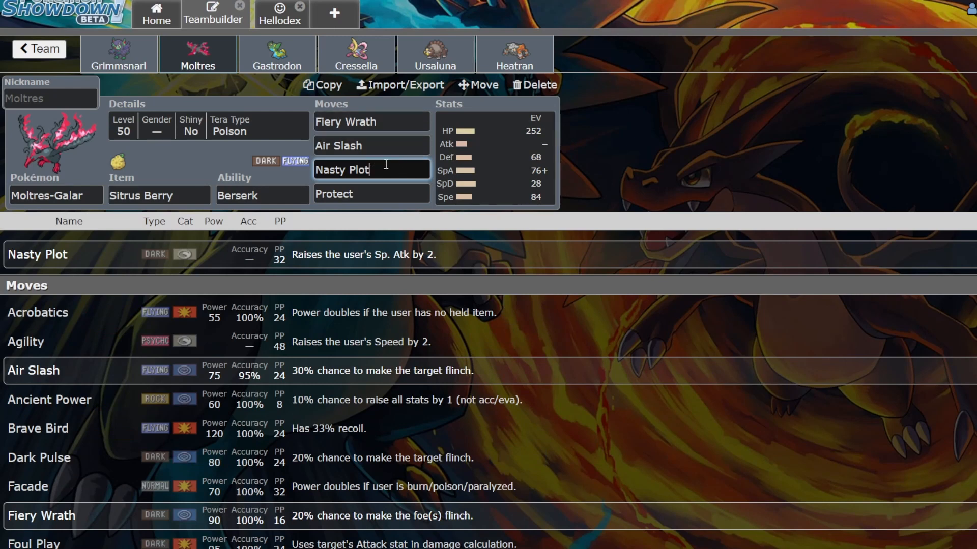
pyautogui.click(262, 195)
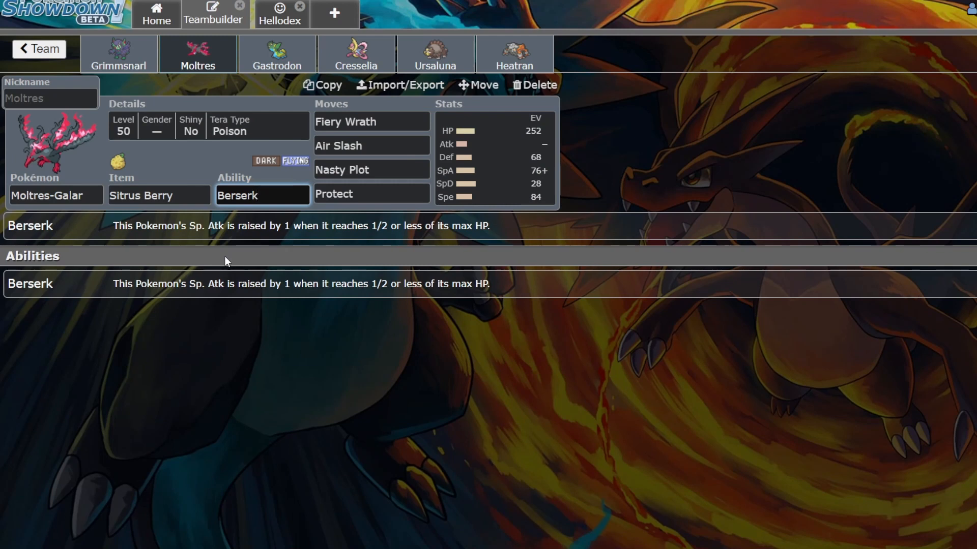
pyautogui.moveTo(382, 242)
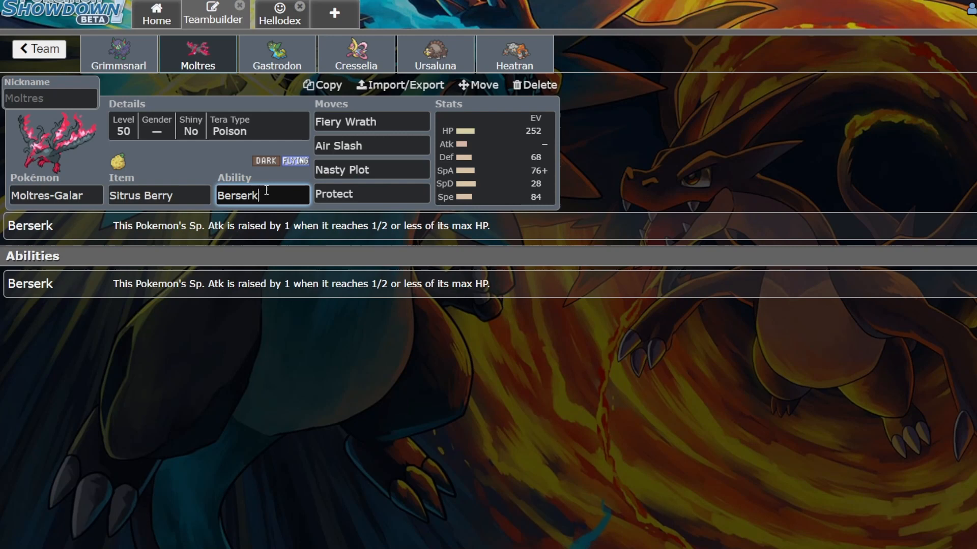
pyautogui.moveTo(473, 121)
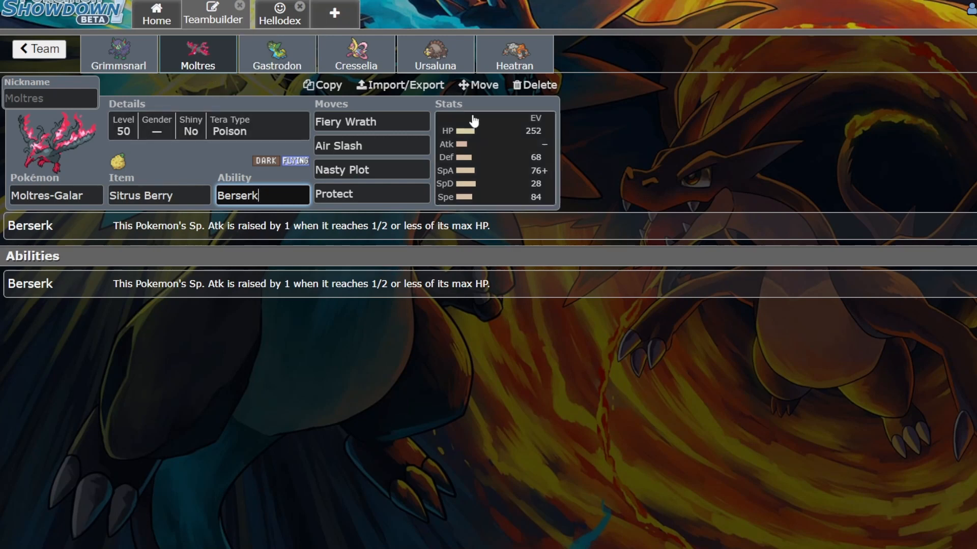
pyautogui.click(371, 121)
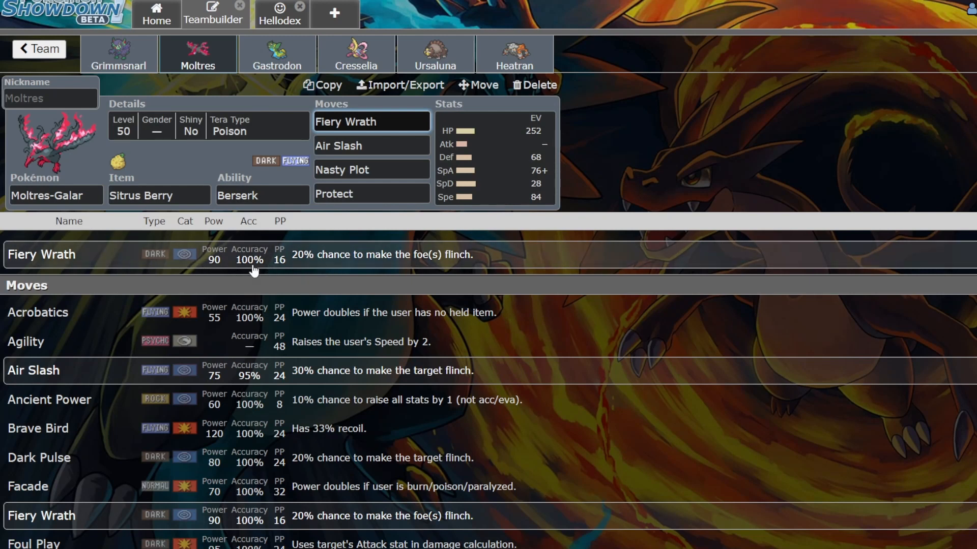
pyautogui.click(372, 146)
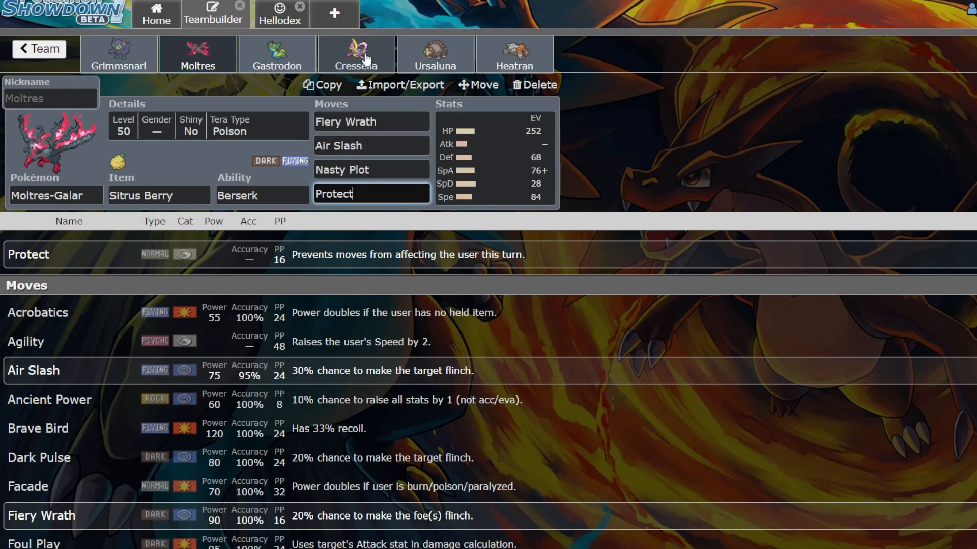
pyautogui.moveTo(300, 58)
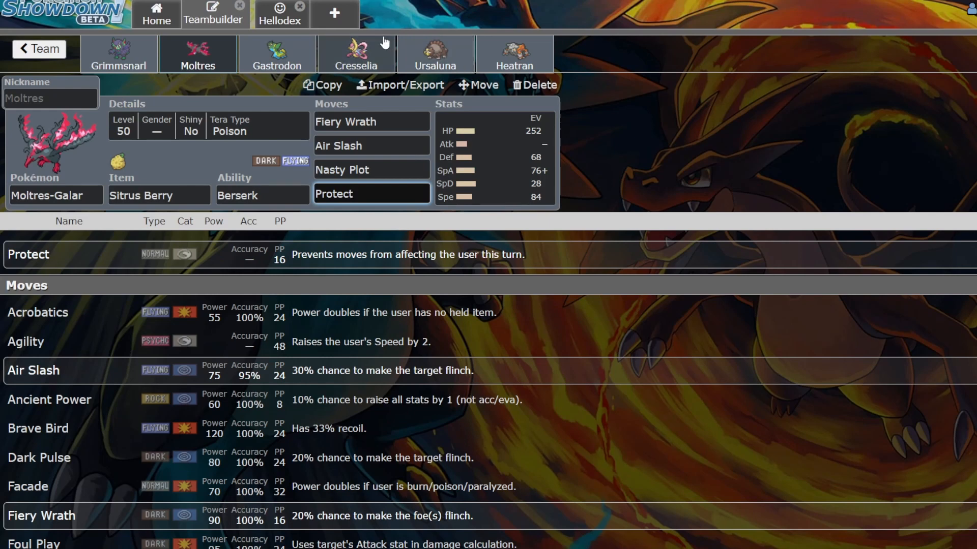
# View Cresselia's Trick Room details, then Ursaluna's set.
pyautogui.click(355, 53)
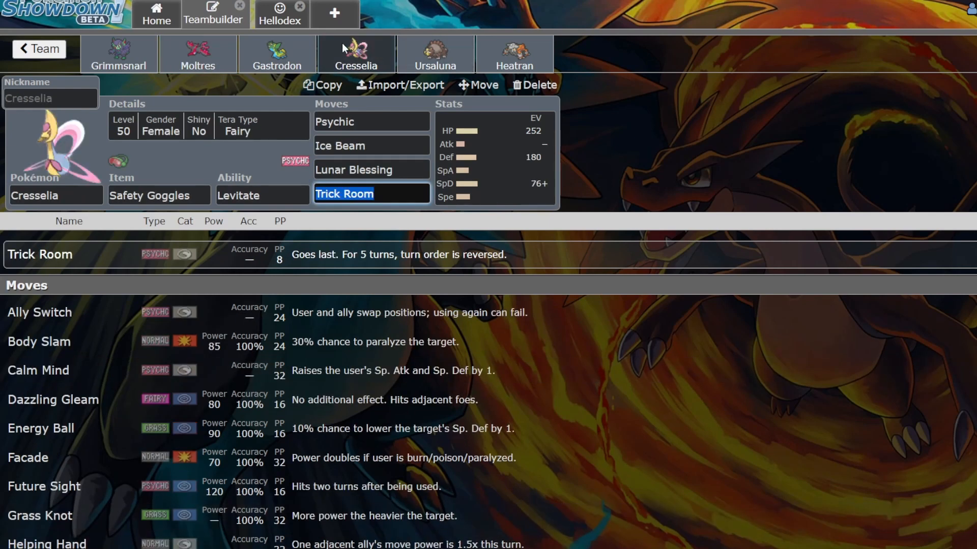
pyautogui.click(371, 121)
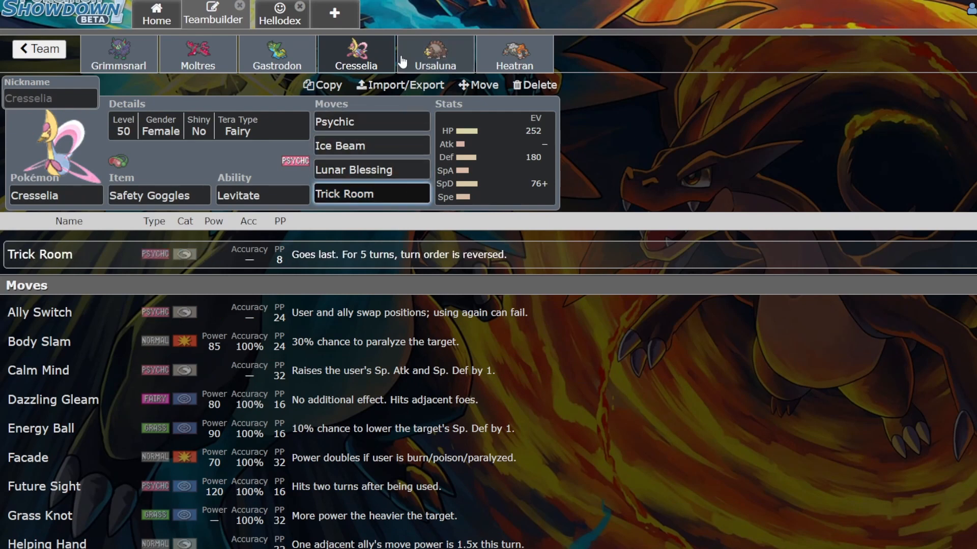
pyautogui.click(435, 54)
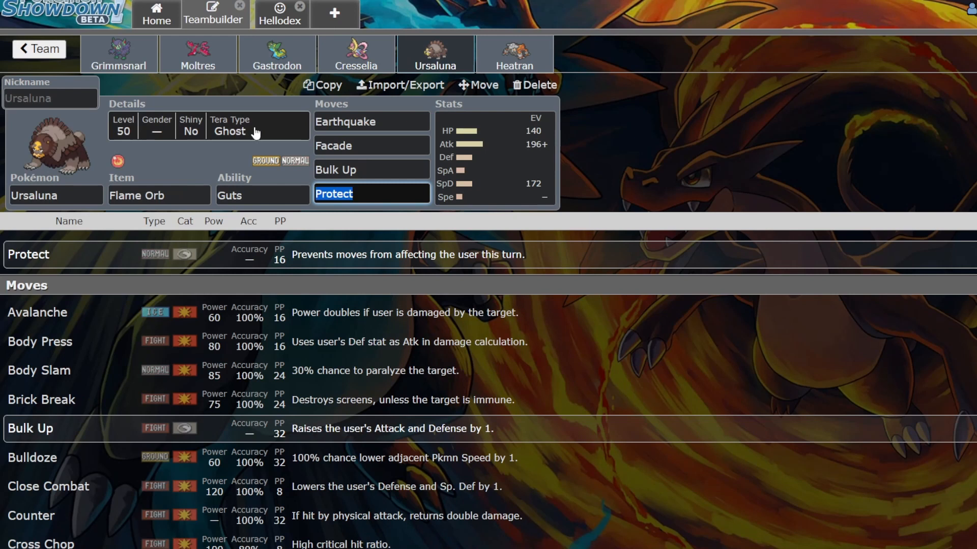
pyautogui.moveTo(386, 185)
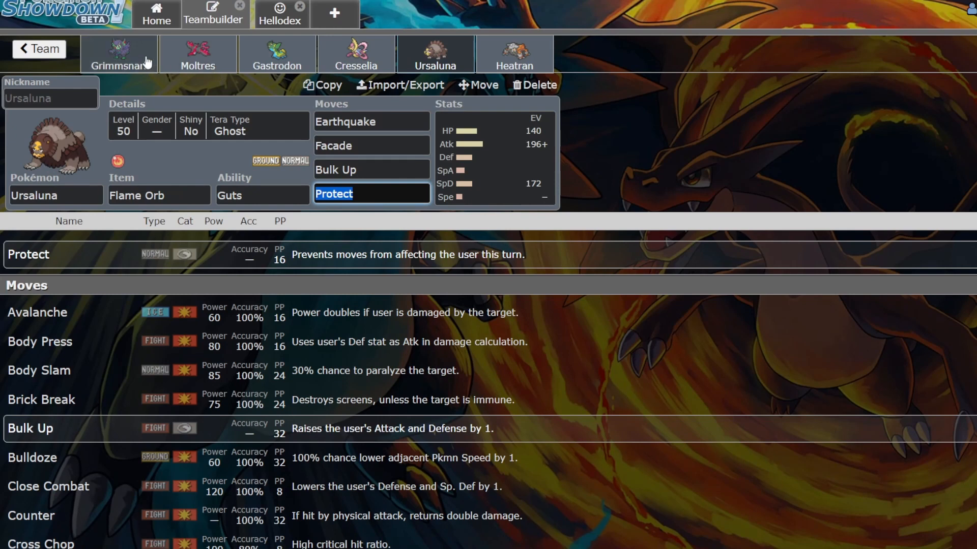
# View Grimmsnarl's Light Screen and Reflect details, then return to Ursaluna's set.
pyautogui.click(119, 54)
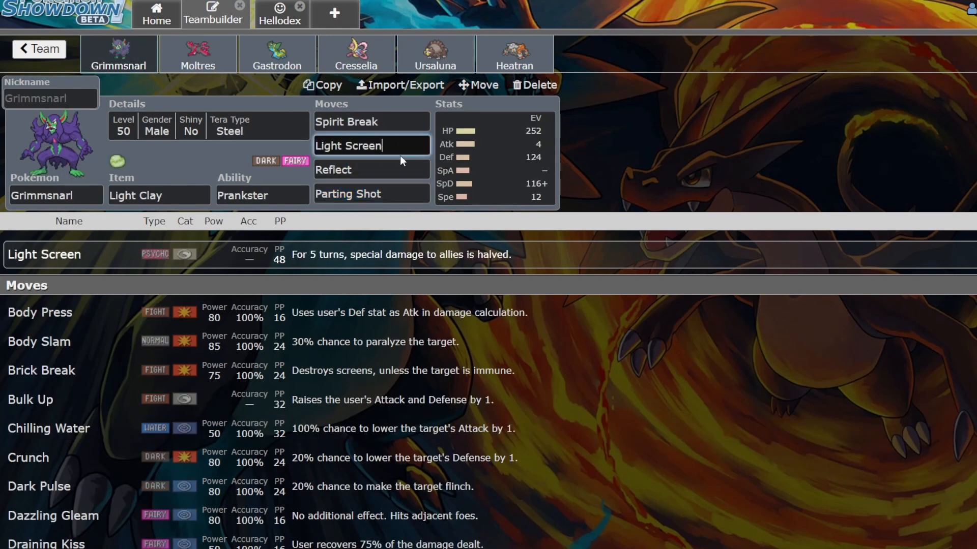
pyautogui.click(371, 169)
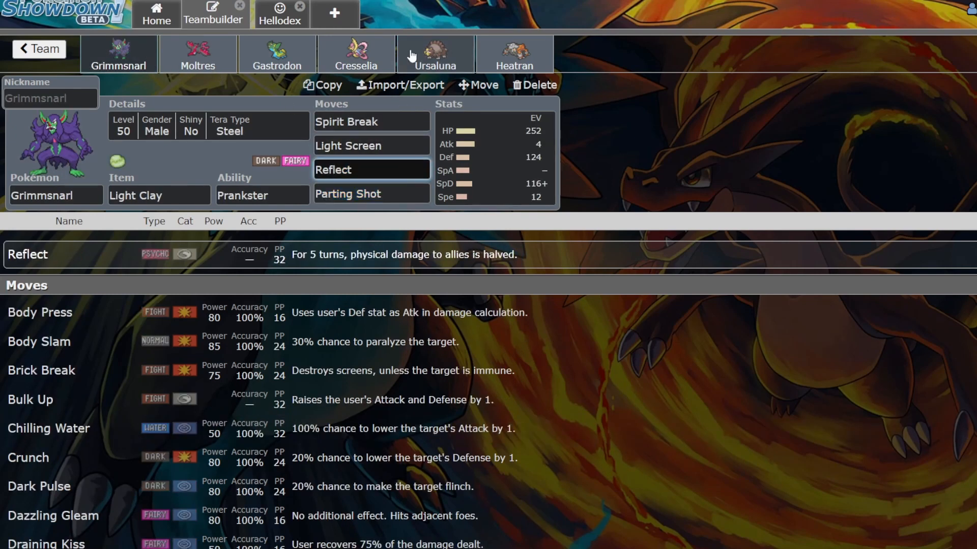
pyautogui.click(434, 54)
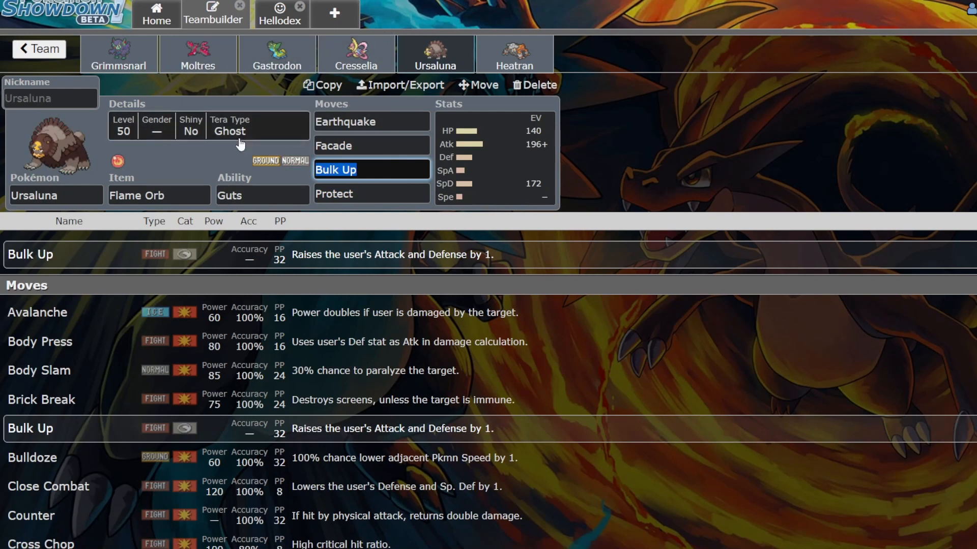
pyautogui.moveTo(258, 141)
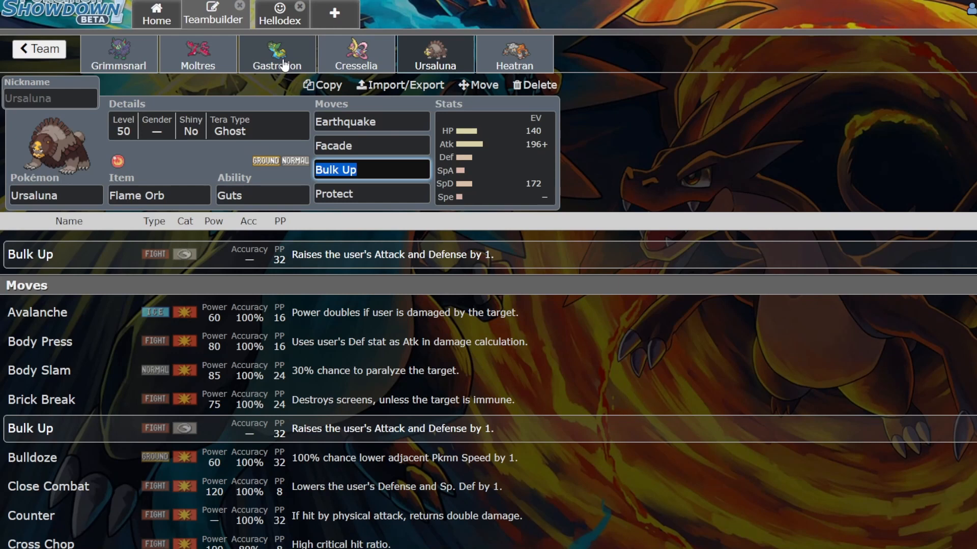
# Compare Gastrodon's and Ursaluna's sets, then show Gastrodon's EV and IV spread.
pyautogui.click(276, 54)
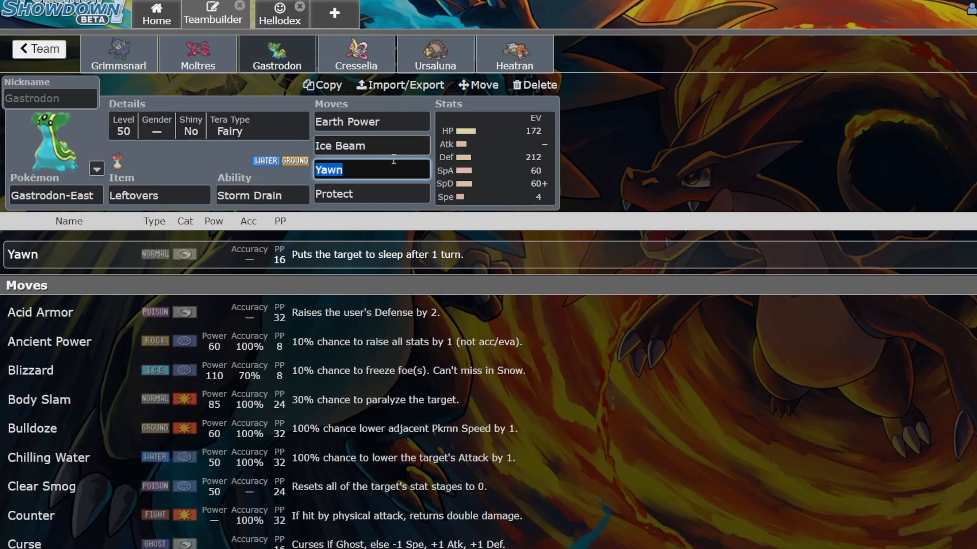
pyautogui.moveTo(280, 55)
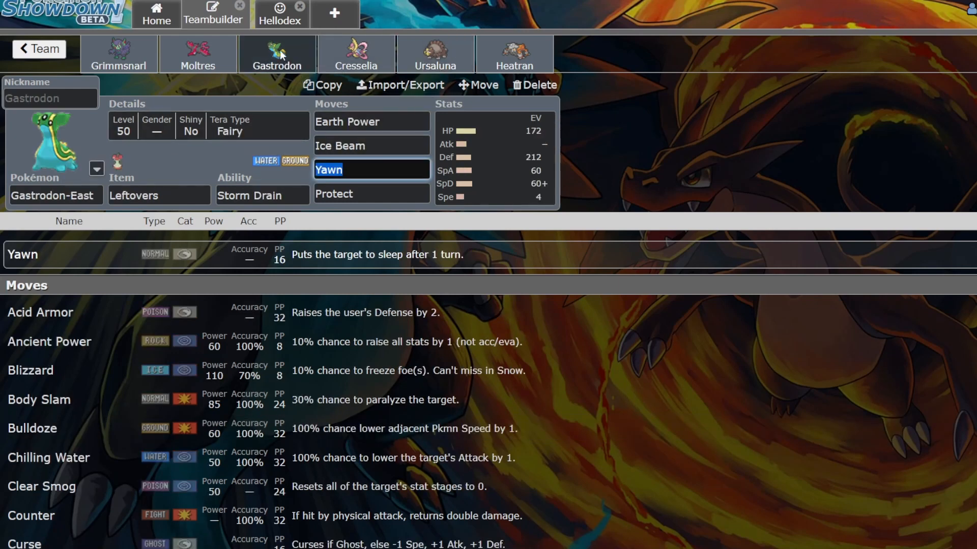
pyautogui.click(434, 53)
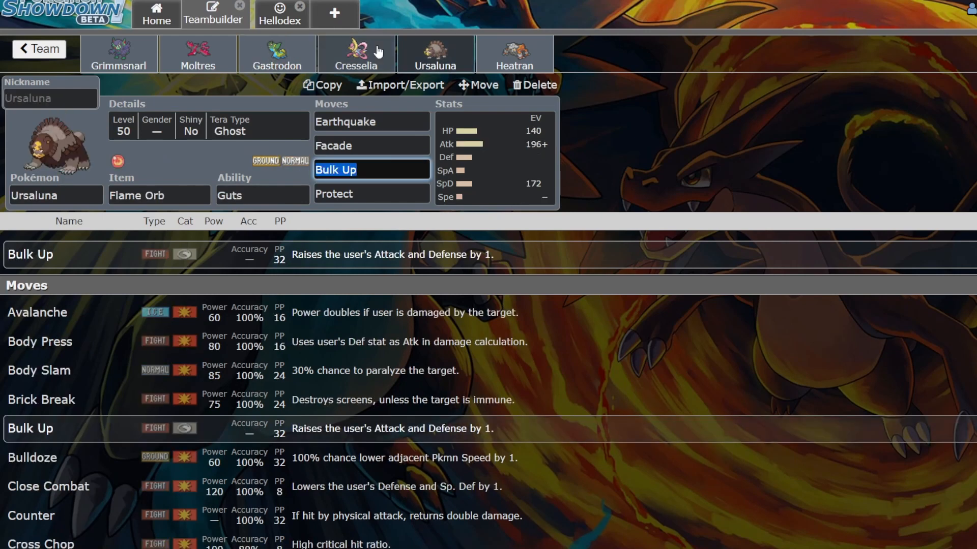
pyautogui.click(275, 53)
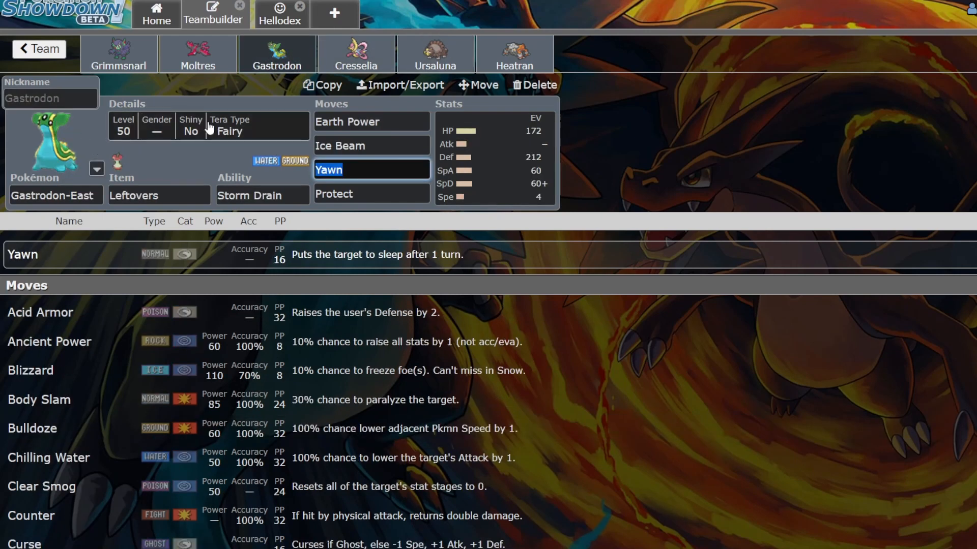
pyautogui.click(434, 54)
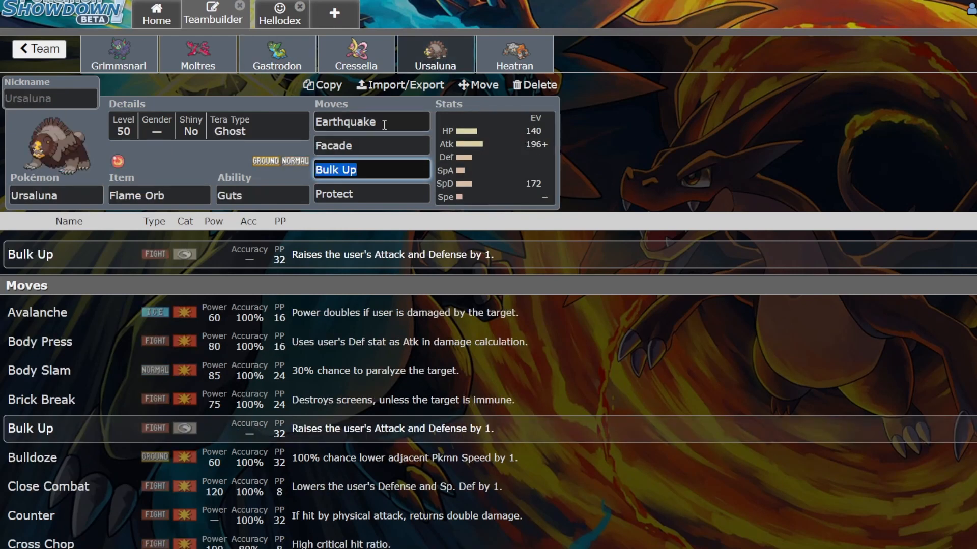
pyautogui.moveTo(389, 146)
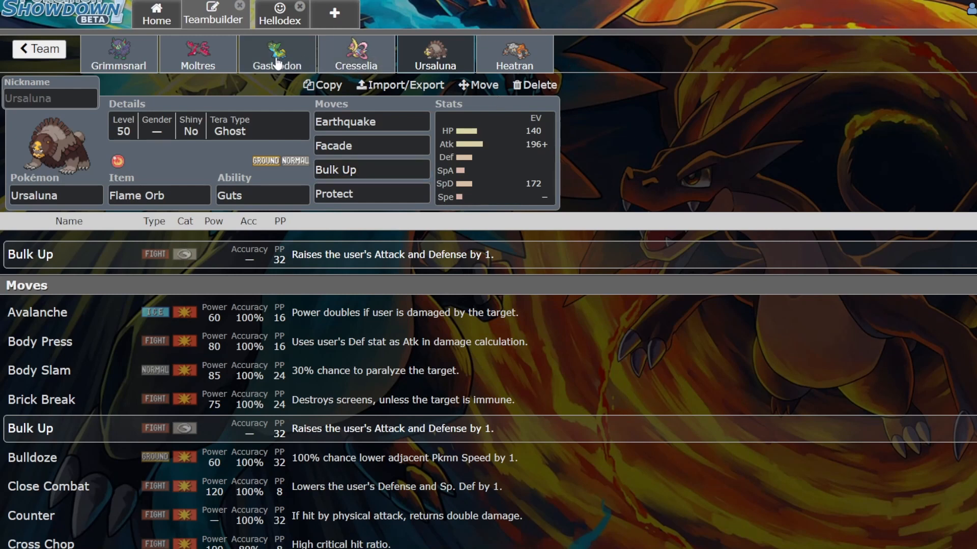
pyautogui.click(275, 53)
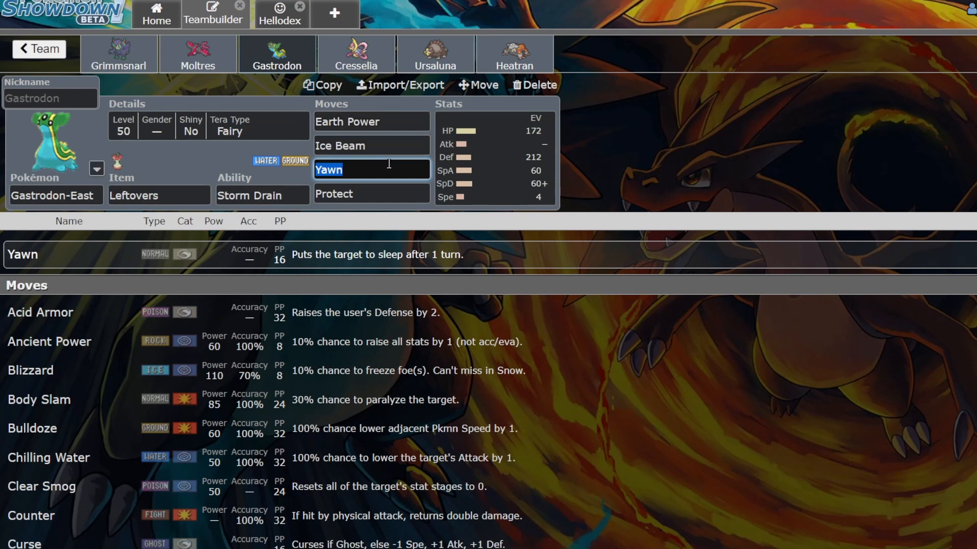
pyautogui.click(371, 194)
pyautogui.write('Recover')
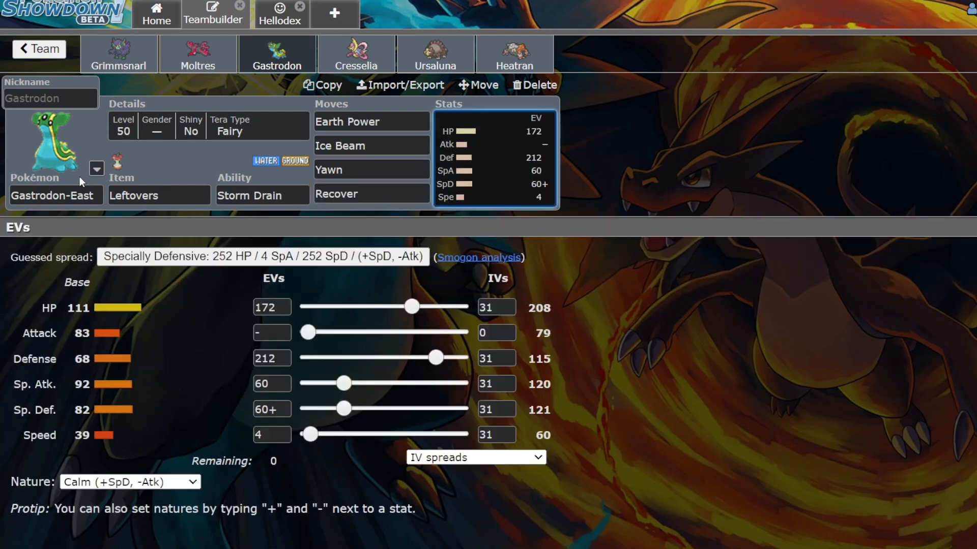
pyautogui.click(371, 194)
pyautogui.write('Precipice Blades')
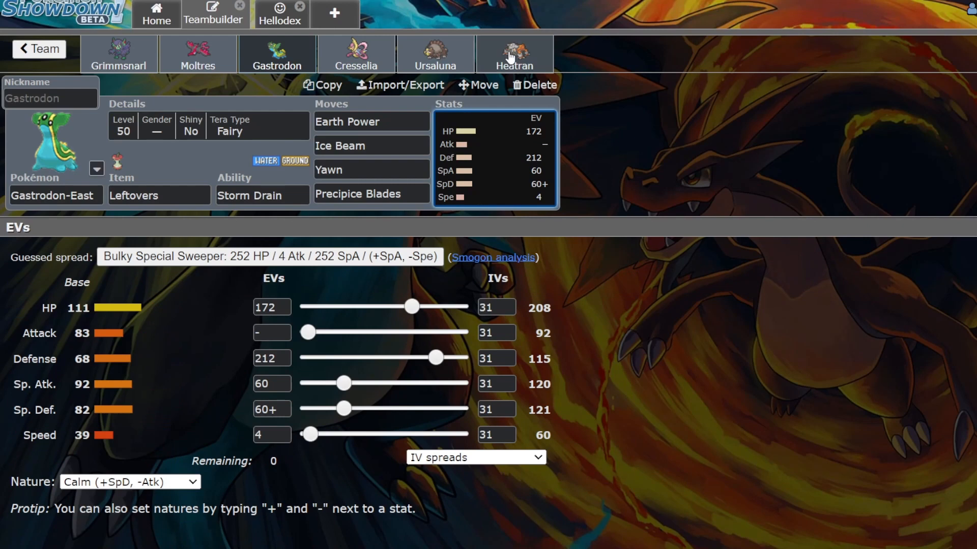
# Review Heatran's EV and IV spread and its Heat Wave details.
pyautogui.click(513, 53)
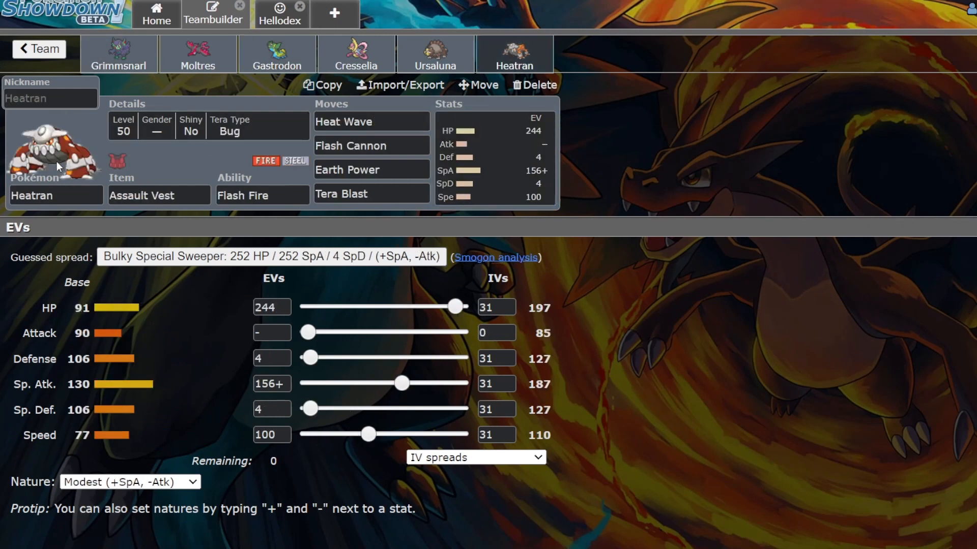
pyautogui.click(207, 125)
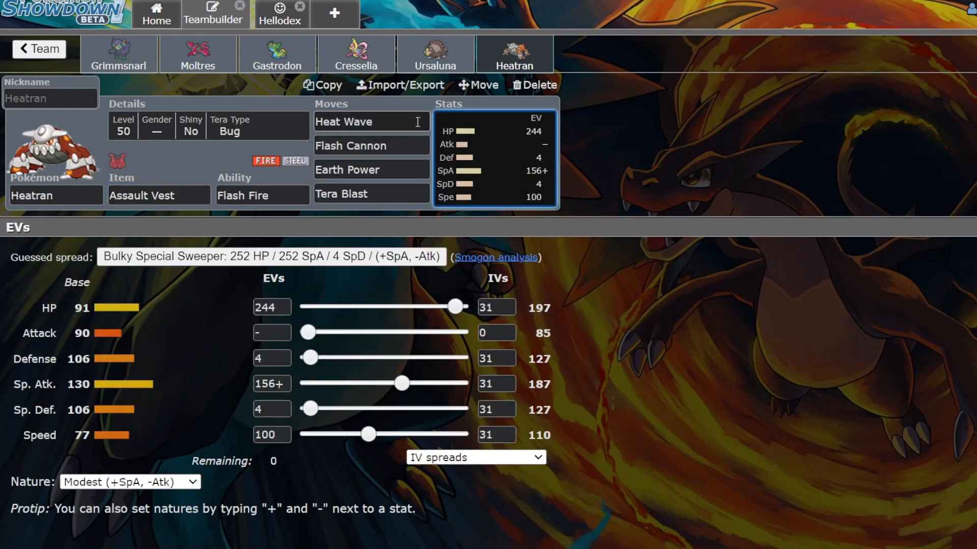
pyautogui.click(371, 121)
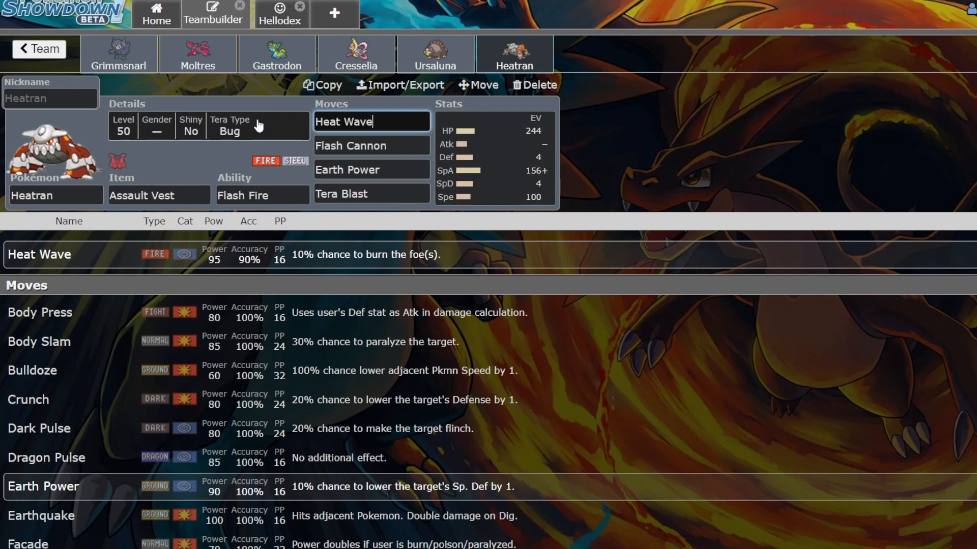
pyautogui.moveTo(230, 140)
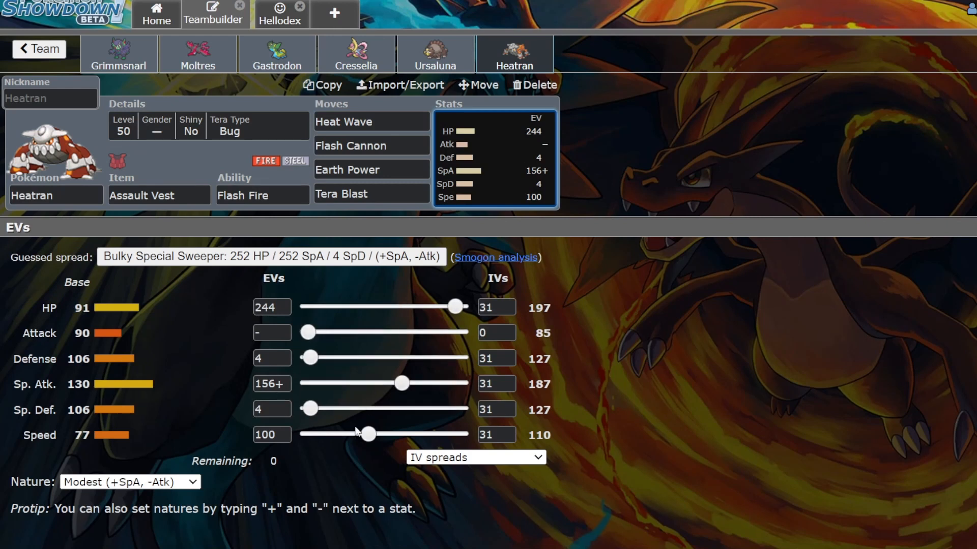
pyautogui.moveTo(545, 414)
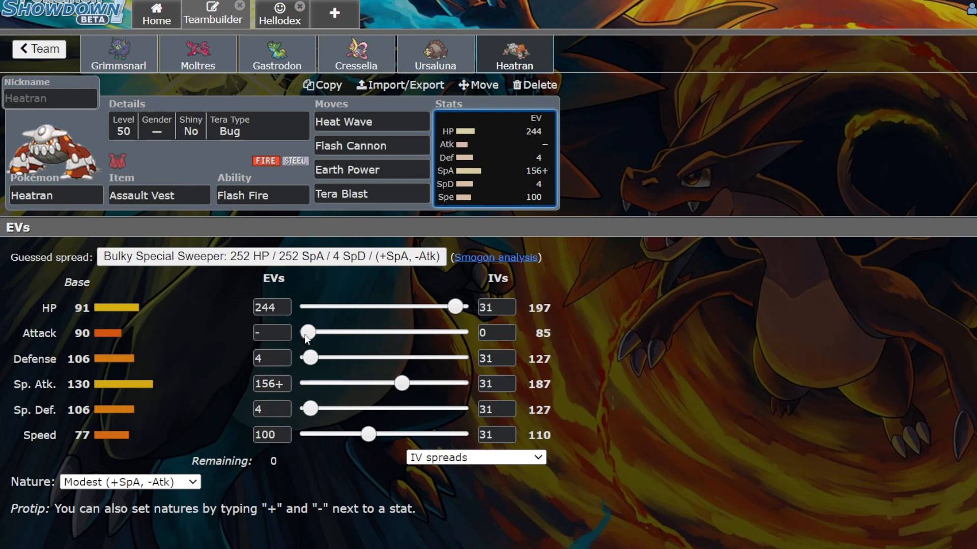
pyautogui.moveTo(402, 383)
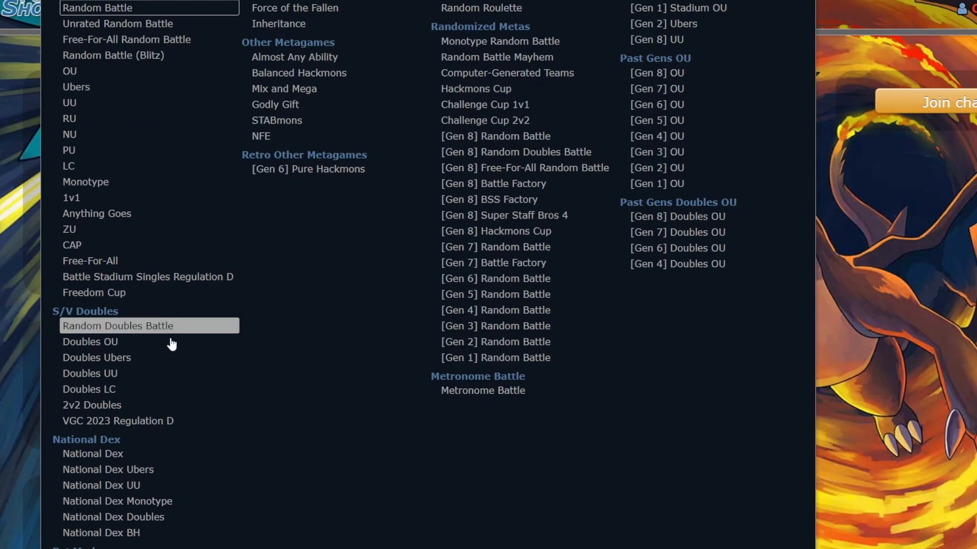
# Choose [Gen 9] VGC 2023 Regulation D, look over the team and search for a battle.
pyautogui.click(117, 421)
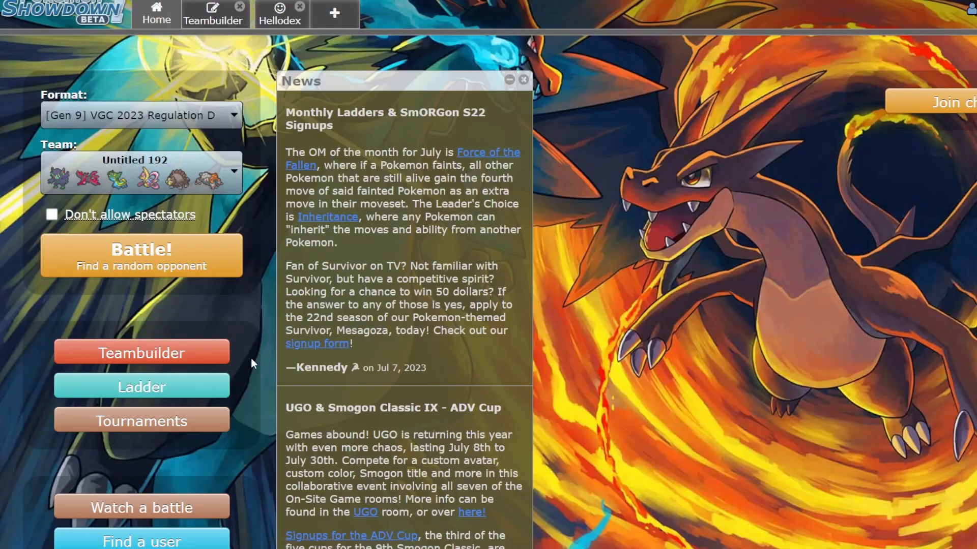
pyautogui.click(141, 353)
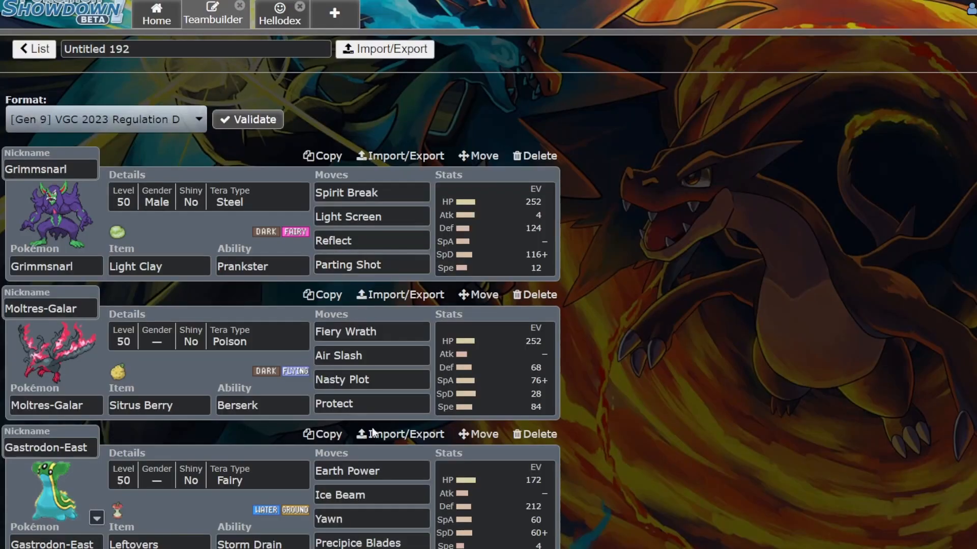
pyautogui.write('P')
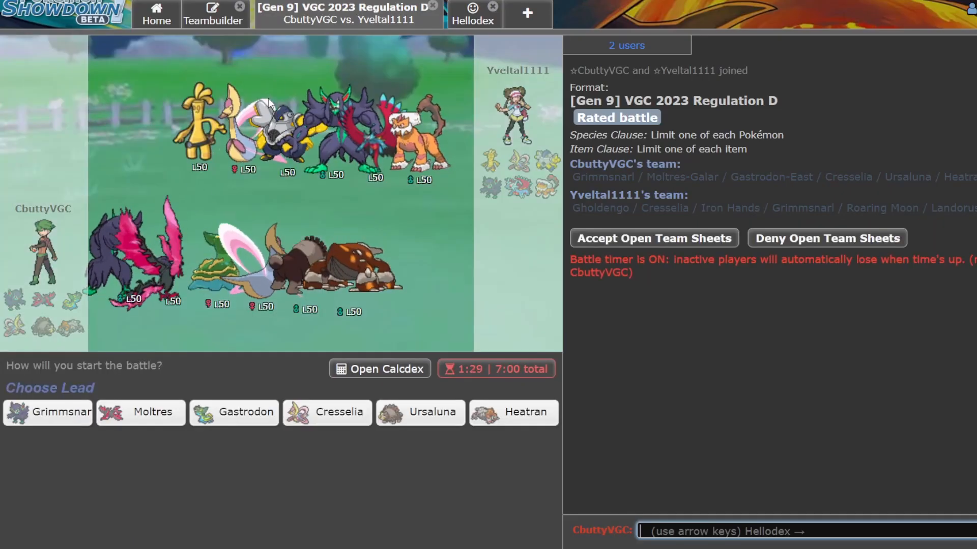
# Accept open team sheets, lead Grimmsnarl and Heatran with Cresselia in slot 3.
pyautogui.click(652, 238)
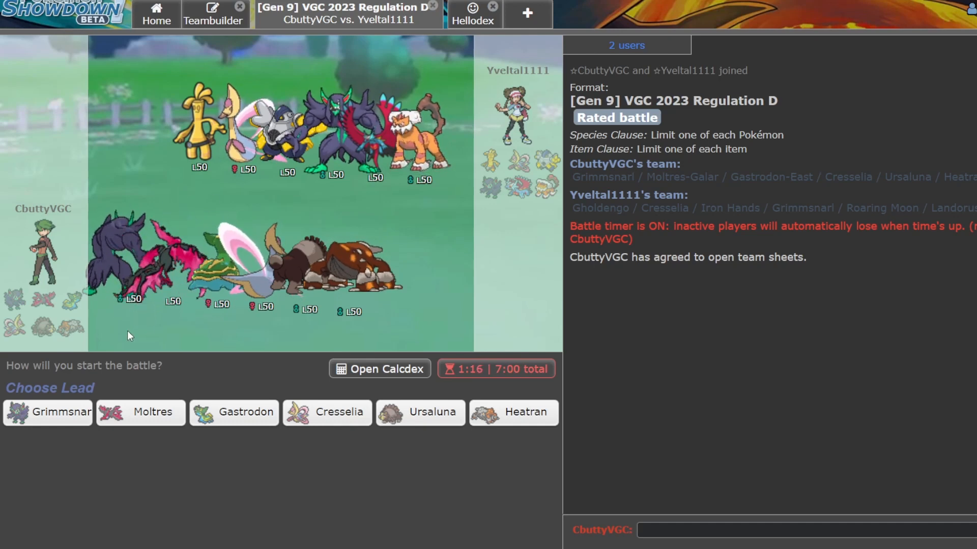
pyautogui.click(48, 413)
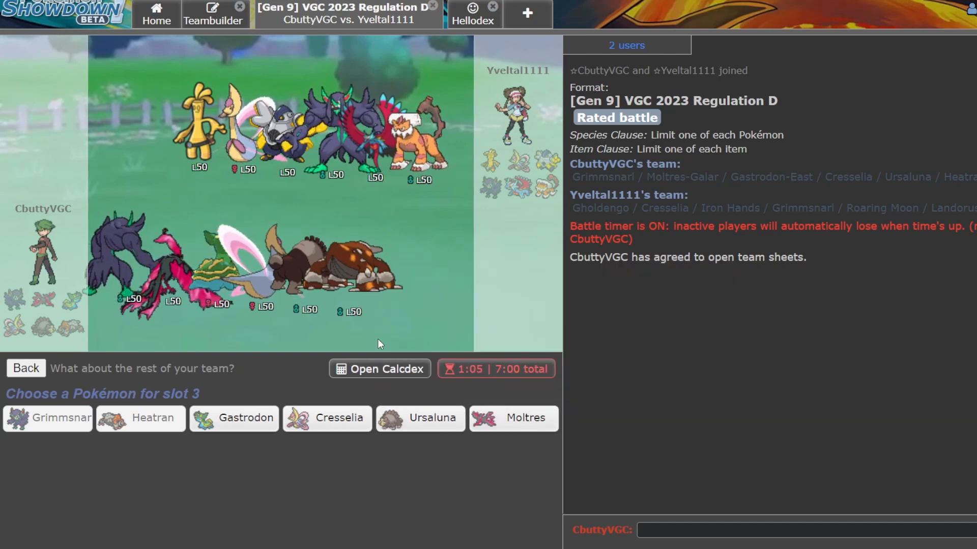
pyautogui.moveTo(327, 418)
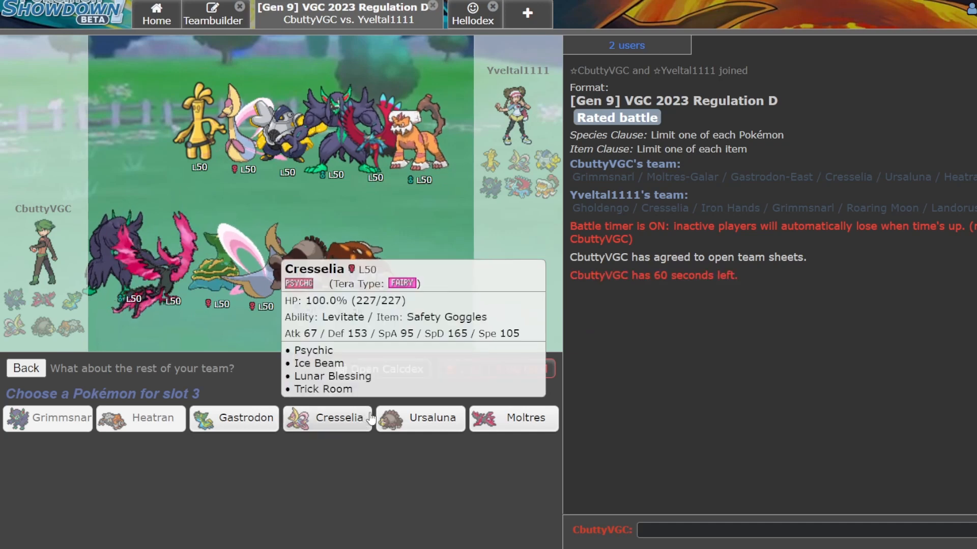
pyautogui.click(327, 418)
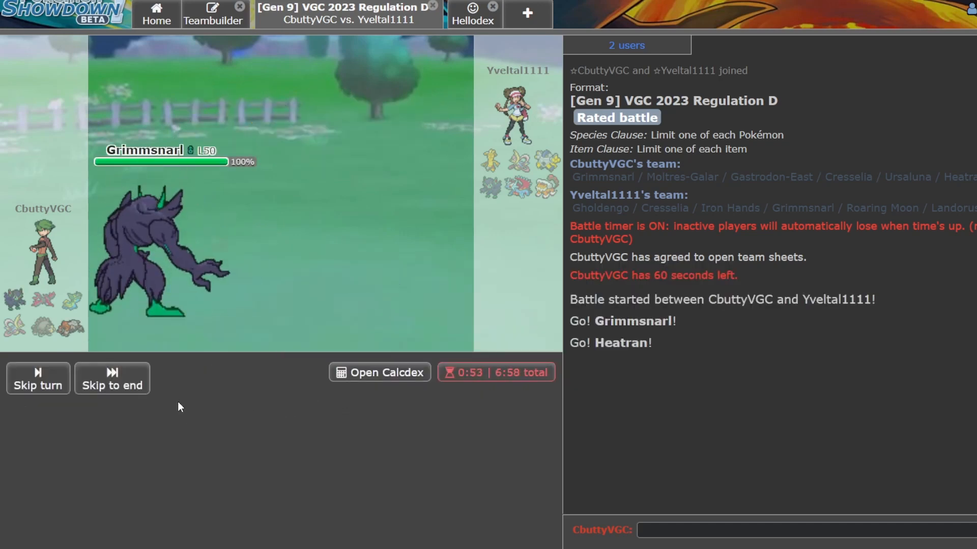
# Skip the battle's opening animations to reach the start of turn 1.
pyautogui.click(112, 378)
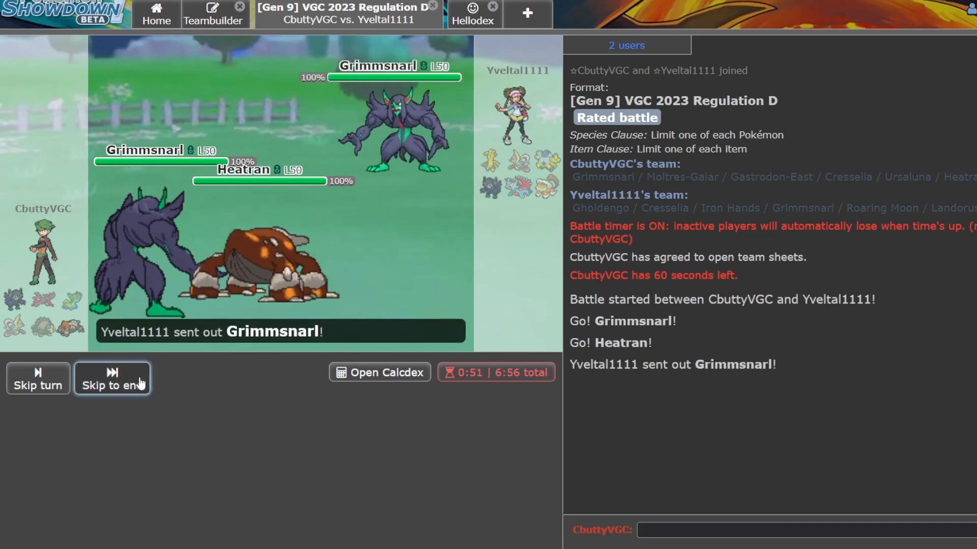
pyautogui.click(113, 378)
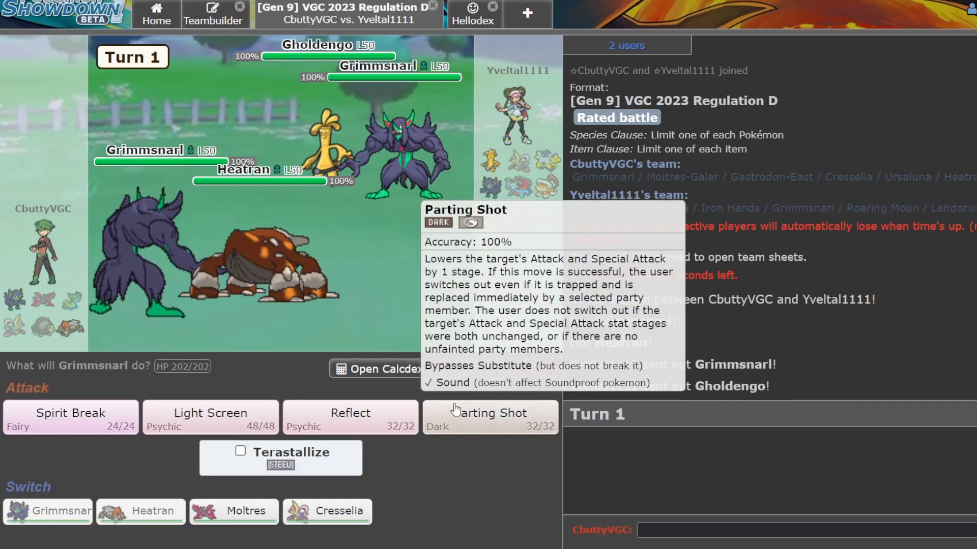
pyautogui.moveTo(411, 446)
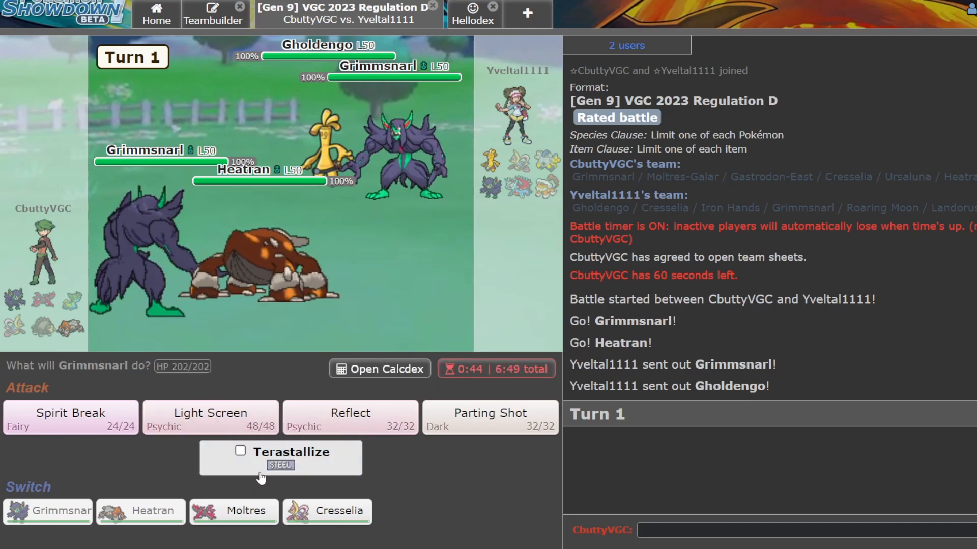
pyautogui.moveTo(209, 417)
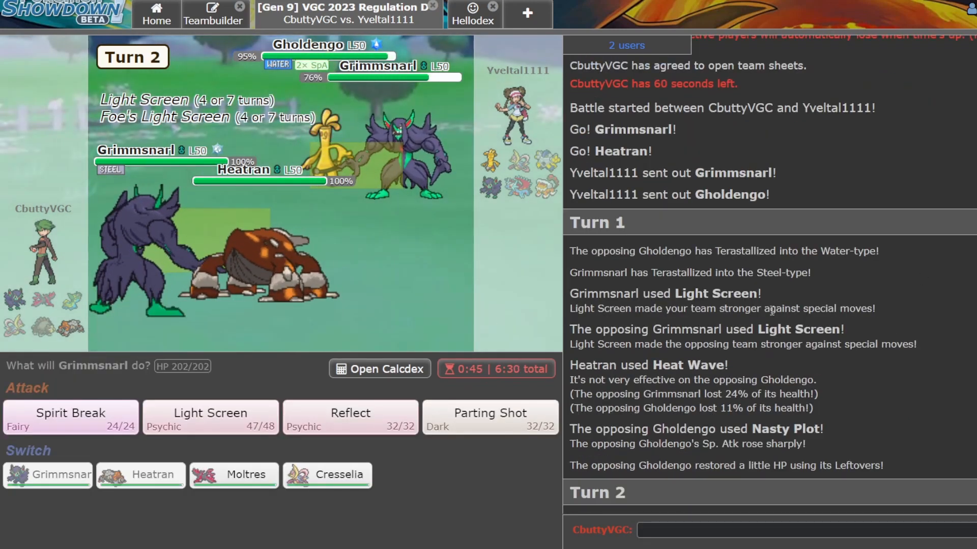
pyautogui.moveTo(350, 417)
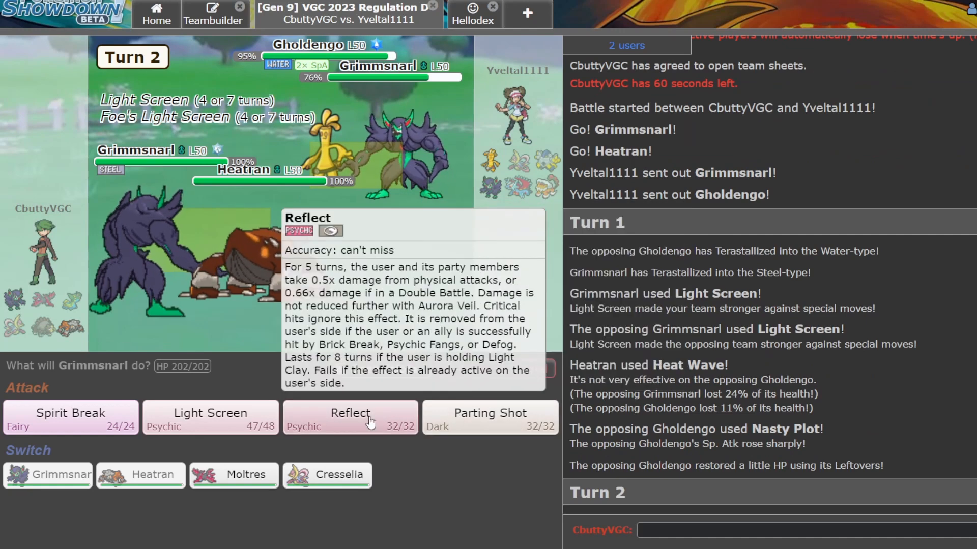
pyautogui.moveTo(70, 416)
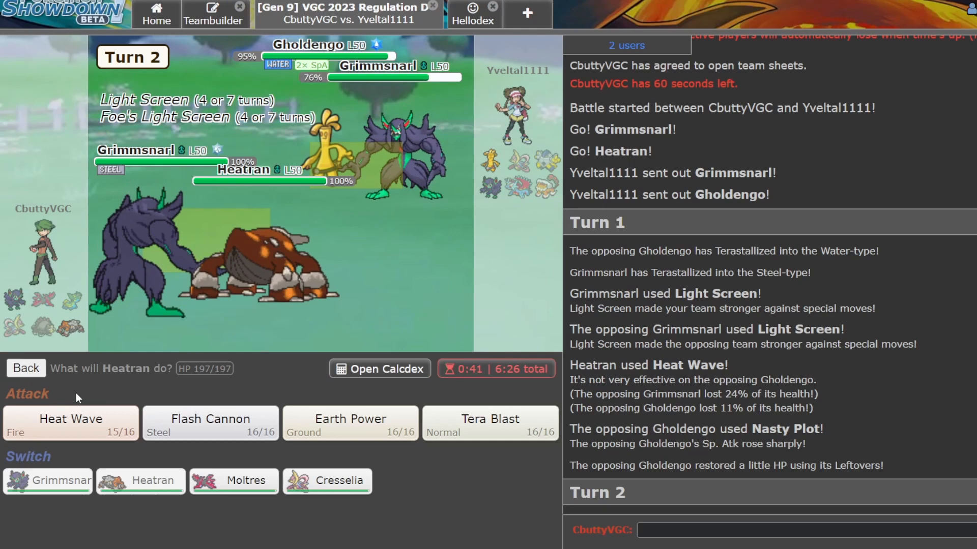
pyautogui.moveTo(350, 423)
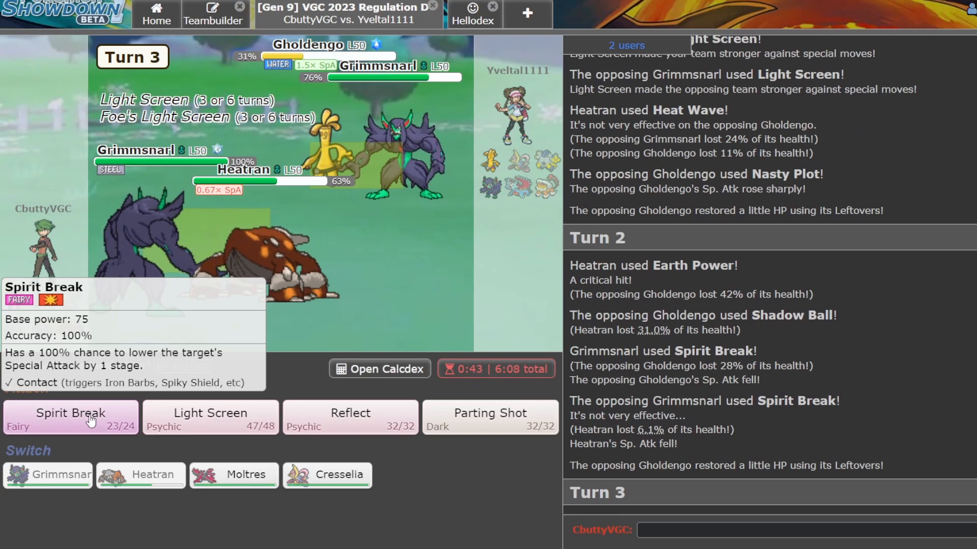
# Aim Grimmsnarl's Spirit Break at the opposing Grimmsnarl.
pyautogui.click(70, 416)
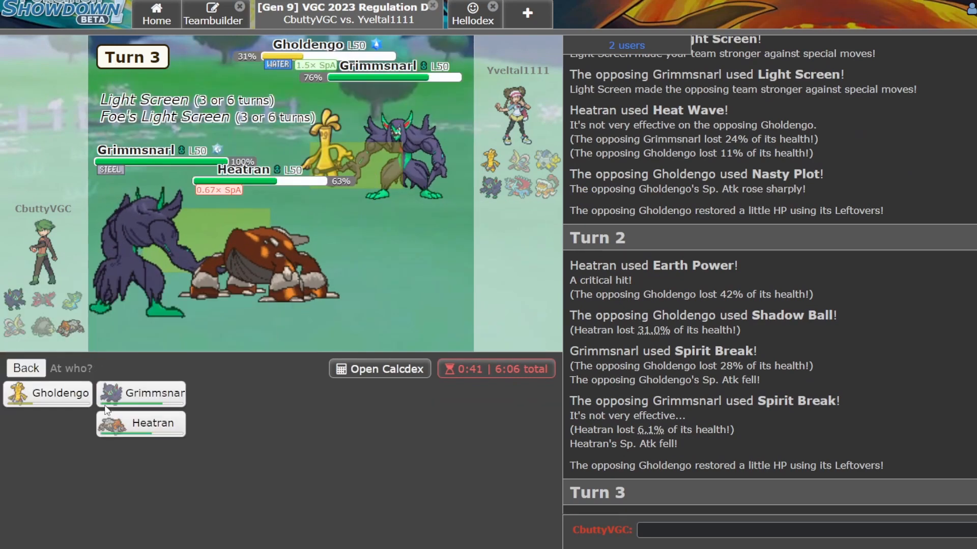
pyautogui.click(141, 393)
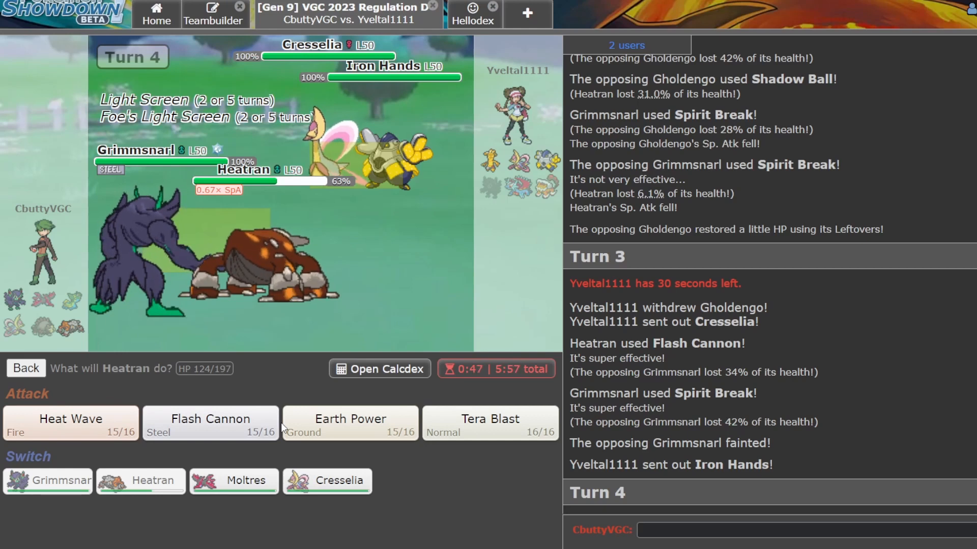
# Pivot Heatran to Cresselia, bring Moltres in after Parting Shot and boost with Nasty Plot.
pyautogui.click(328, 480)
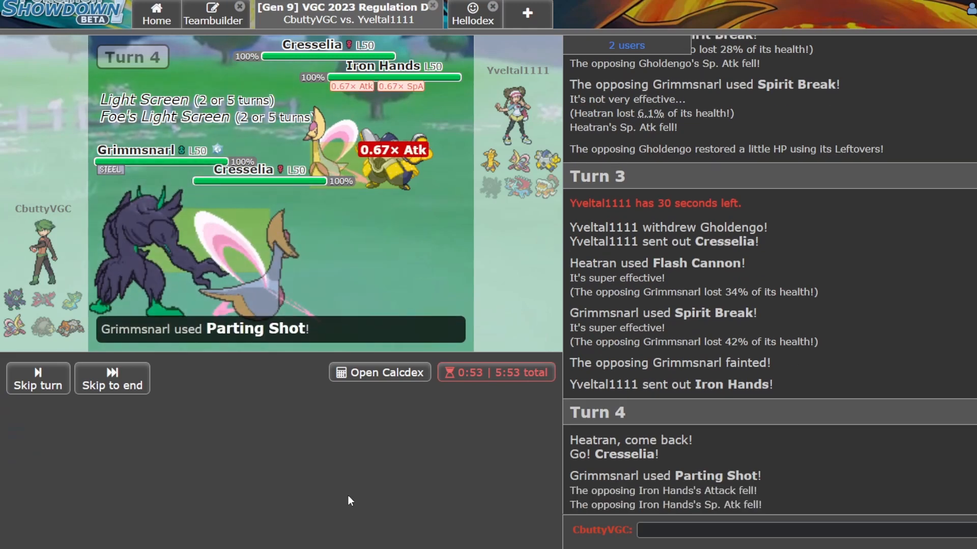
pyautogui.moveTo(233, 412)
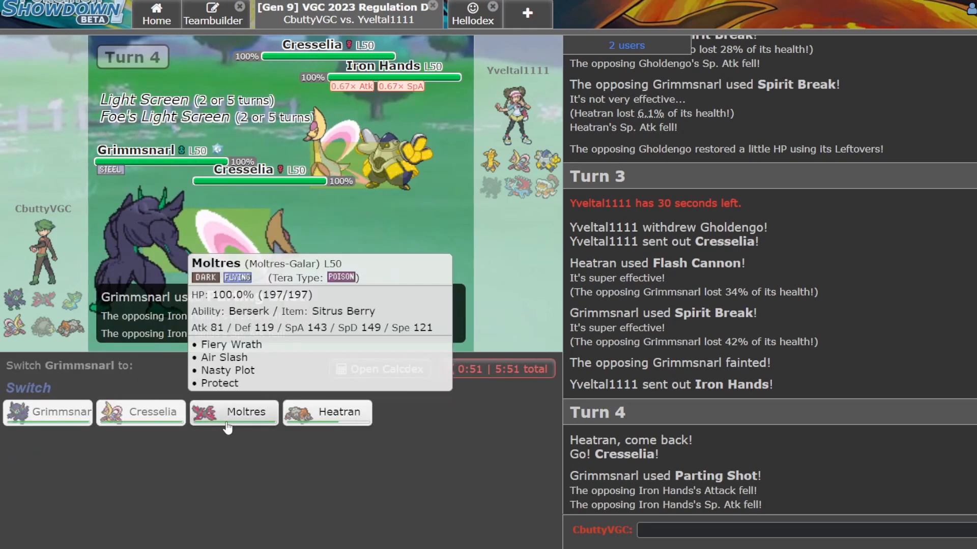
pyautogui.click(233, 412)
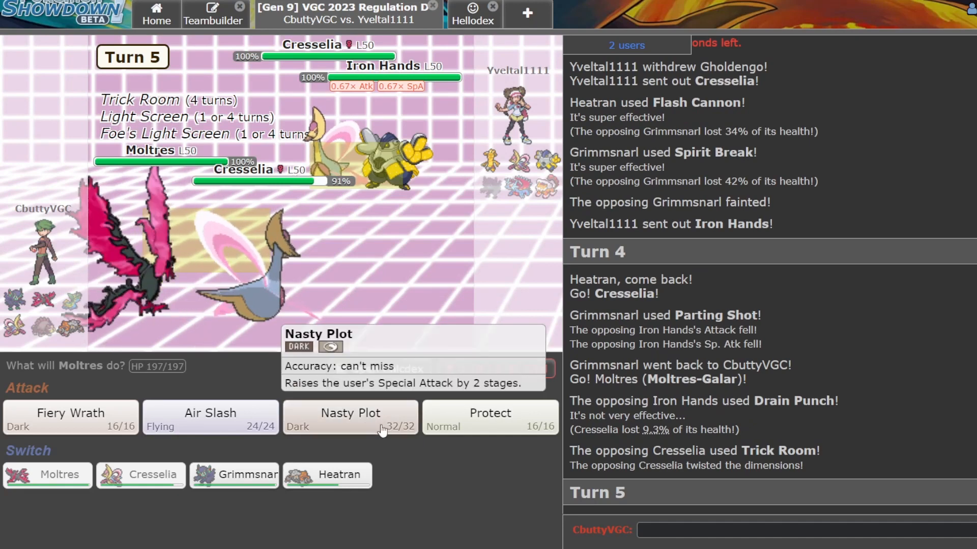
pyautogui.click(141, 475)
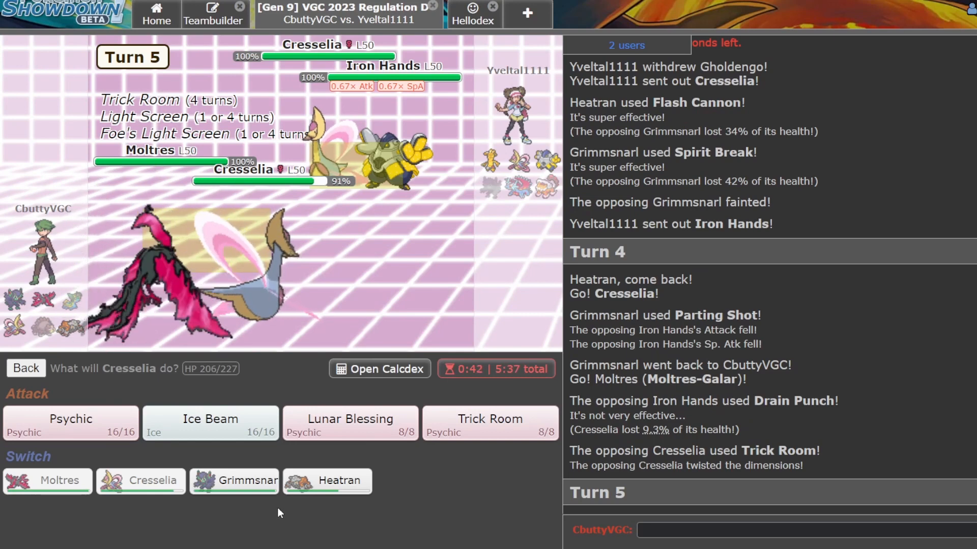
pyautogui.moveTo(210, 423)
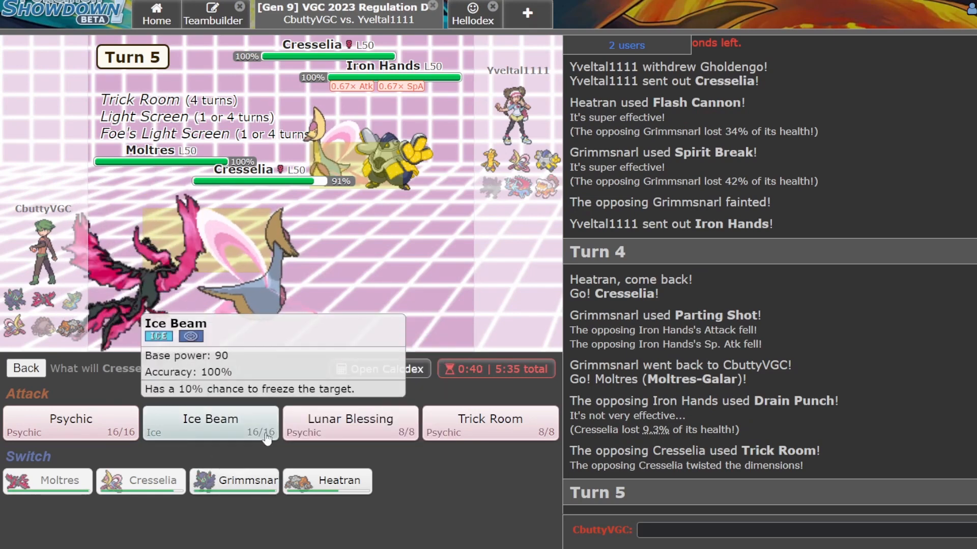
# Attack Iron Hands with Cresselia, Protect with Moltres, then set up Reflect with Grimmsnarl.
pyautogui.click(210, 424)
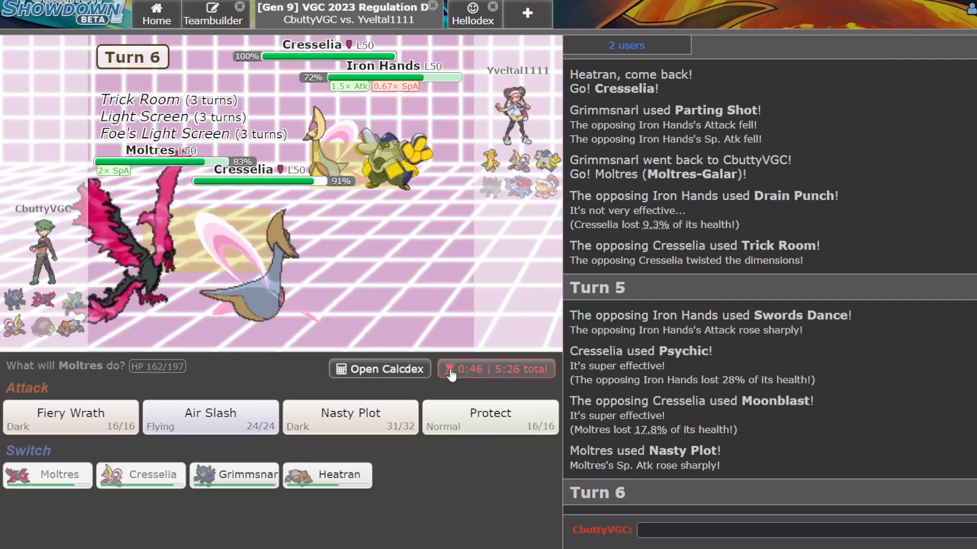
pyautogui.click(490, 417)
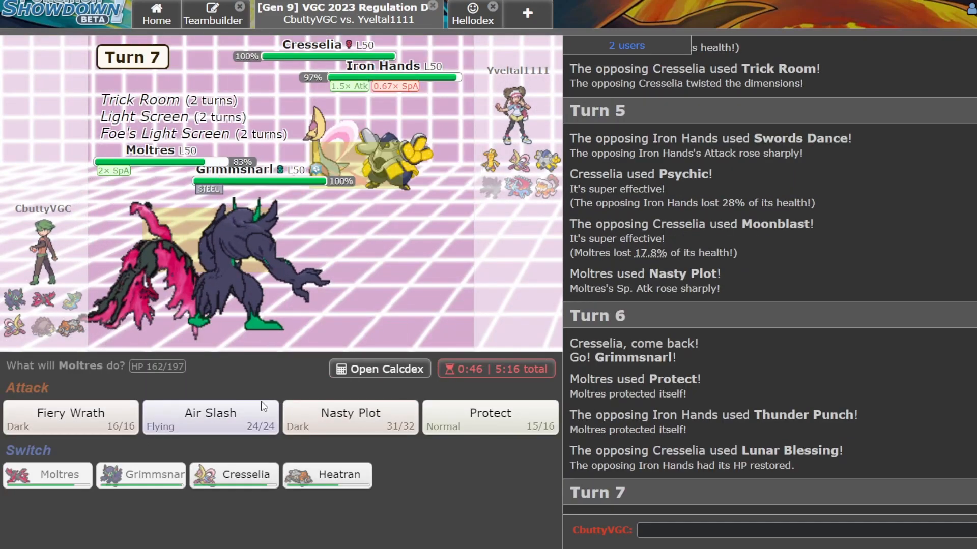
pyautogui.moveTo(72, 418)
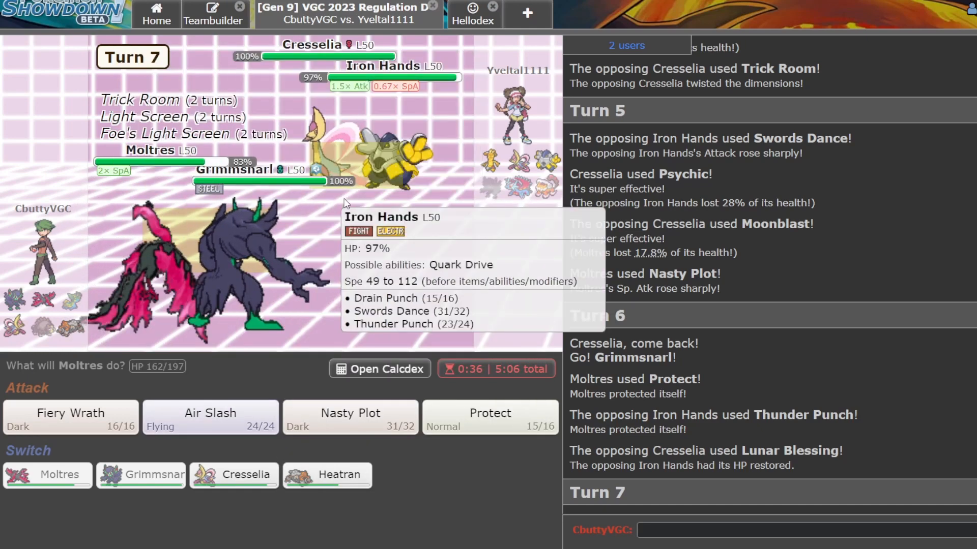
pyautogui.moveTo(71, 413)
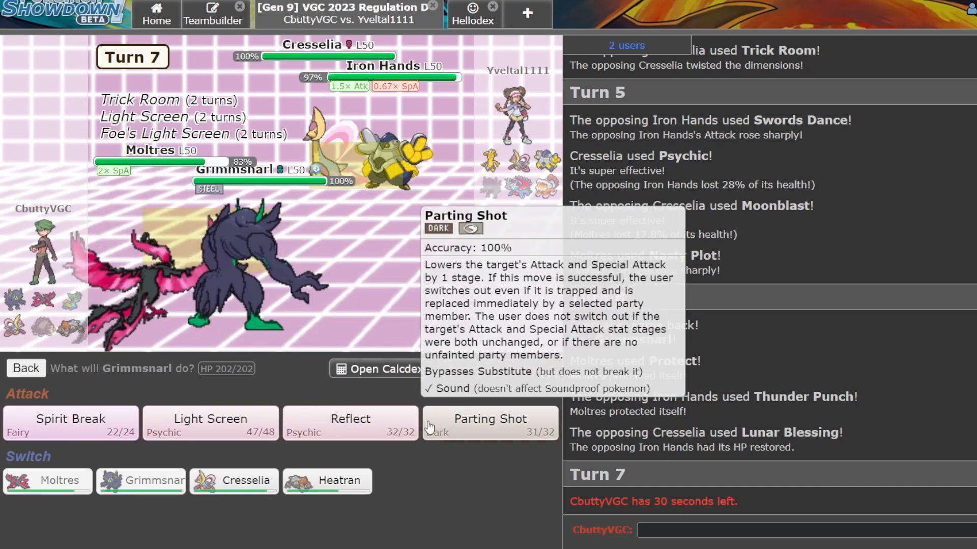
pyautogui.click(350, 422)
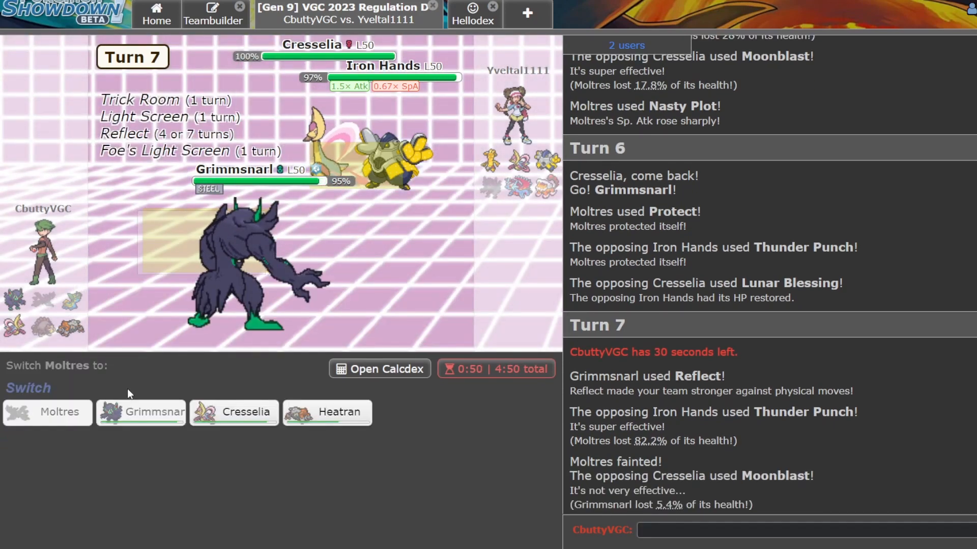
pyautogui.moveTo(234, 412)
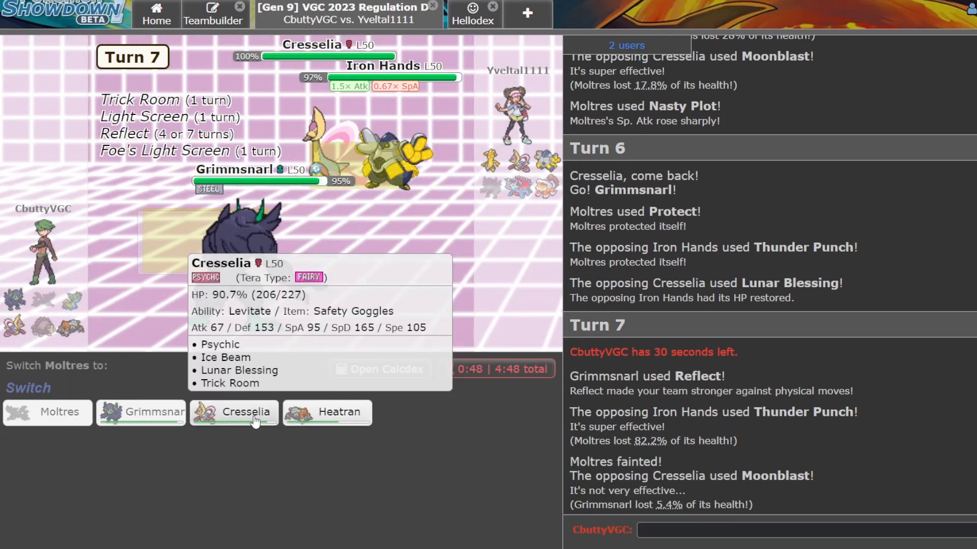
# Send Cresselia in for fainted Moltres and hit Iron Hands with Psychic.
pyautogui.click(246, 412)
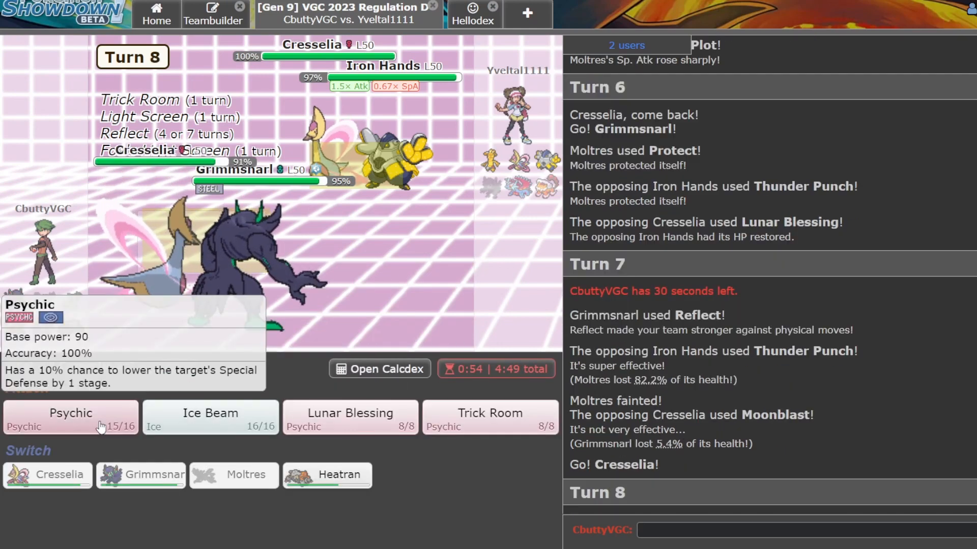
pyautogui.click(70, 416)
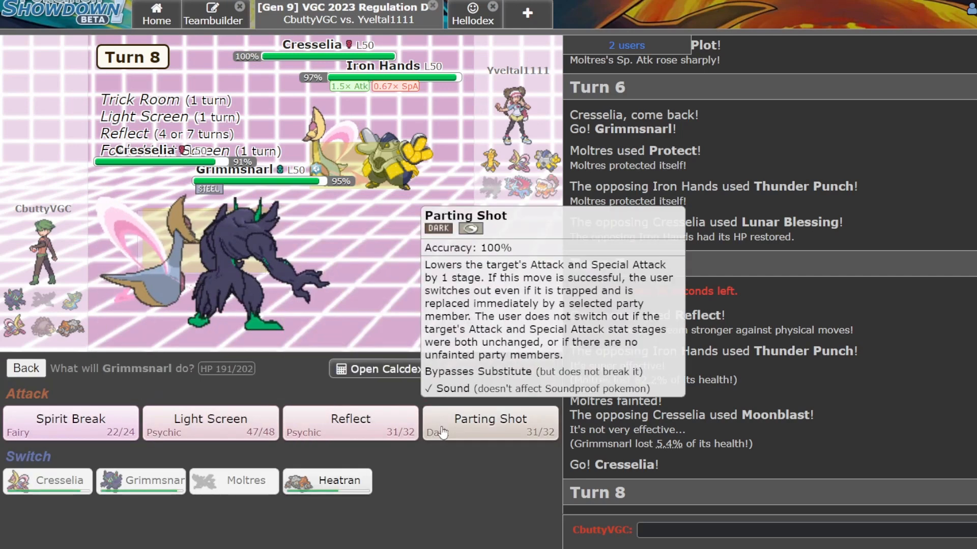
pyautogui.moveTo(382, 408)
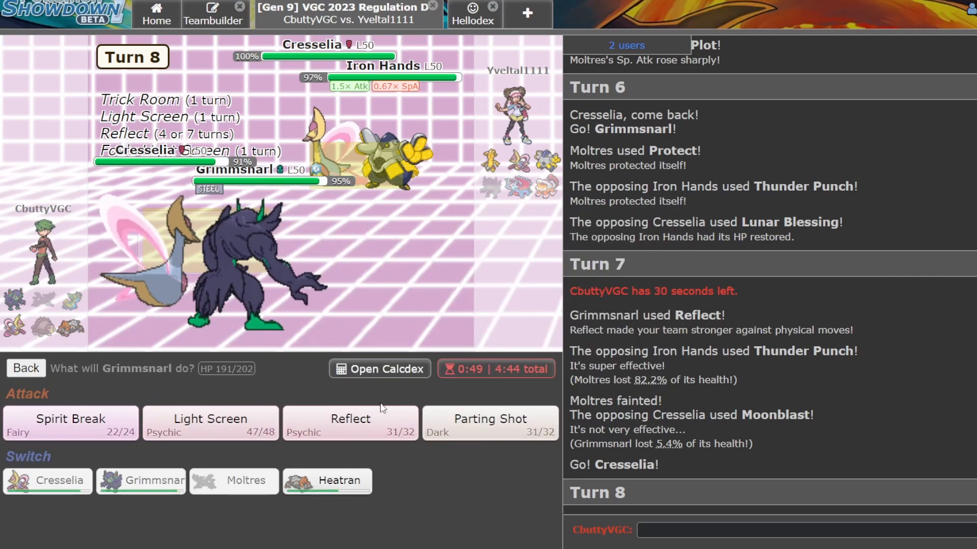
pyautogui.moveTo(268, 530)
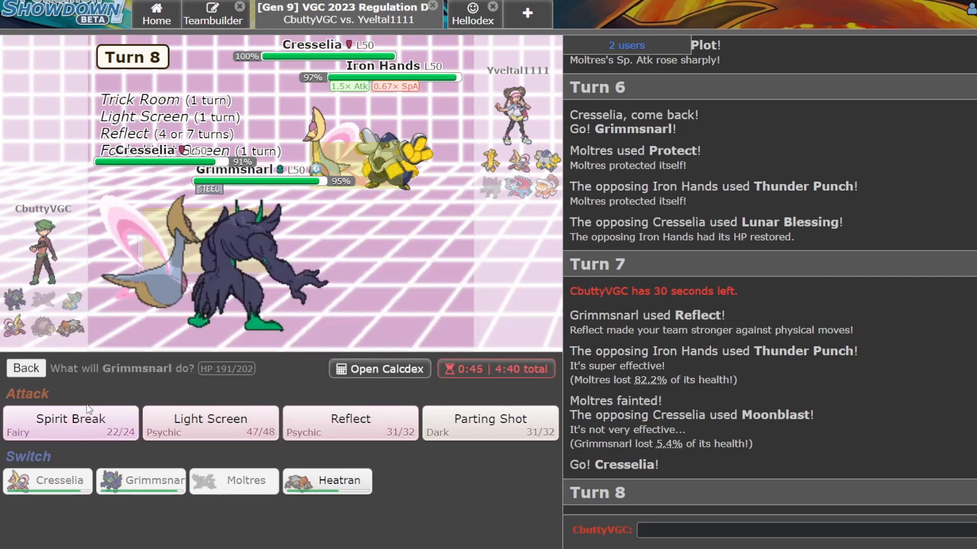
pyautogui.moveTo(489, 423)
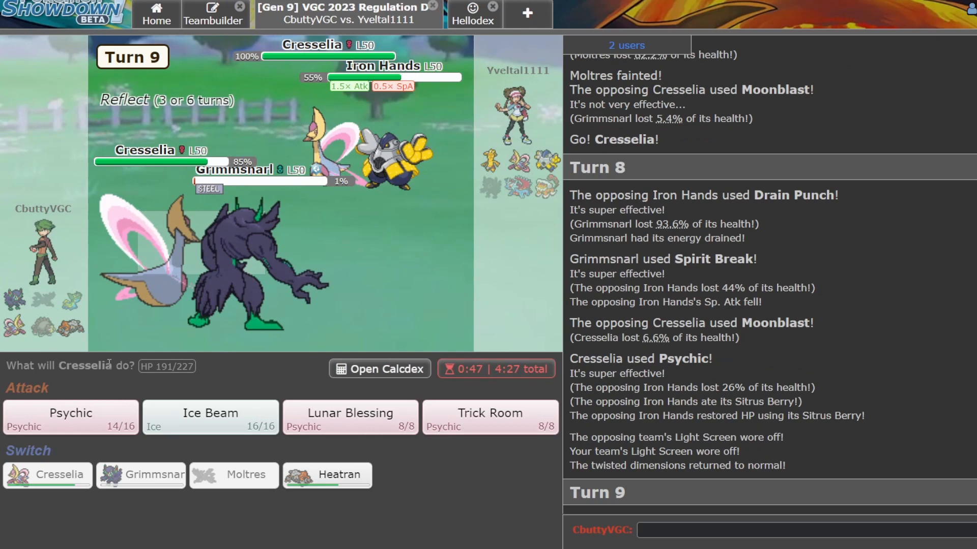
pyautogui.moveTo(374, 159)
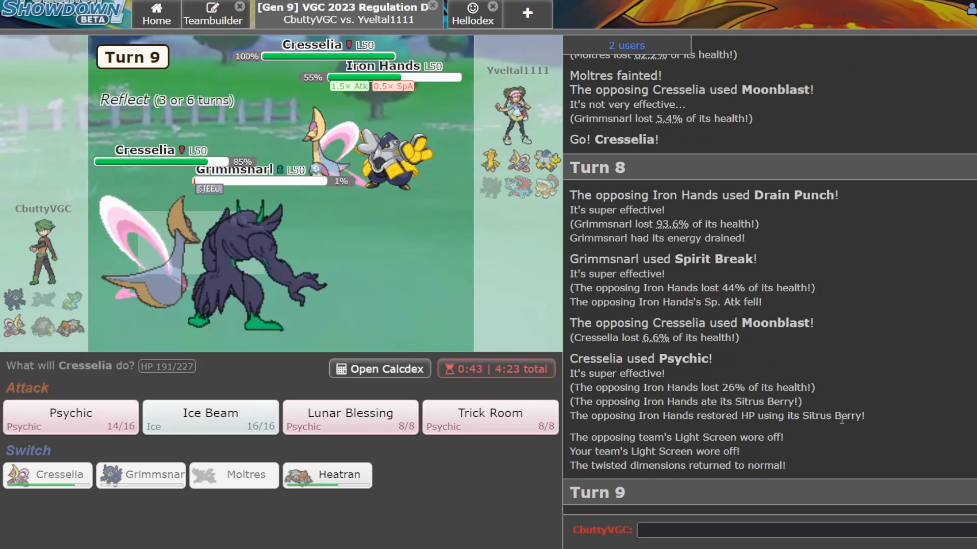
pyautogui.moveTo(70, 416)
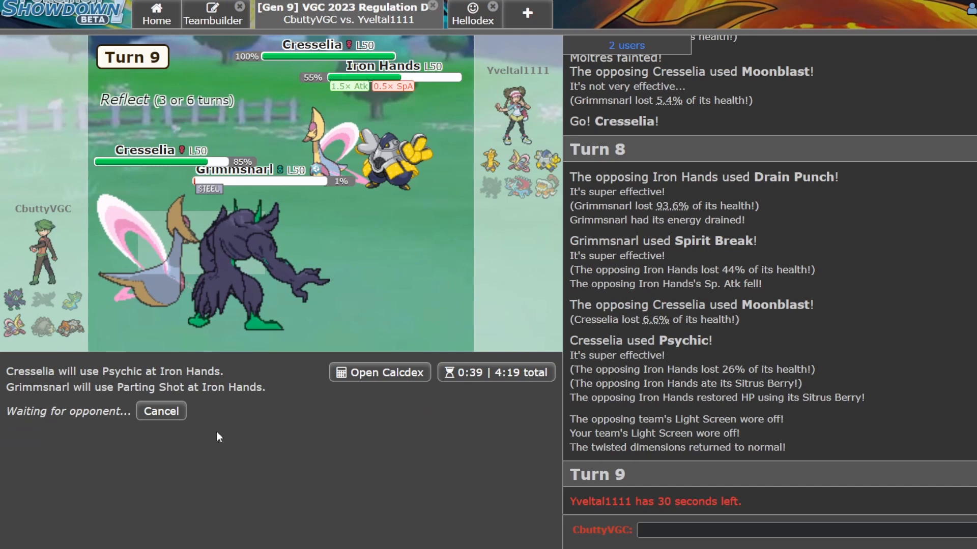
pyautogui.moveTo(381, 495)
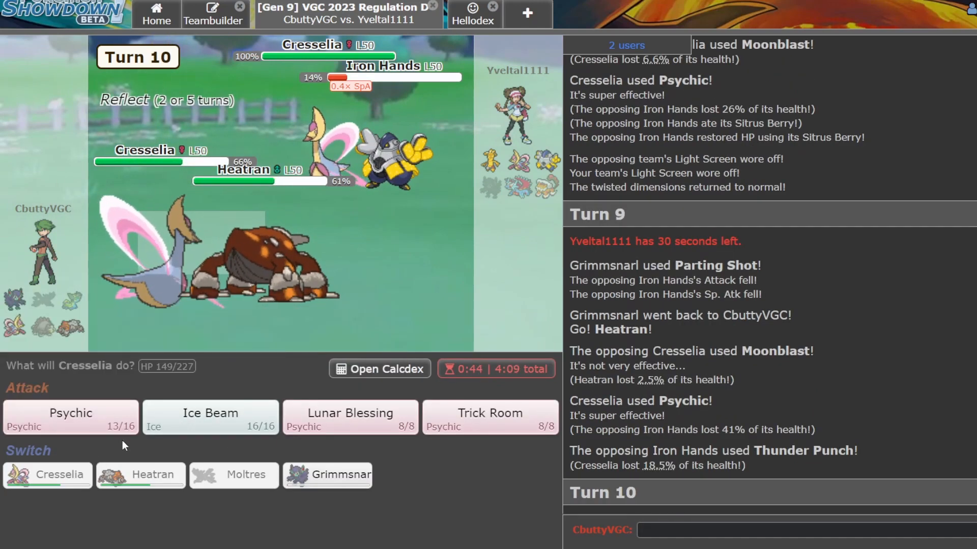
pyautogui.moveTo(350, 416)
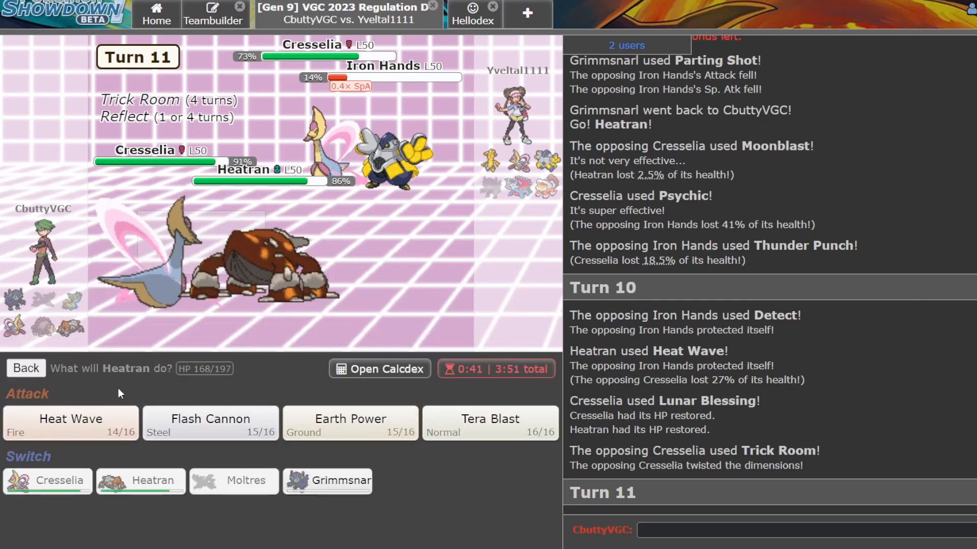
pyautogui.moveTo(350, 423)
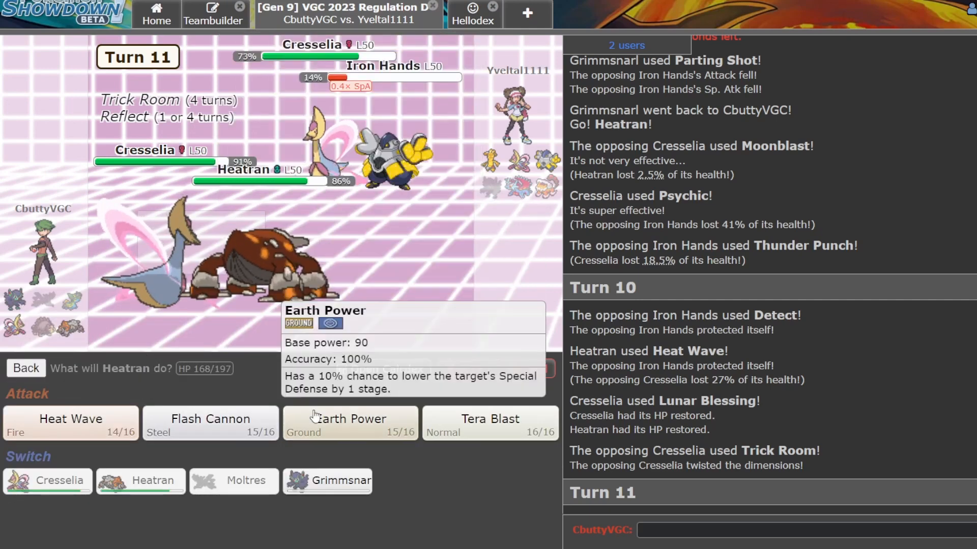
# Have Heatran use Earth Power, leaving the opposing Gholdengo at 8%.
pyautogui.click(69, 422)
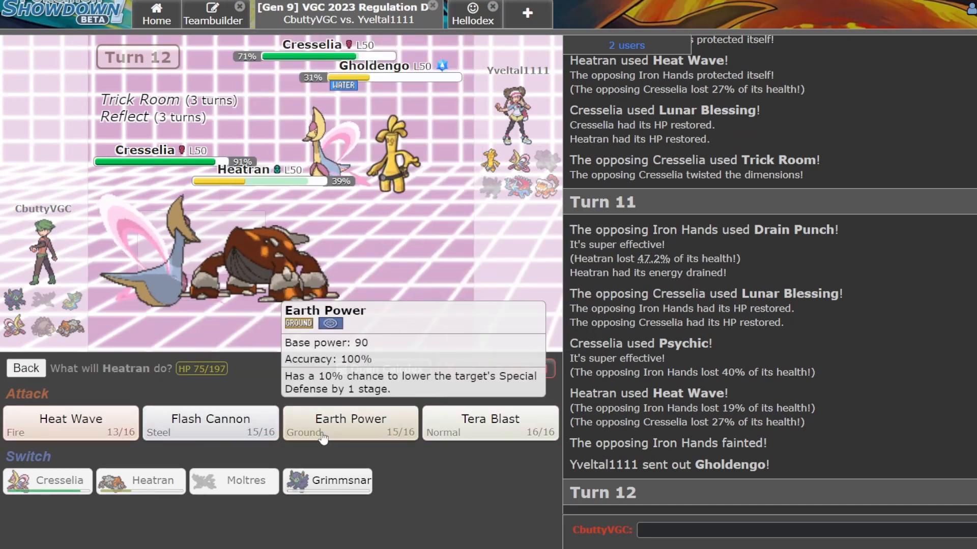
pyautogui.click(350, 423)
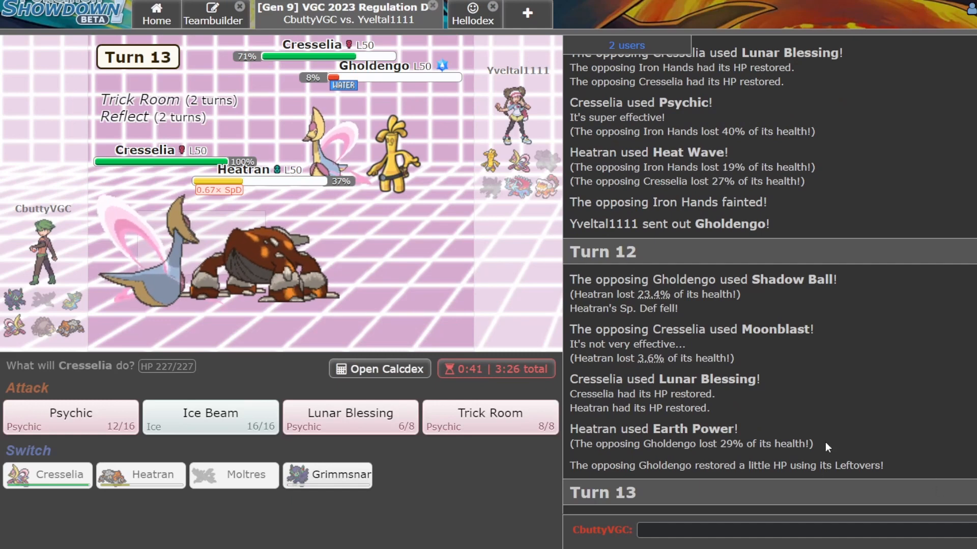
pyautogui.moveTo(70, 414)
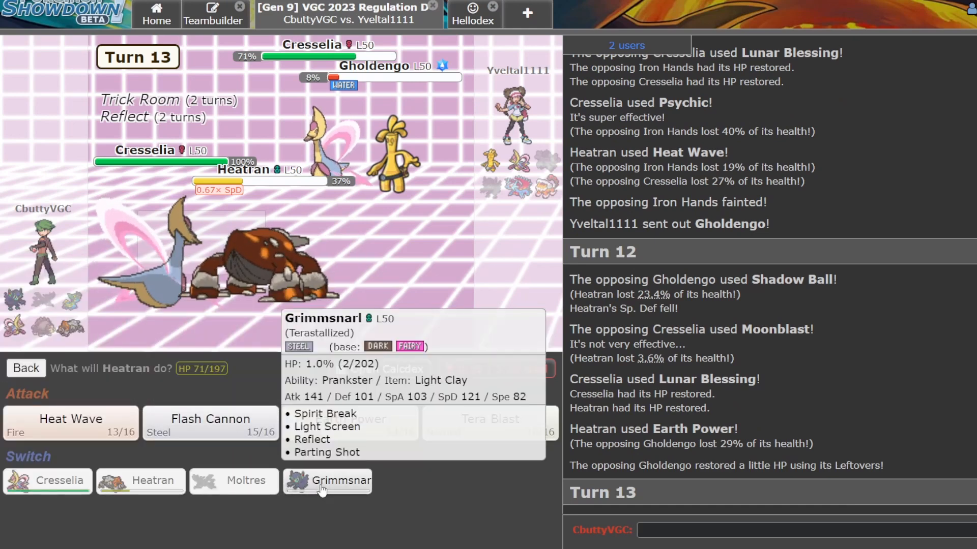
# Swap Heatran for Grimmsnarl and heal with Cresselia's Lunar Blessing until the opponent forfeits.
pyautogui.click(327, 480)
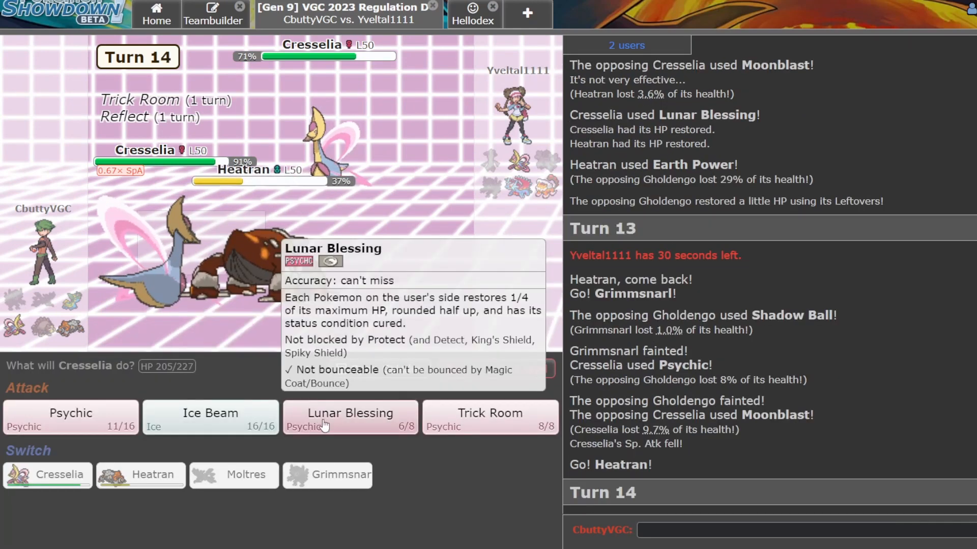
pyautogui.click(350, 417)
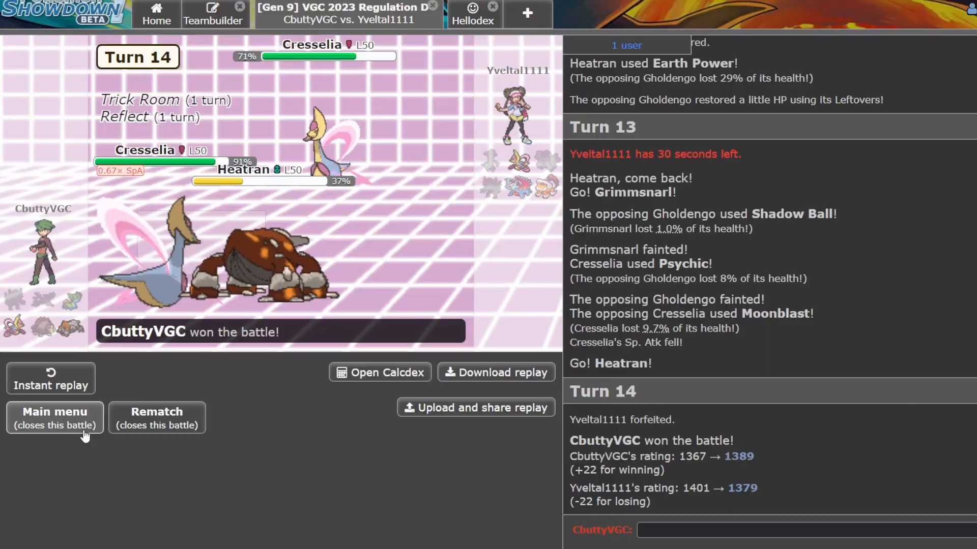
# Close the won battle and return home for a new ladder search.
pyautogui.click(53, 416)
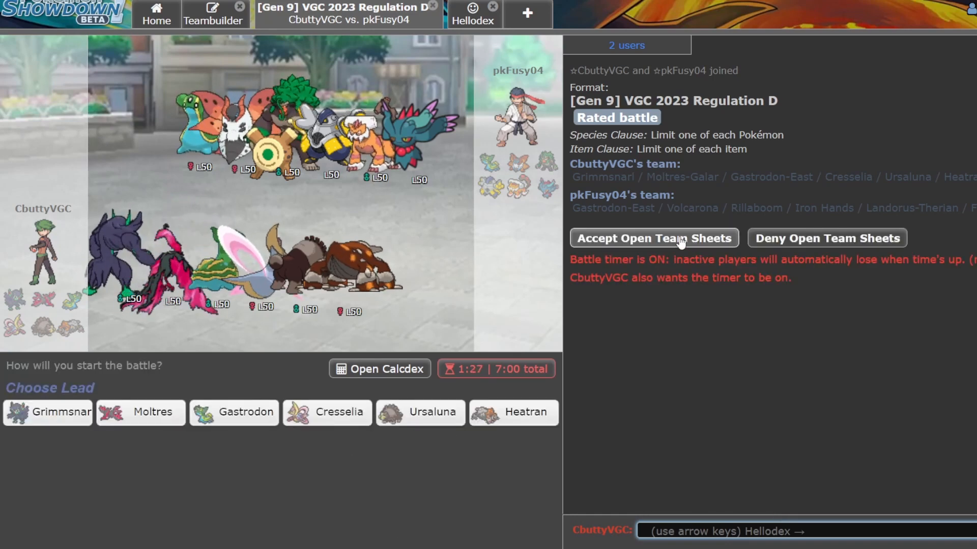
# Accept open team sheets and lead Cresselia and Grimmsnarl with Ursaluna and Heatran in back.
pyautogui.click(652, 238)
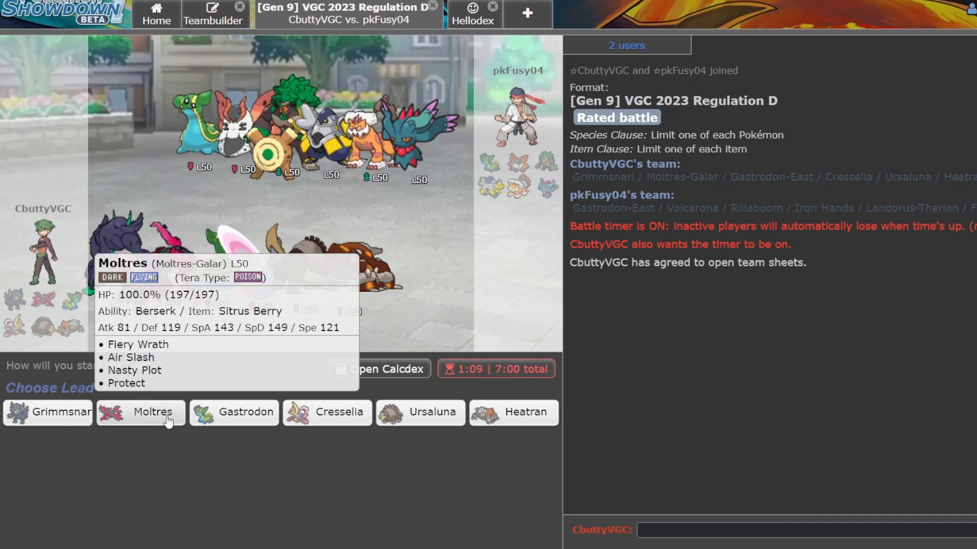
pyautogui.moveTo(327, 412)
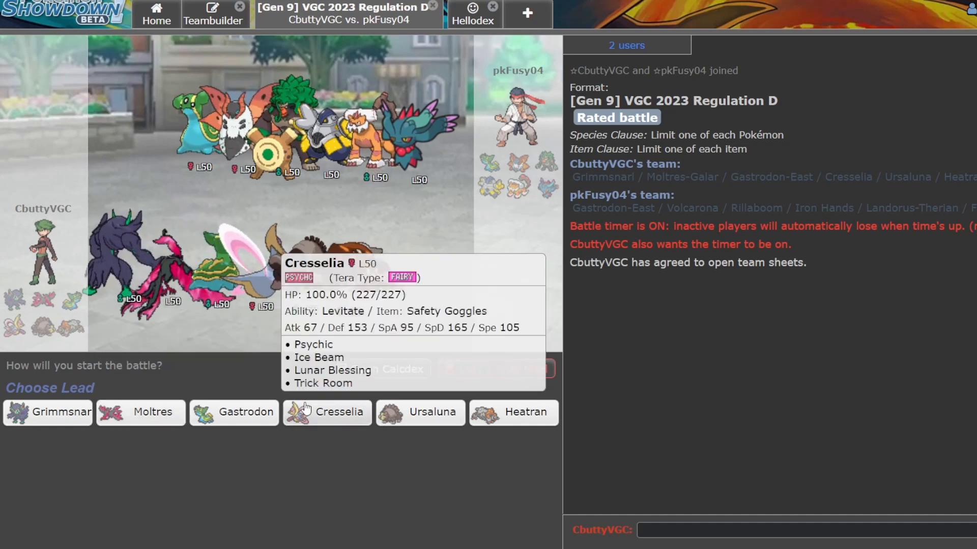
pyautogui.click(326, 412)
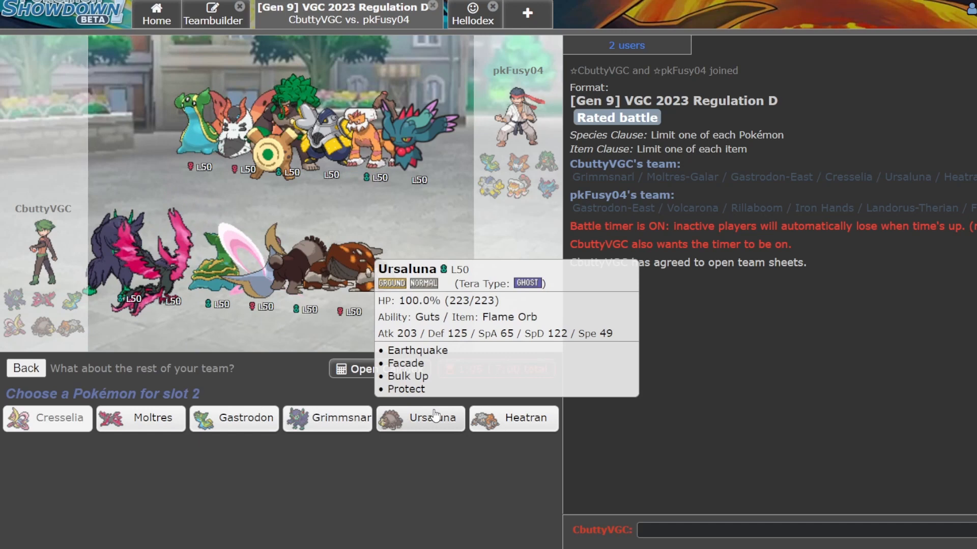
pyautogui.moveTo(131, 535)
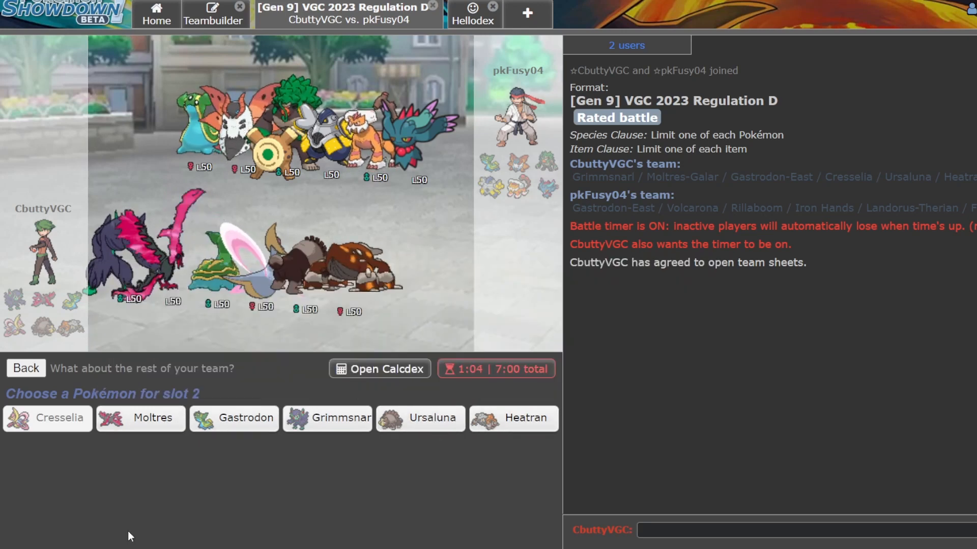
pyautogui.moveTo(513, 418)
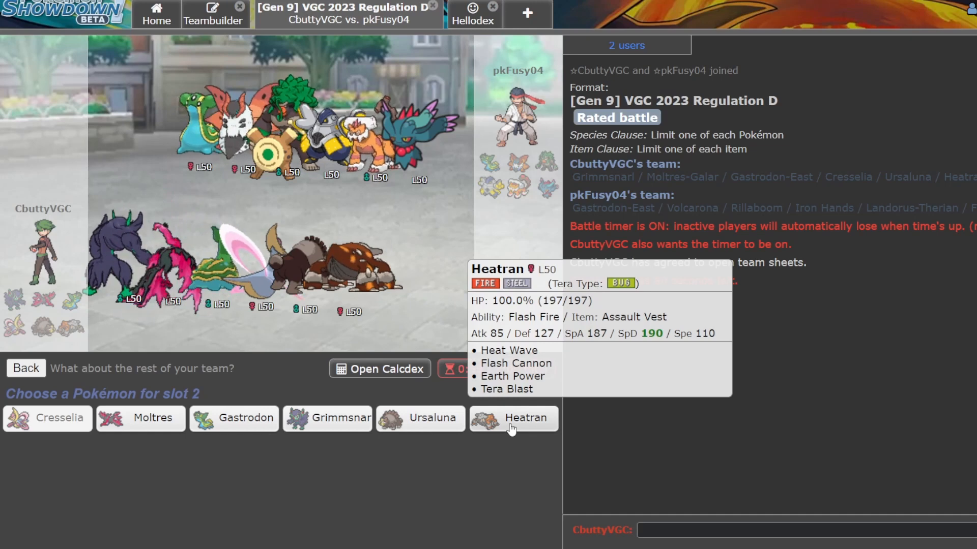
pyautogui.click(513, 418)
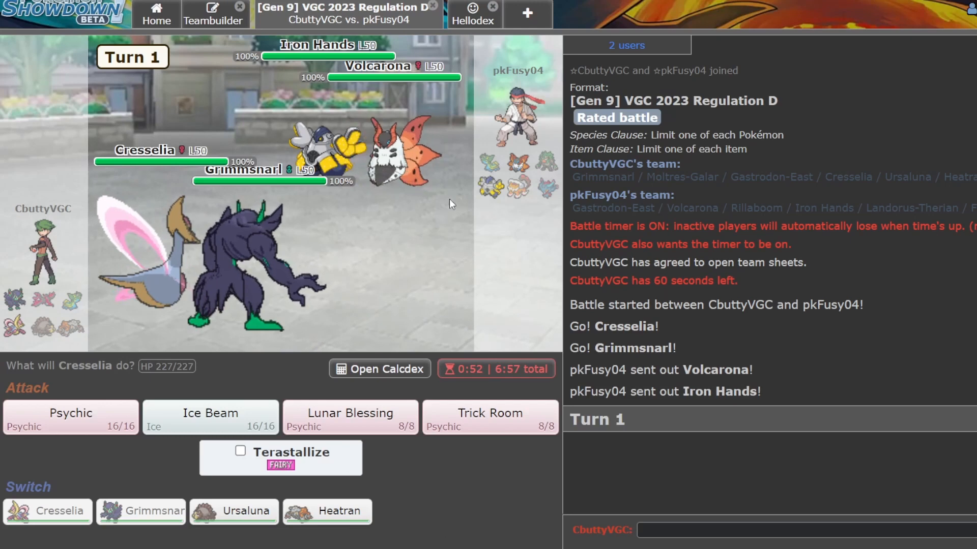
pyautogui.moveTo(489, 417)
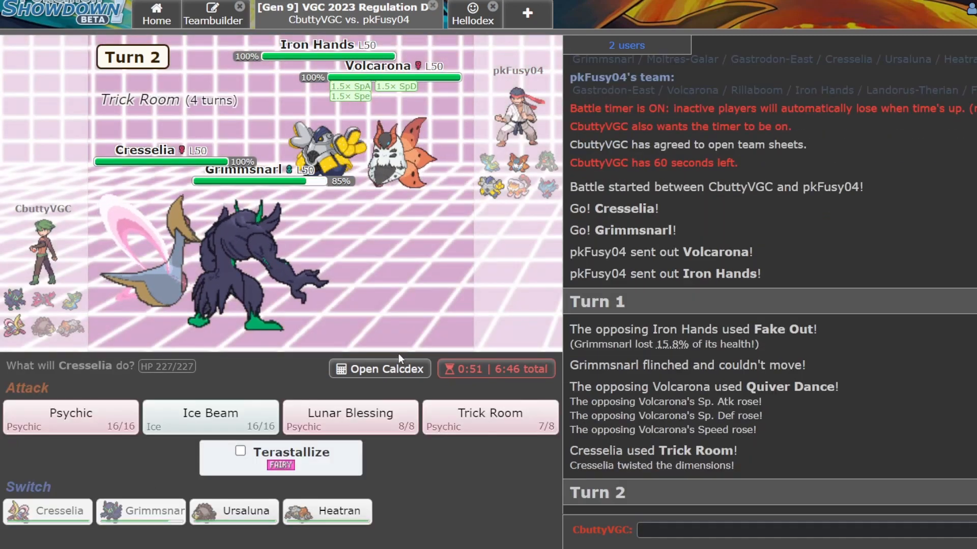
pyautogui.moveTo(350, 413)
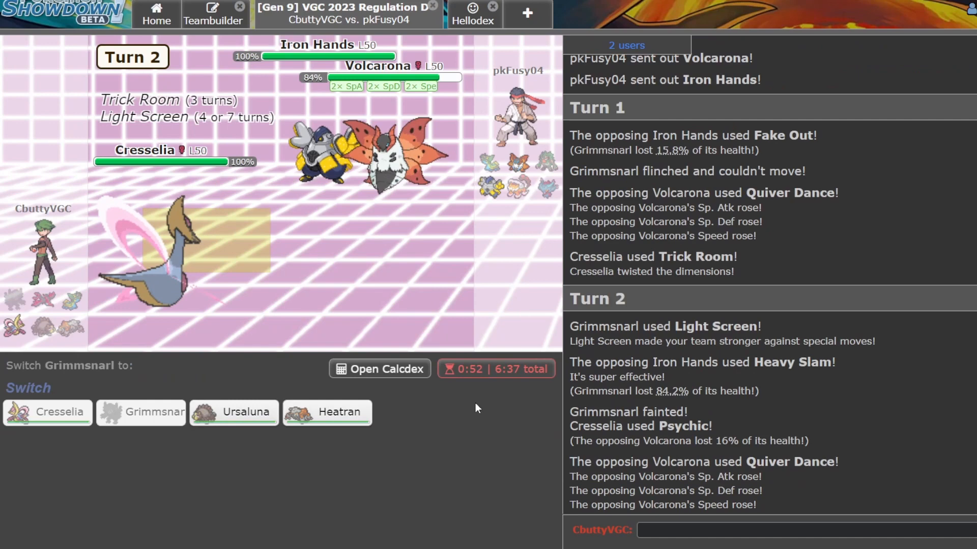
pyautogui.moveTo(234, 413)
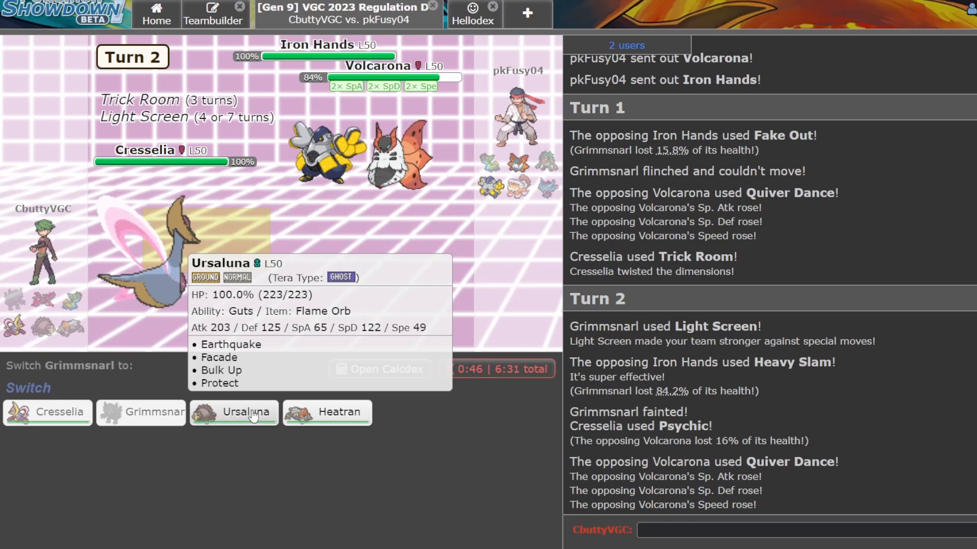
# Send Ursaluna in for fainted Grimmsnarl, use Trick Room with Cresselia and Bulk Up with Ursaluna.
pyautogui.click(233, 413)
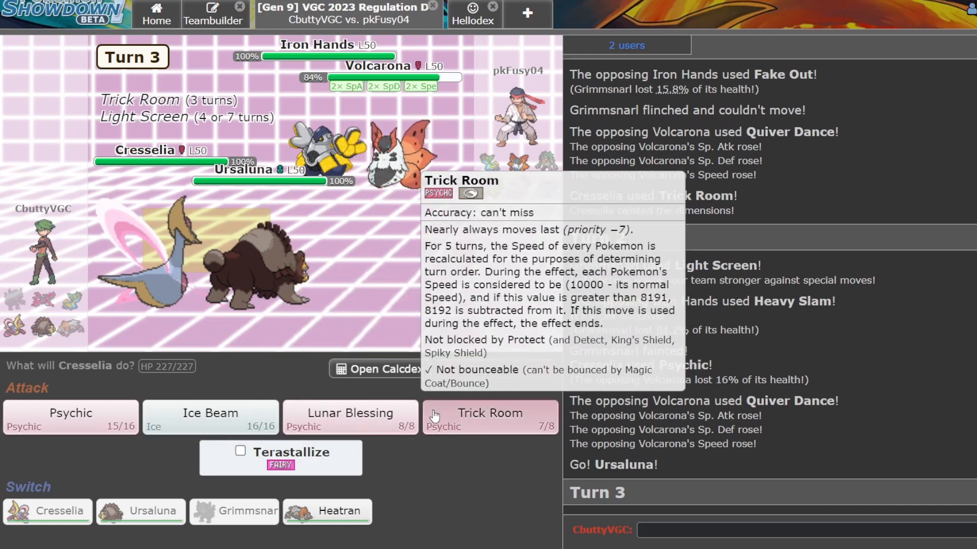
pyautogui.click(489, 417)
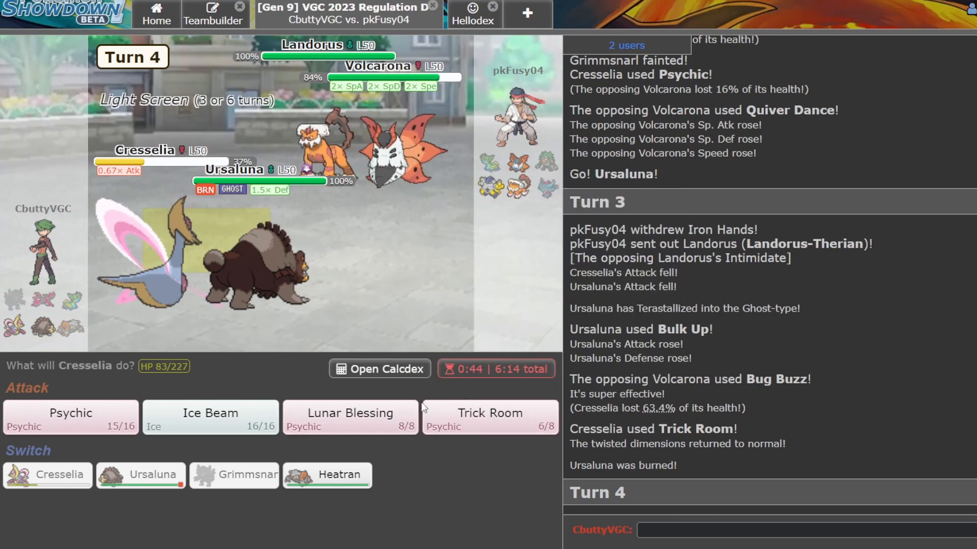
pyautogui.moveTo(350, 417)
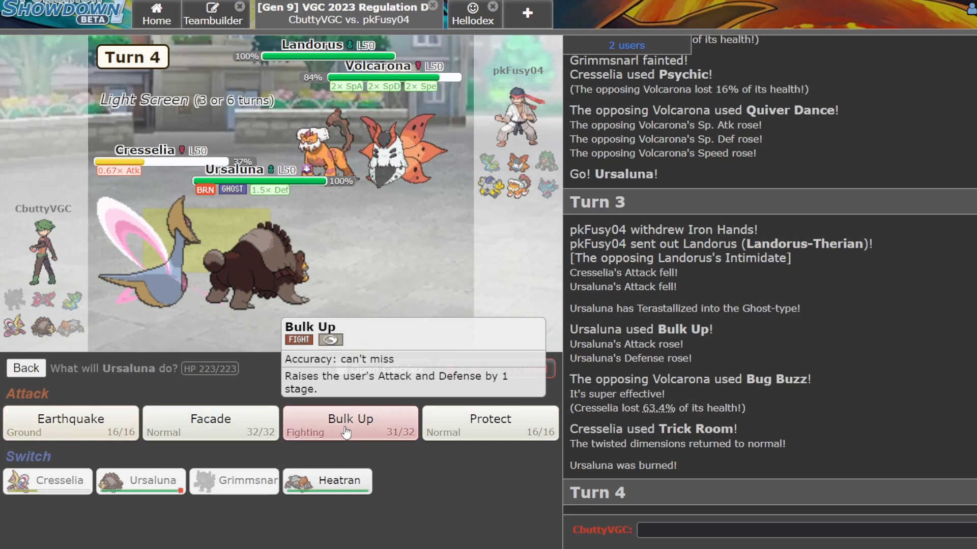
pyautogui.click(349, 423)
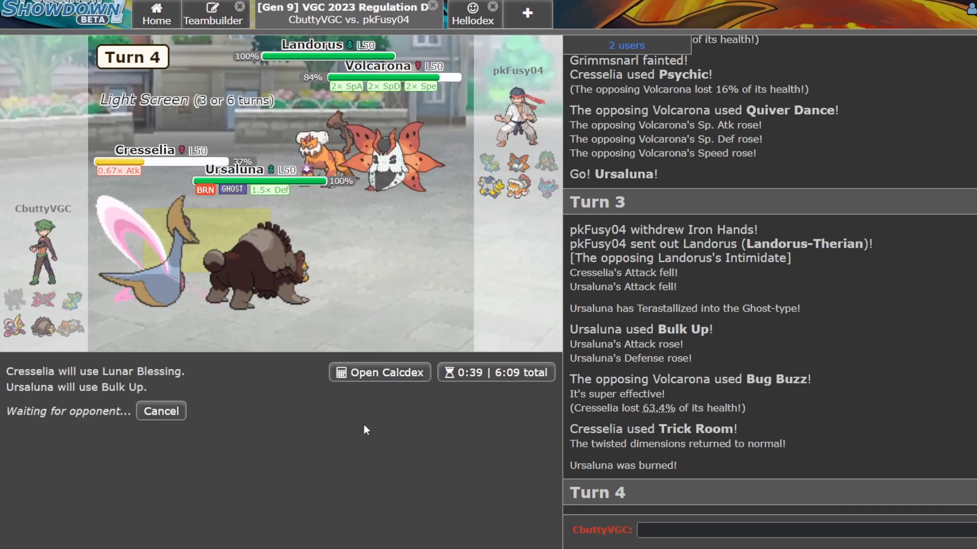
pyautogui.moveTo(700, 285)
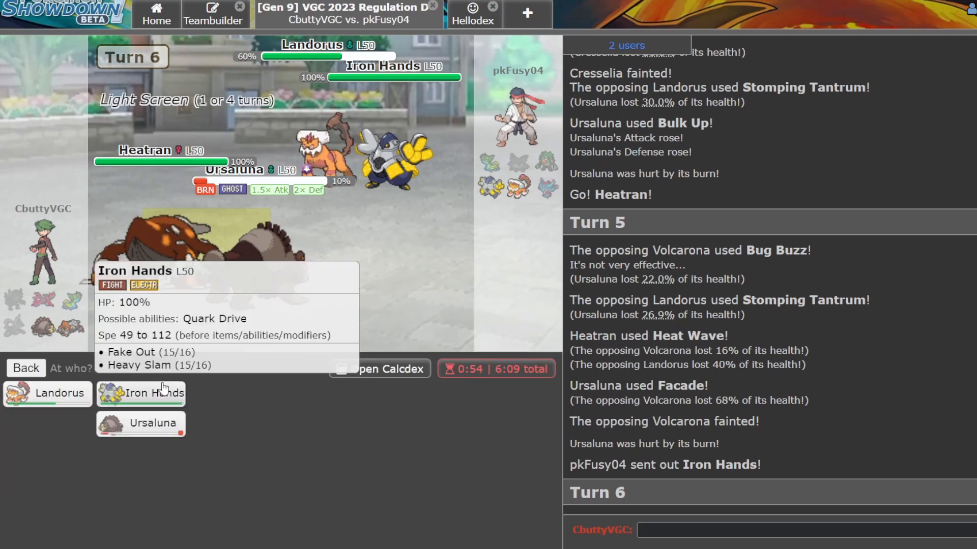
# Target the opposing Iron Hands, then write /forfeit in the battle chat.
pyautogui.click(141, 393)
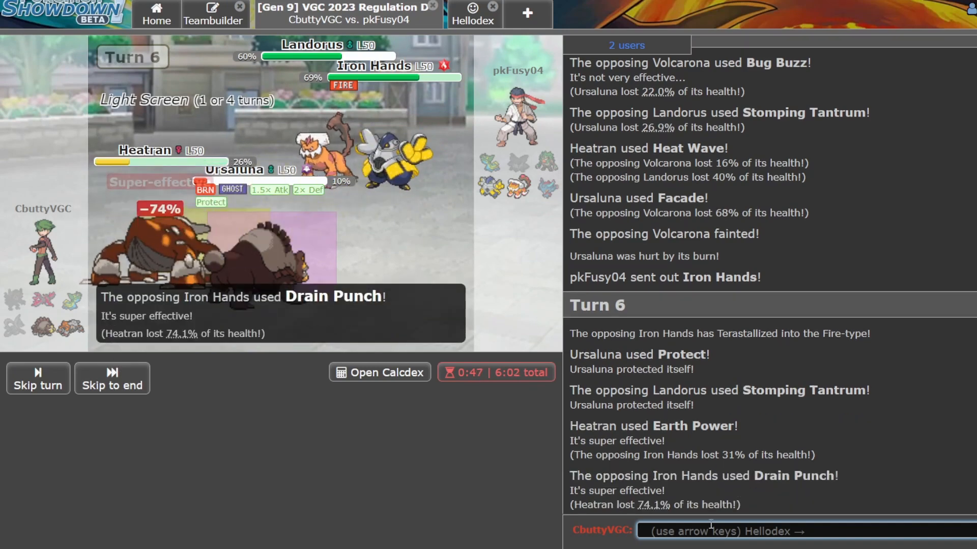
pyautogui.write('/forfeit')
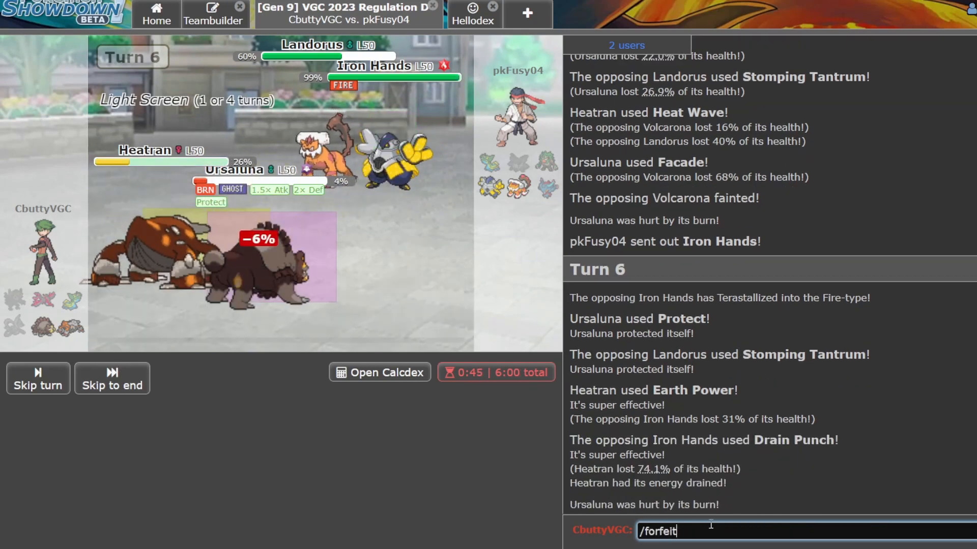
pyautogui.press('enter')
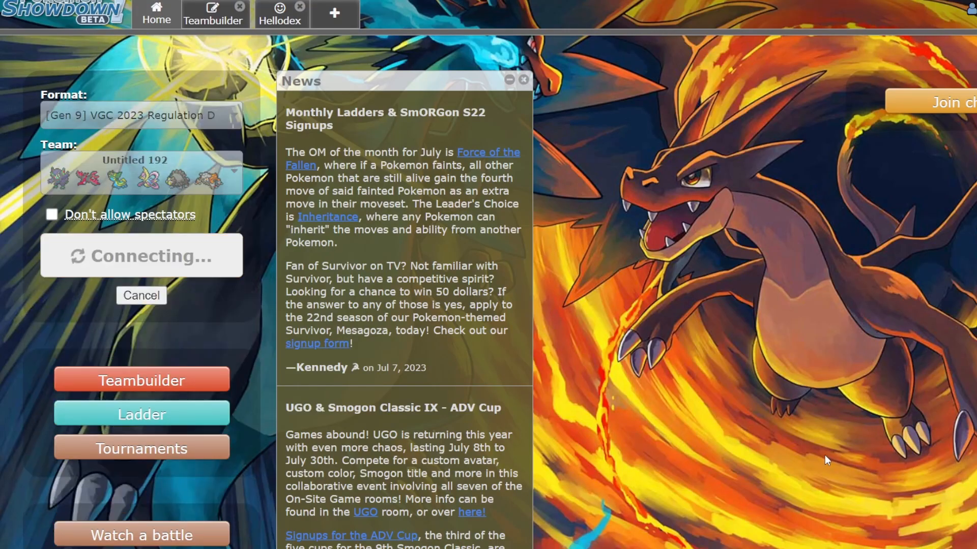
pyautogui.moveTo(729, 317)
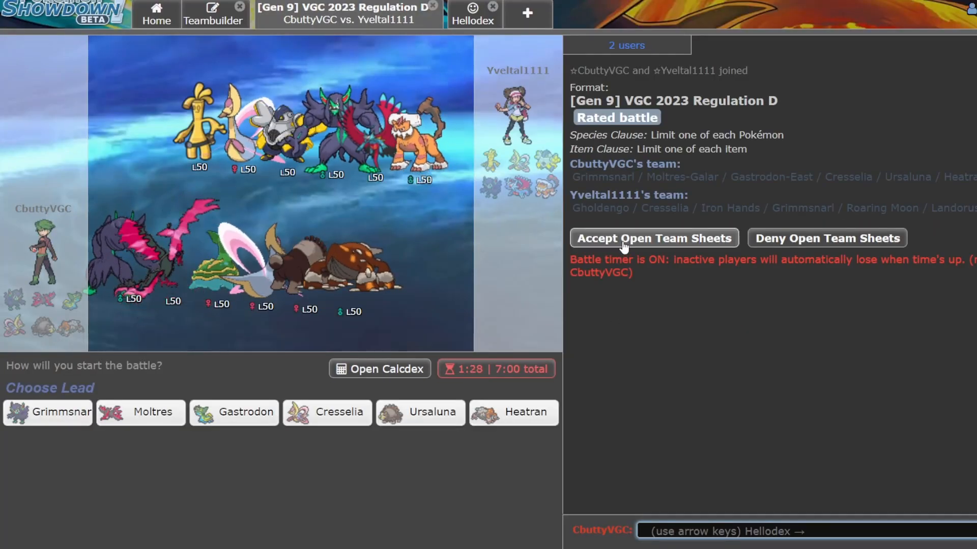
# Accept open team sheets and lead Moltres and Grimmsnarl against Darksander13.
pyautogui.click(652, 238)
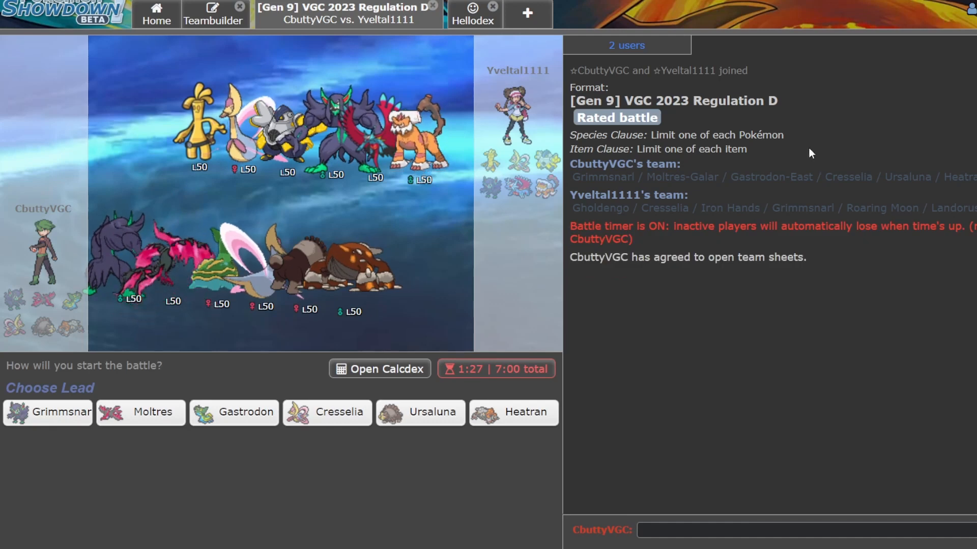
pyautogui.click(48, 412)
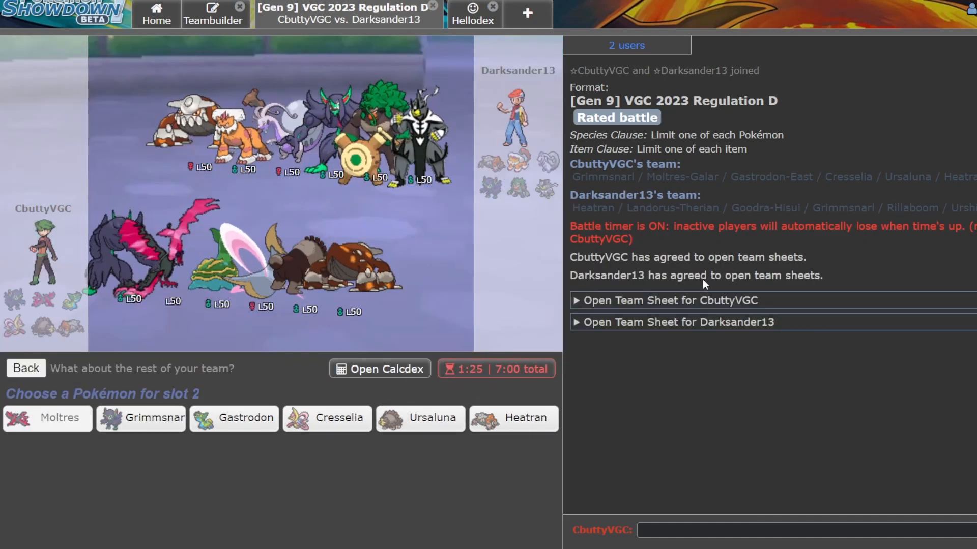
pyautogui.click(678, 322)
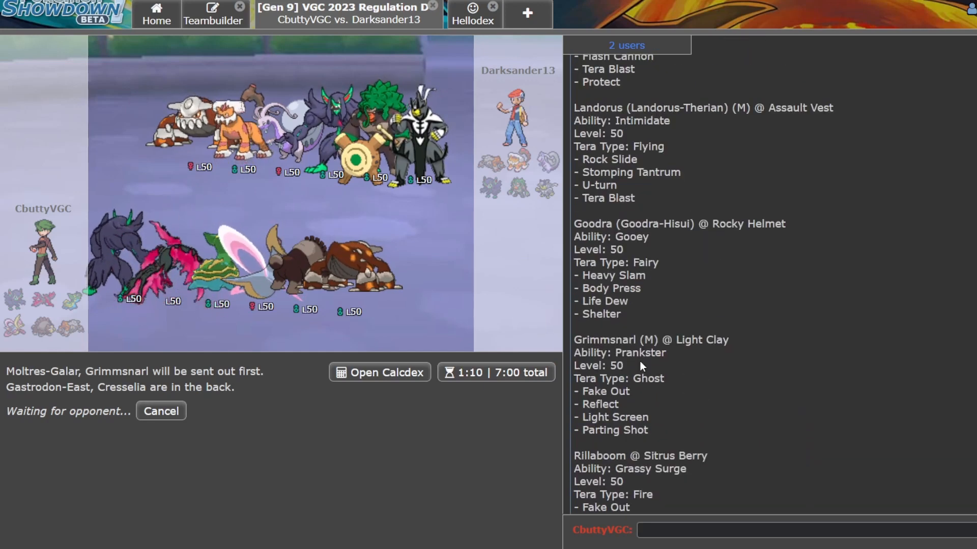
# Scroll through the opponent's open team sheet in the chat.
pyautogui.scroll(-3)
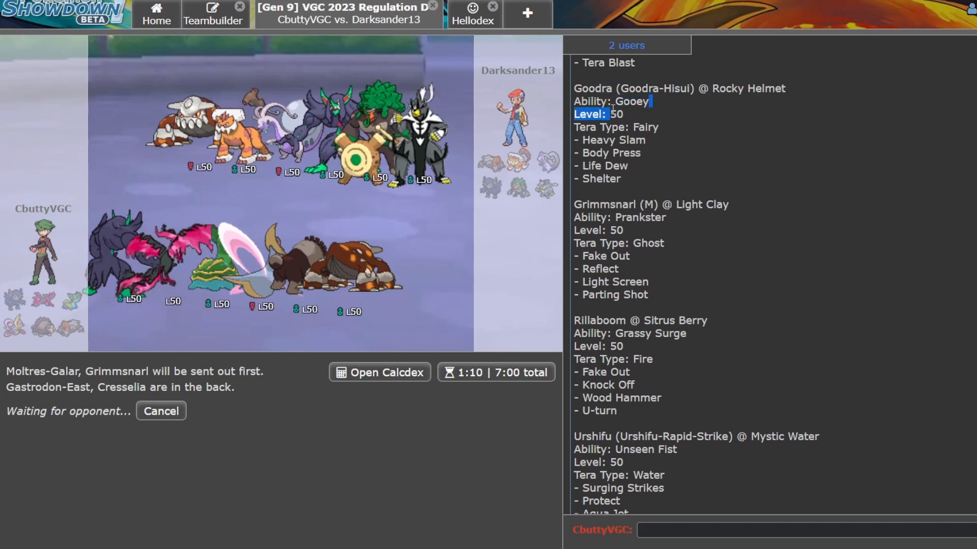
pyautogui.scroll(-3)
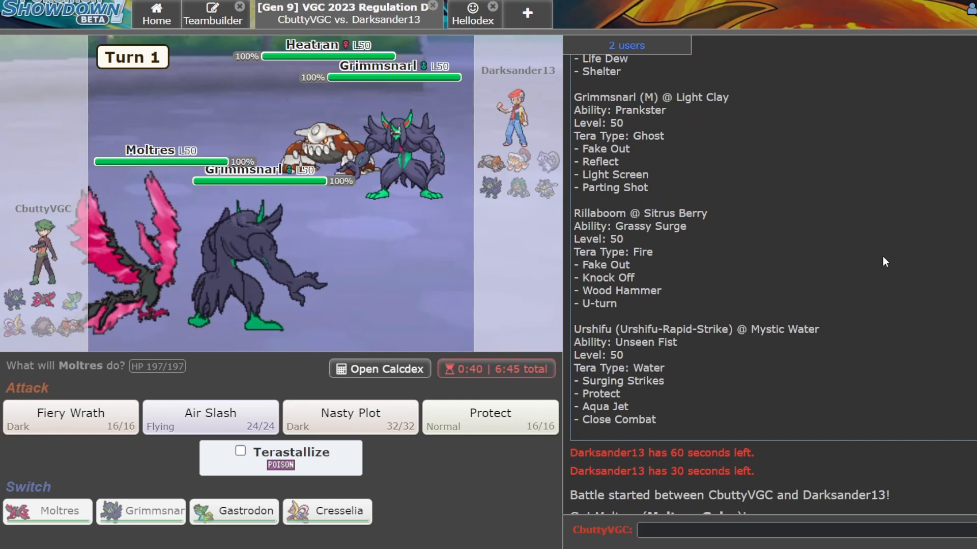
pyautogui.moveTo(350, 423)
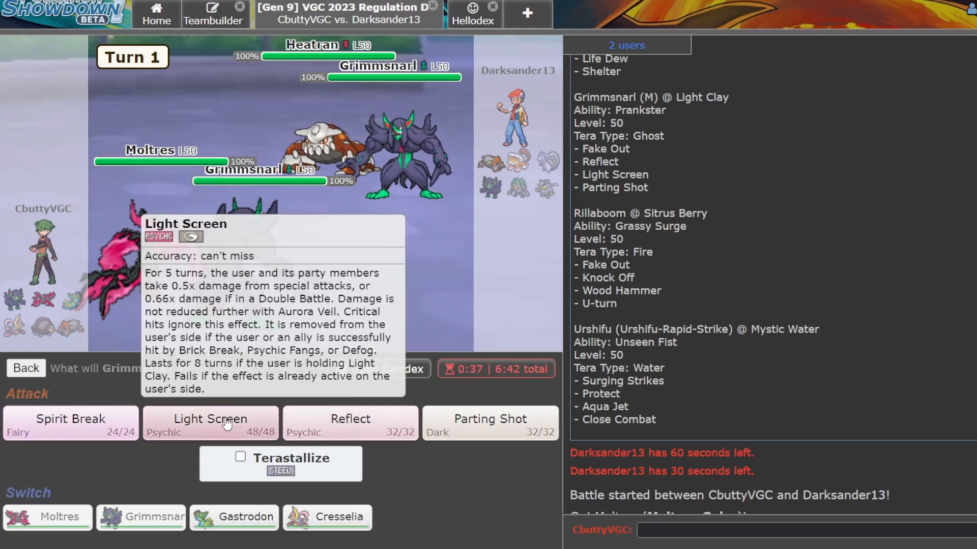
# Pick Grimmsnarl's turn-one move, bring Gastrodon in after Parting Shot and choose a replacement target.
pyautogui.click(211, 419)
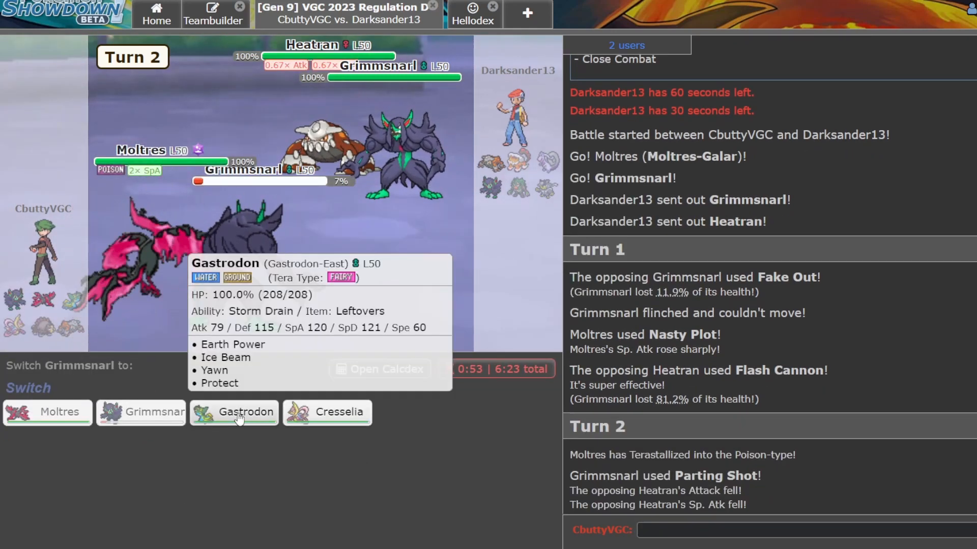
pyautogui.click(233, 412)
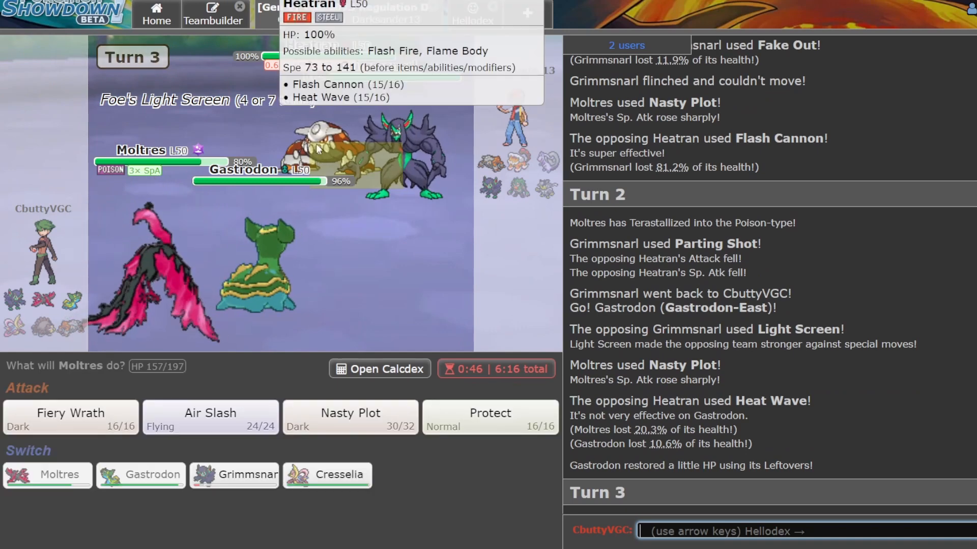
pyautogui.moveTo(210, 417)
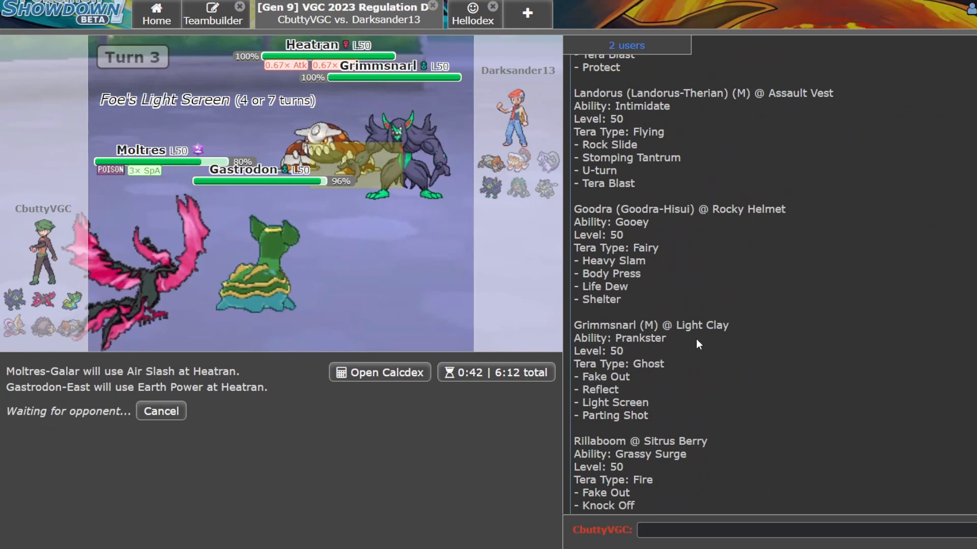
pyautogui.moveTo(489, 186)
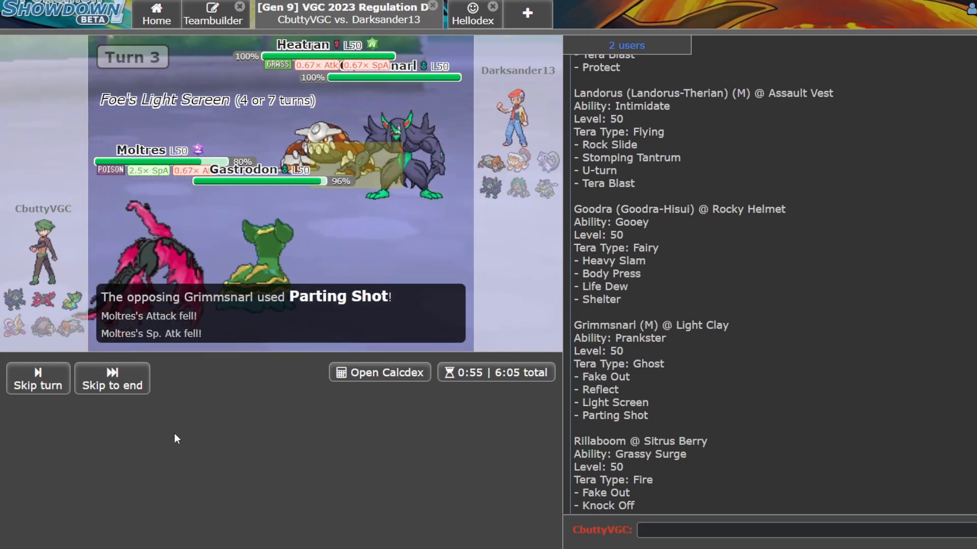
pyautogui.click(37, 378)
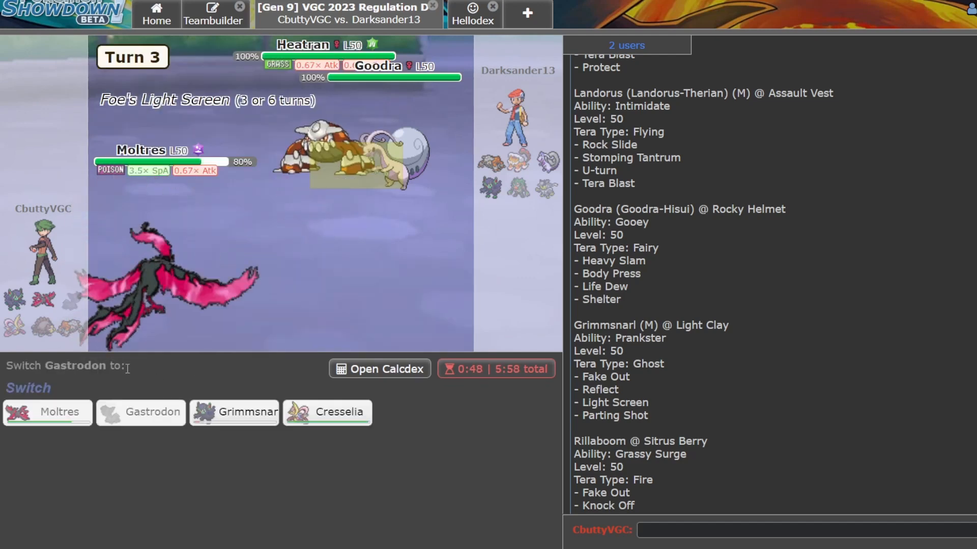
pyautogui.moveTo(327, 412)
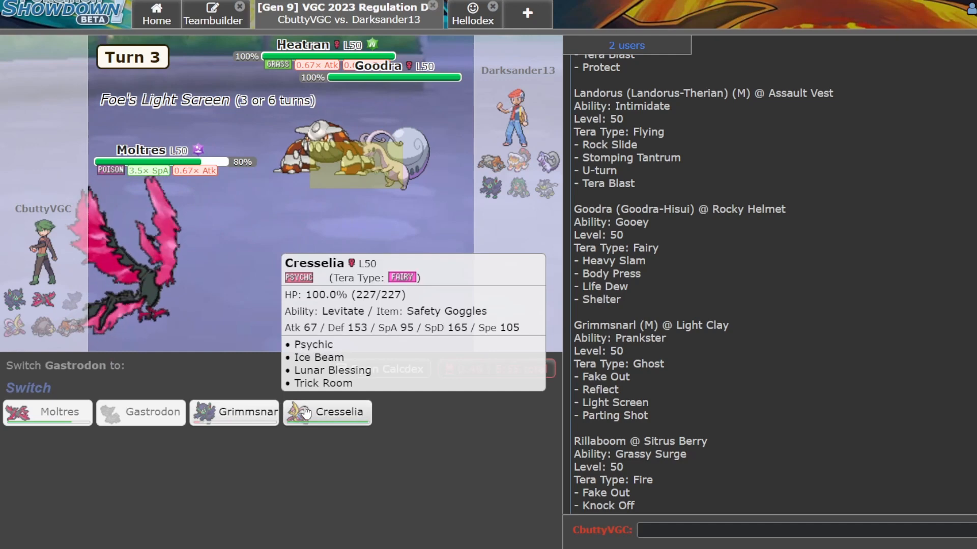
# Send Cresselia in for Gastrodon and heal with Lunar Blessing while Moltres' Air Slash knocks out Heatran.
pyautogui.click(327, 412)
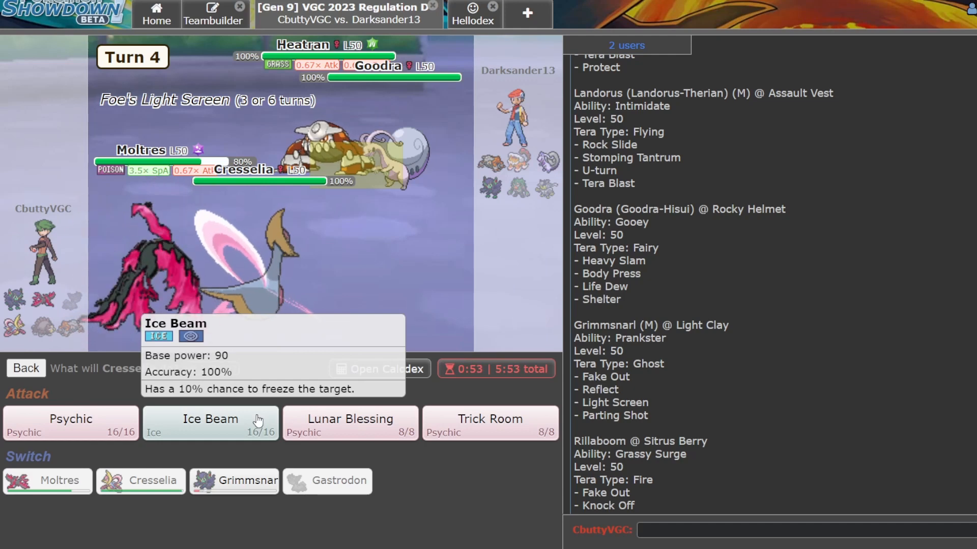
pyautogui.click(349, 422)
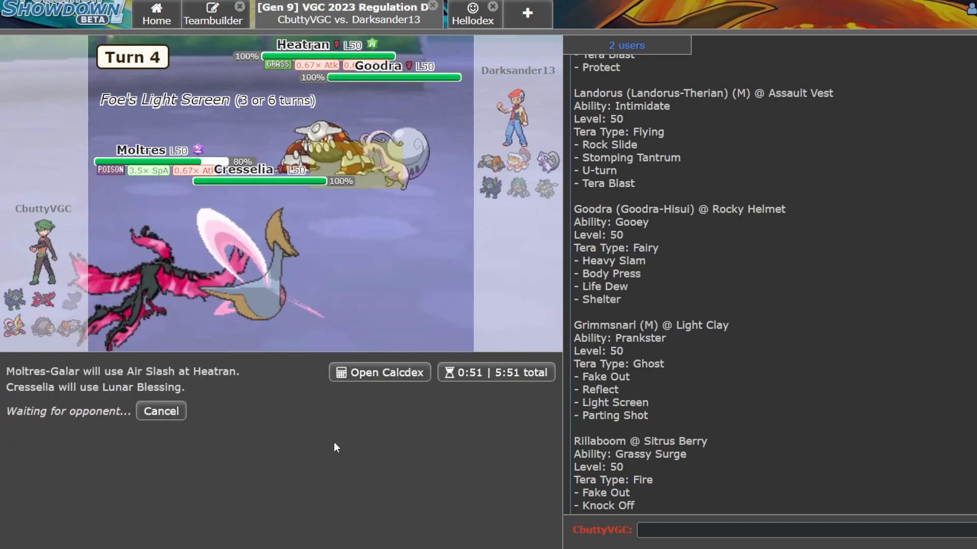
pyautogui.scroll(-3)
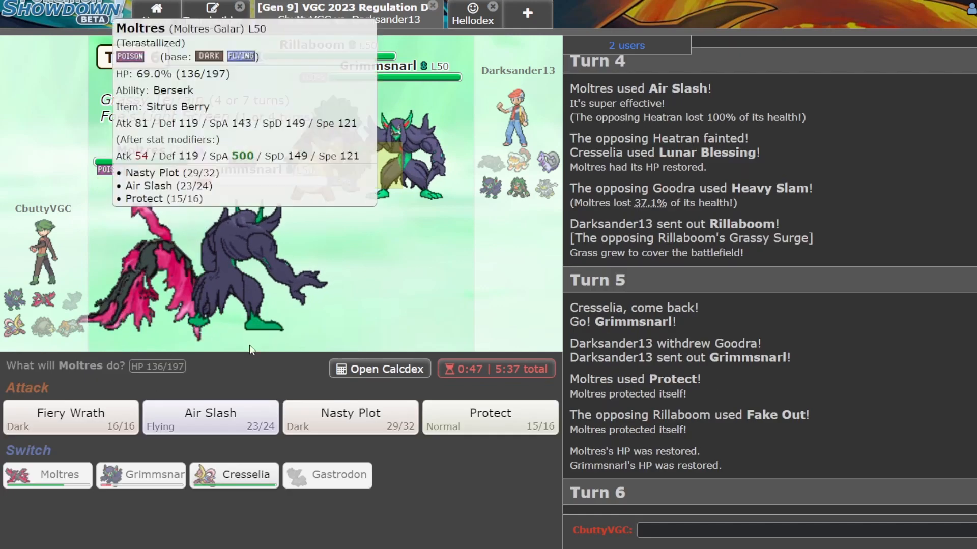
pyautogui.moveTo(191, 531)
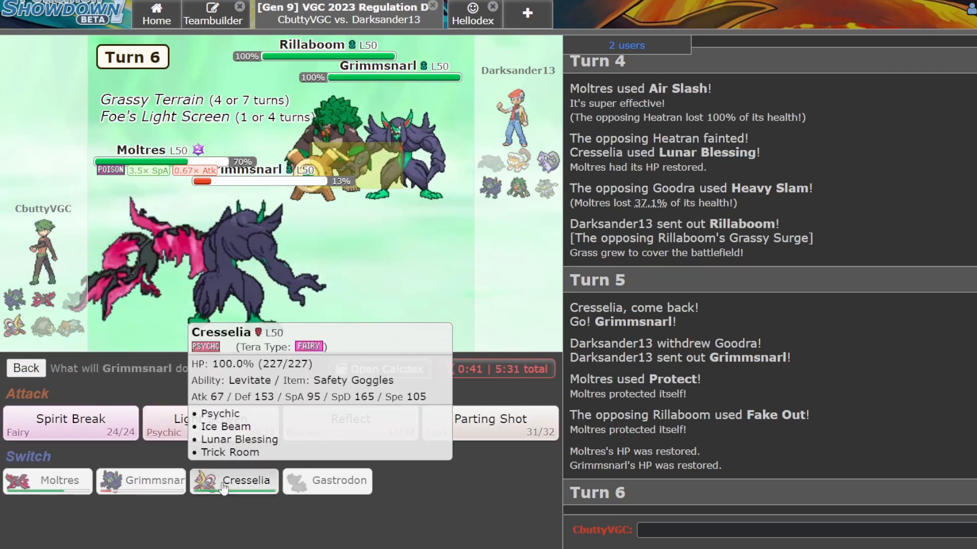
# Swap Grimmsnarl out for Cresselia and heal the team with Lunar Blessing.
pyautogui.click(233, 480)
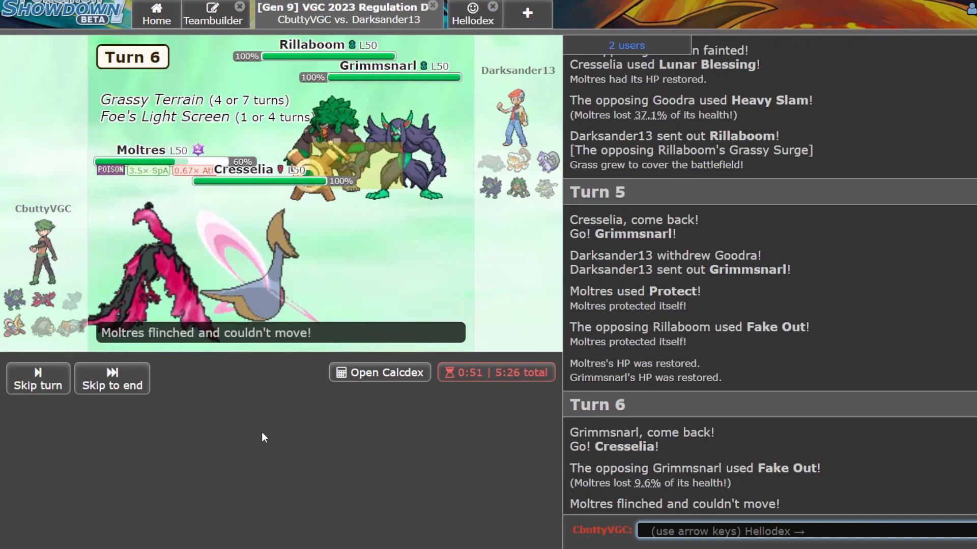
pyautogui.click(112, 386)
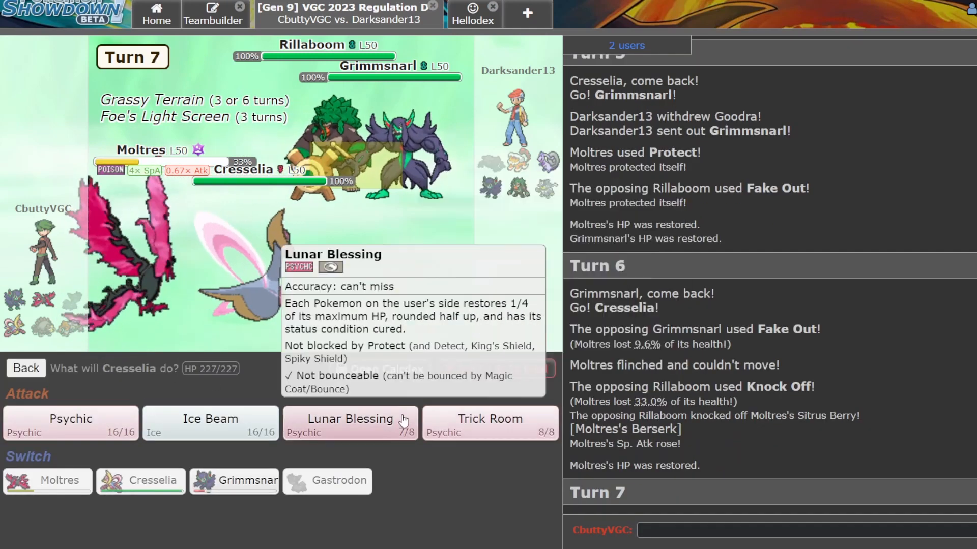
pyautogui.click(350, 422)
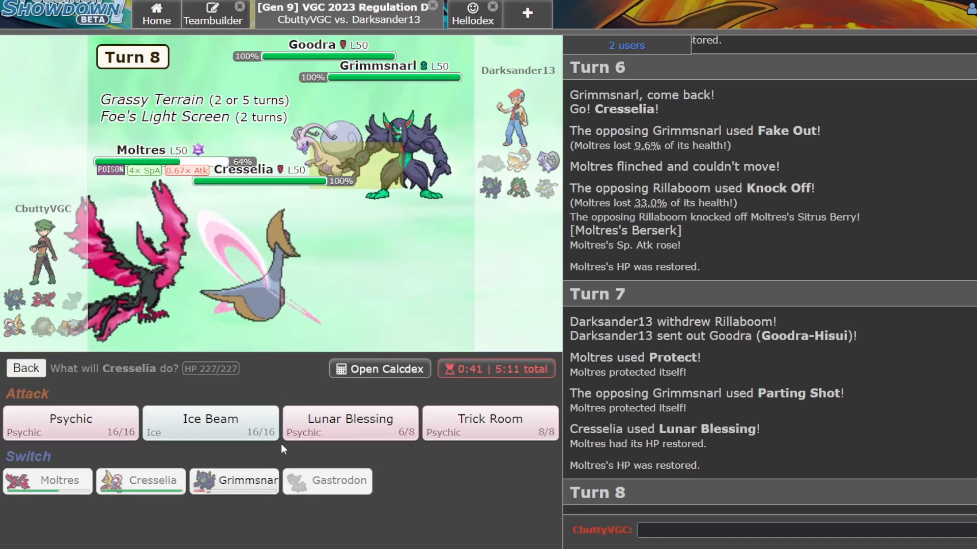
# Use Lunar Blessing again, then have Moltres hit Rillaboom and Goodra with Fiery Wrath.
pyautogui.click(349, 418)
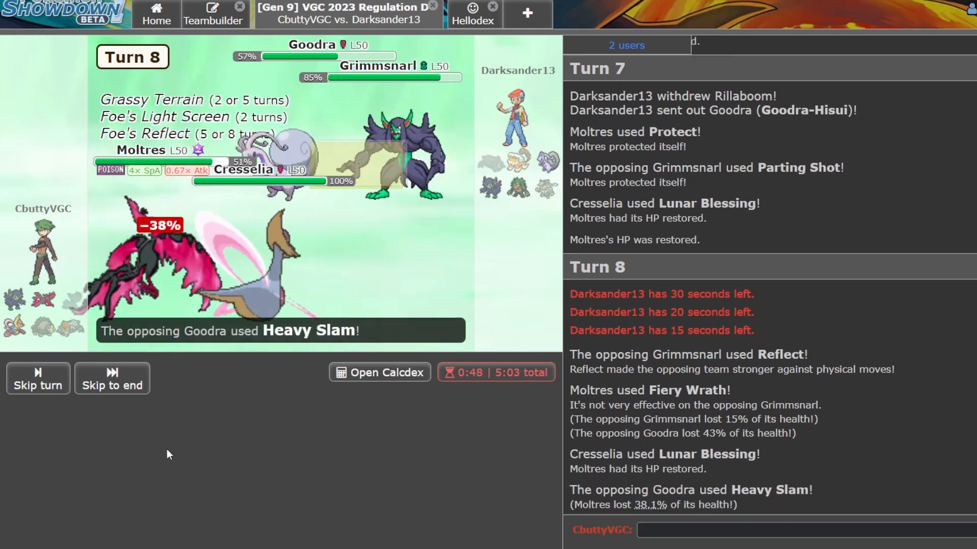
pyautogui.click(112, 378)
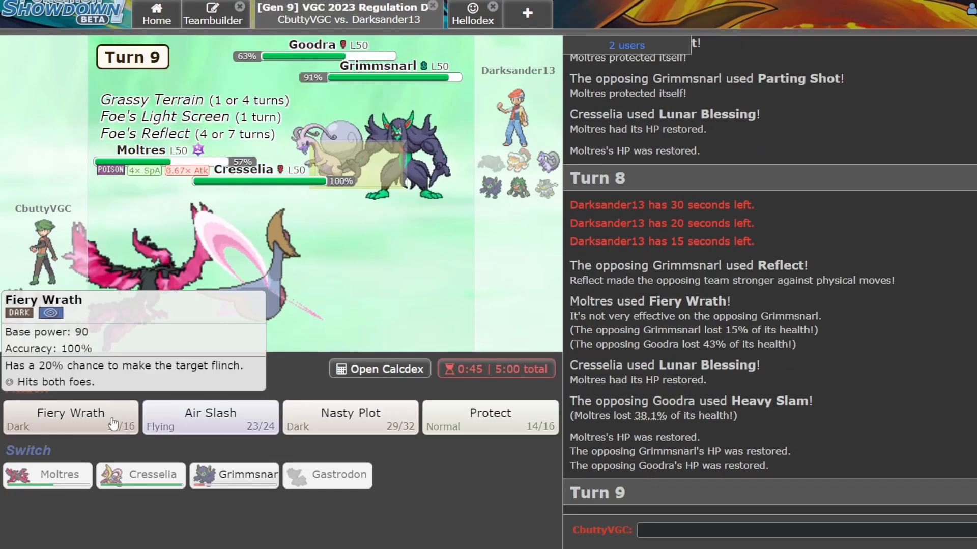
pyautogui.click(70, 416)
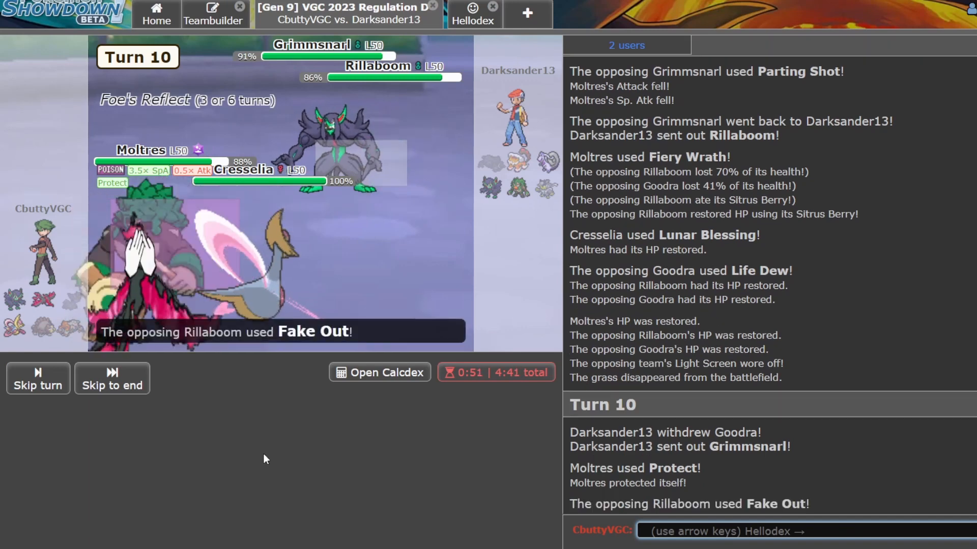
# Attack with Cresselia's Ice Beam, then pair Moltres' Fiery Wrath with Lunar Blessing.
pyautogui.click(112, 378)
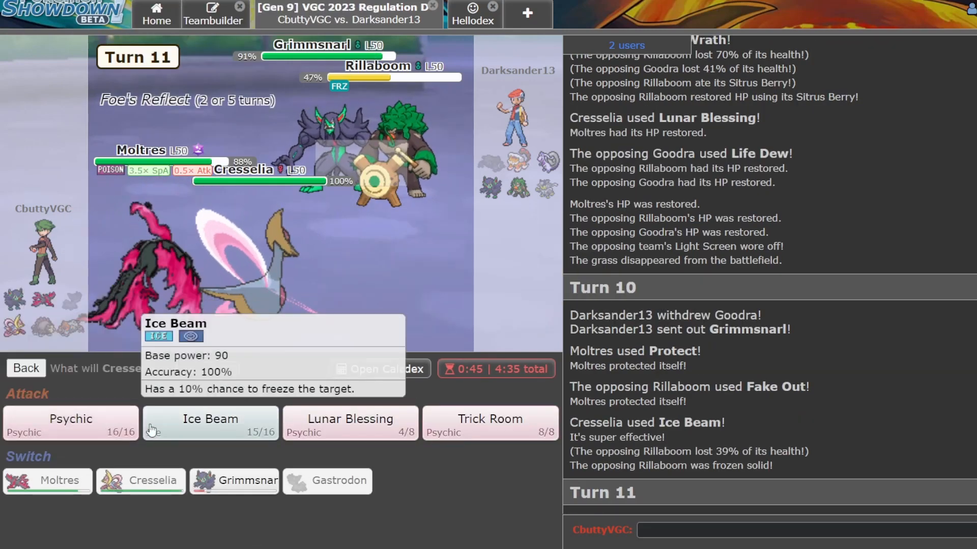
pyautogui.click(210, 422)
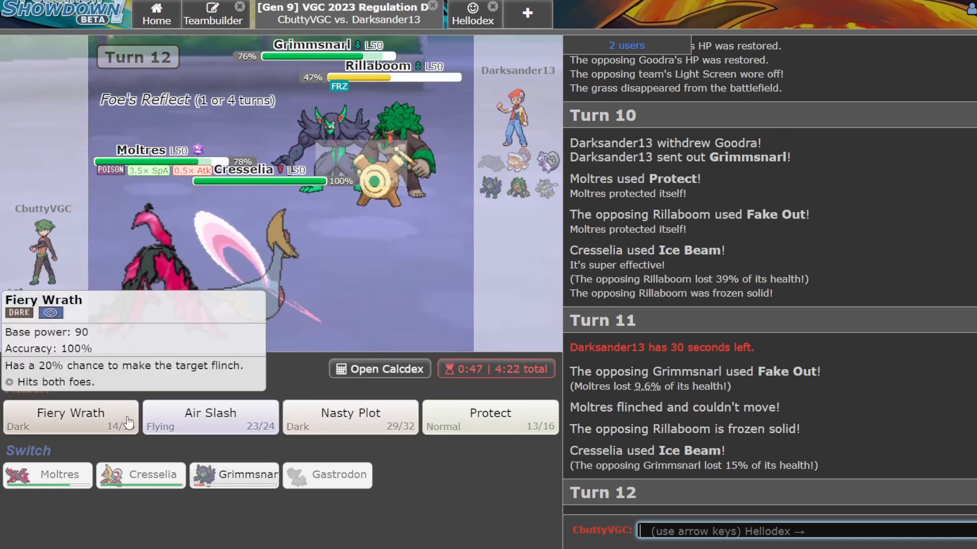
pyautogui.click(141, 475)
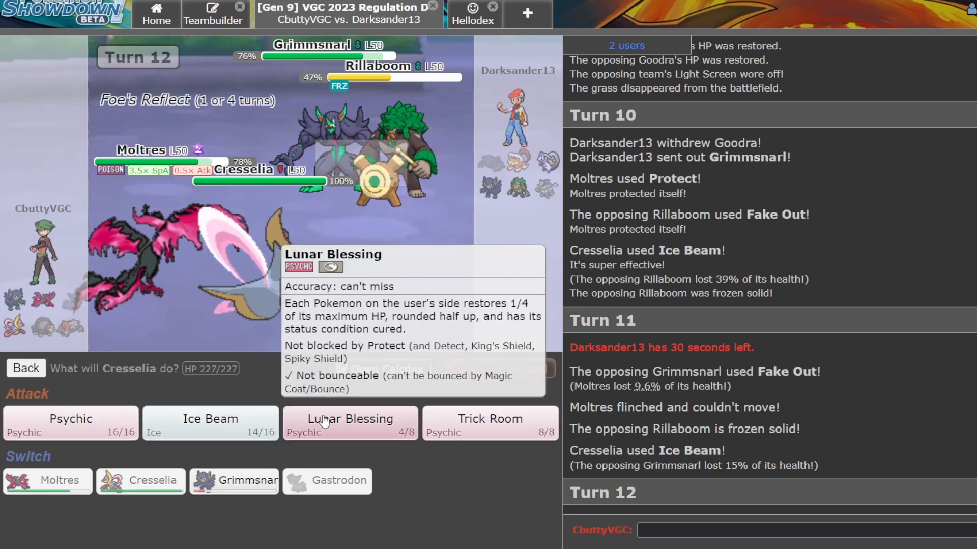
pyautogui.click(349, 423)
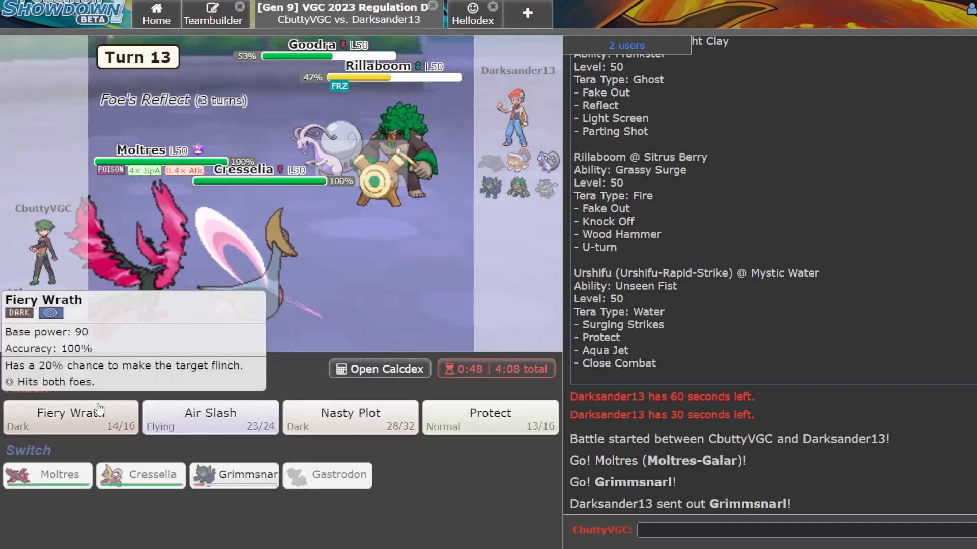
# Finish with another Fiery Wrath and skip to the end of the battle against Darksander13.
pyautogui.click(70, 414)
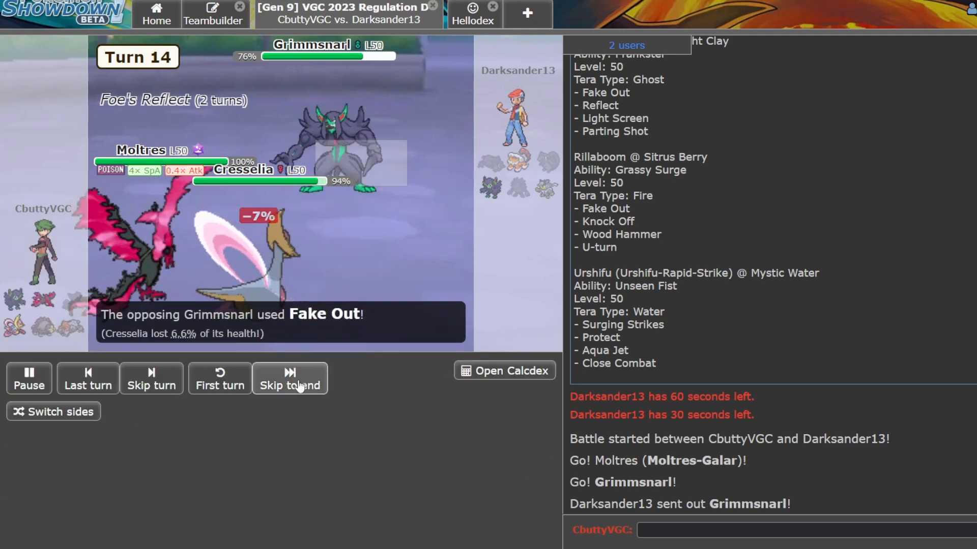
pyautogui.click(289, 378)
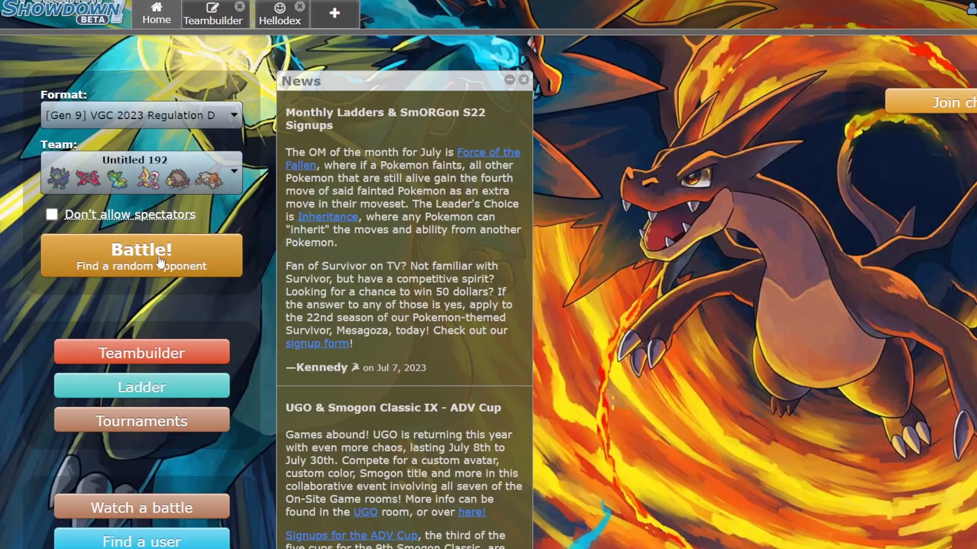
pyautogui.click(141, 255)
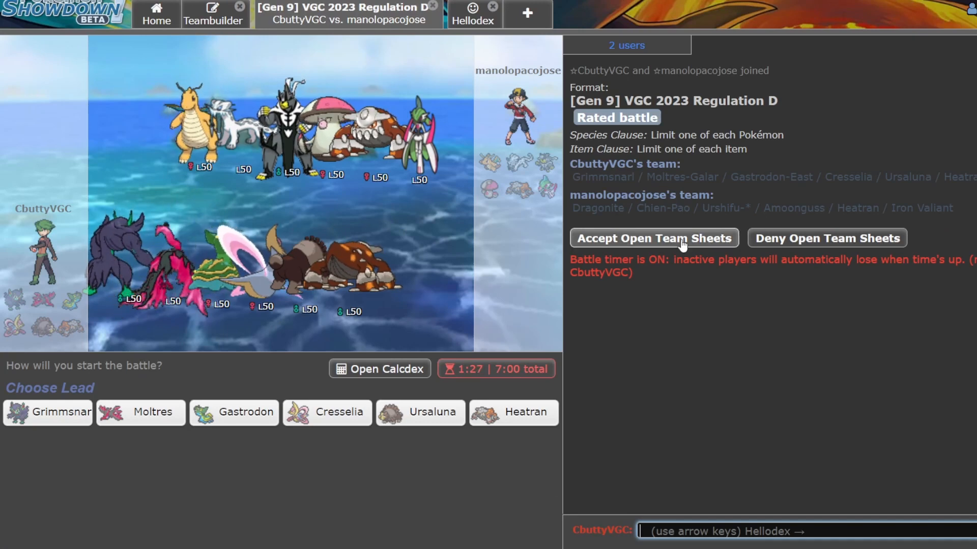
pyautogui.click(652, 238)
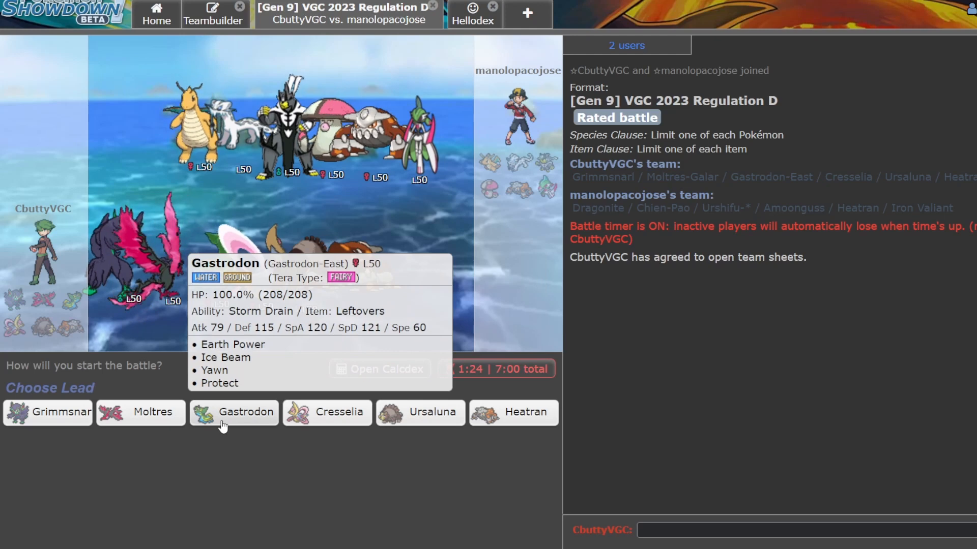
pyautogui.moveTo(464, 200)
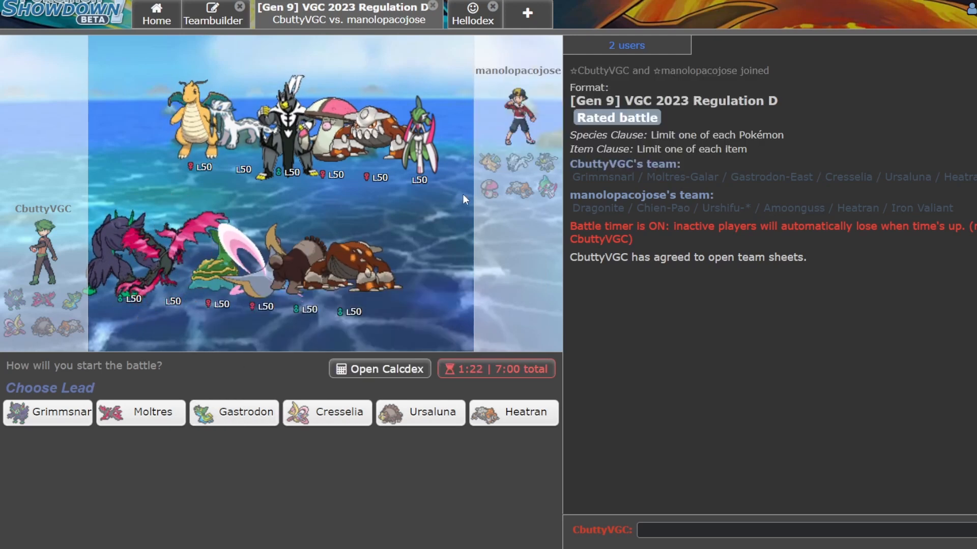
pyautogui.moveTo(336, 412)
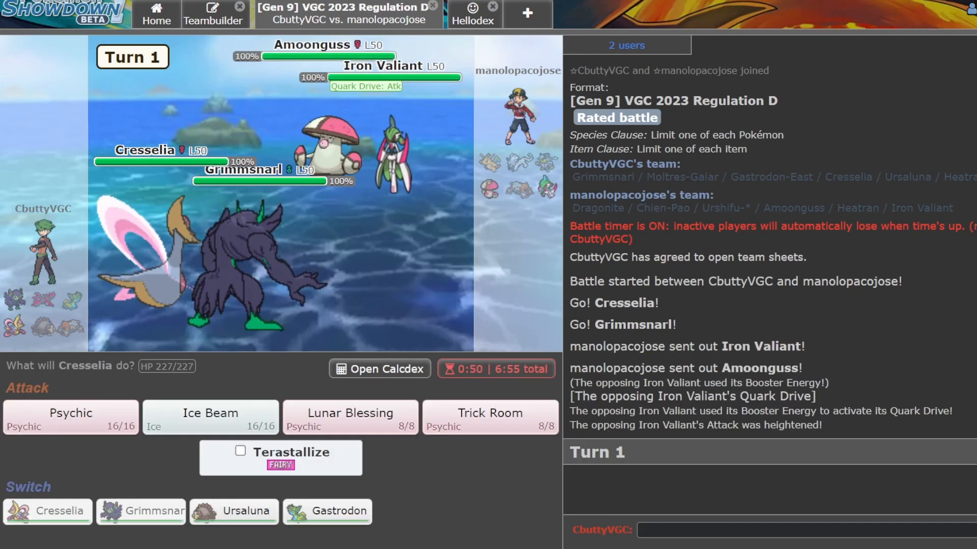
pyautogui.moveTo(350, 416)
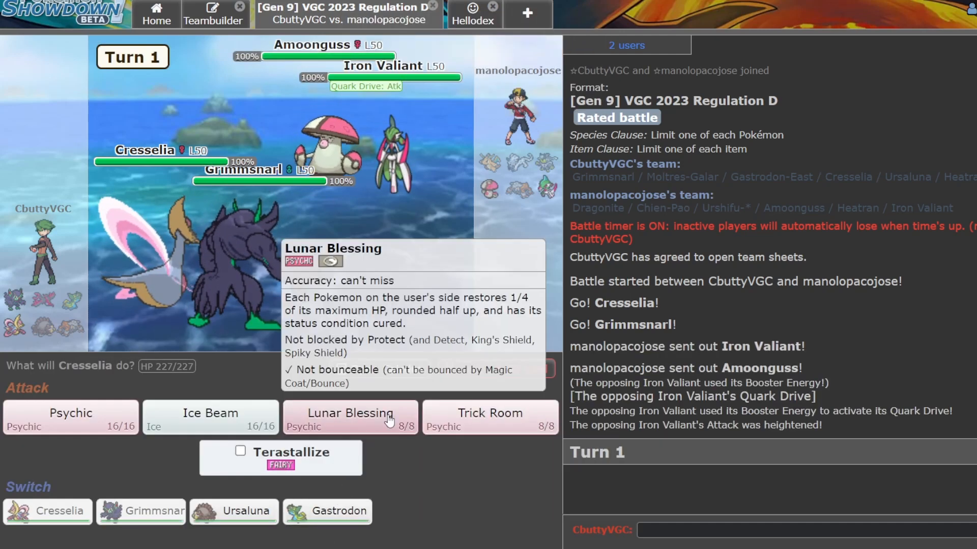
pyautogui.moveTo(490, 413)
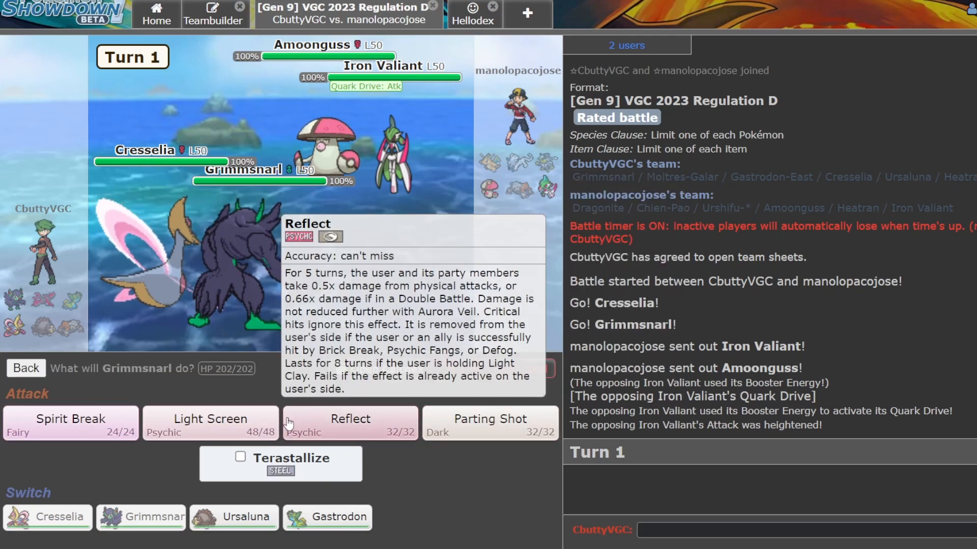
# Set Reflect and Trick Room on turn 1, then Lunar Blessing while Grimmsnarl pivots with Parting Shot.
pyautogui.click(350, 419)
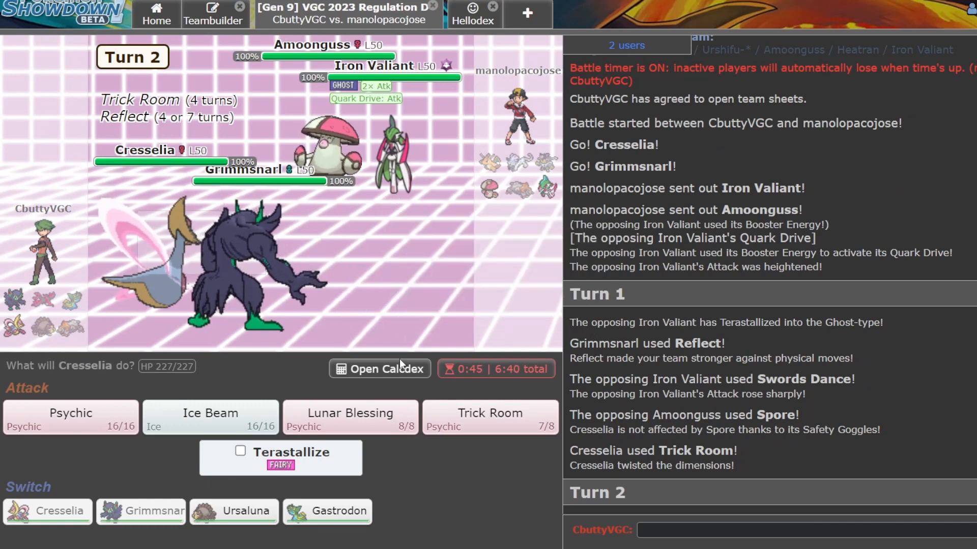
pyautogui.click(70, 417)
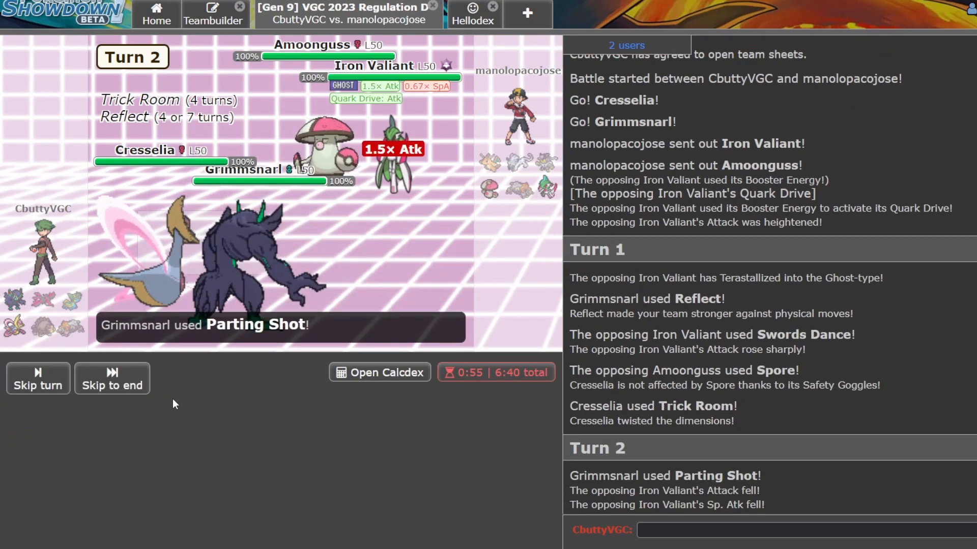
pyautogui.moveTo(175, 403)
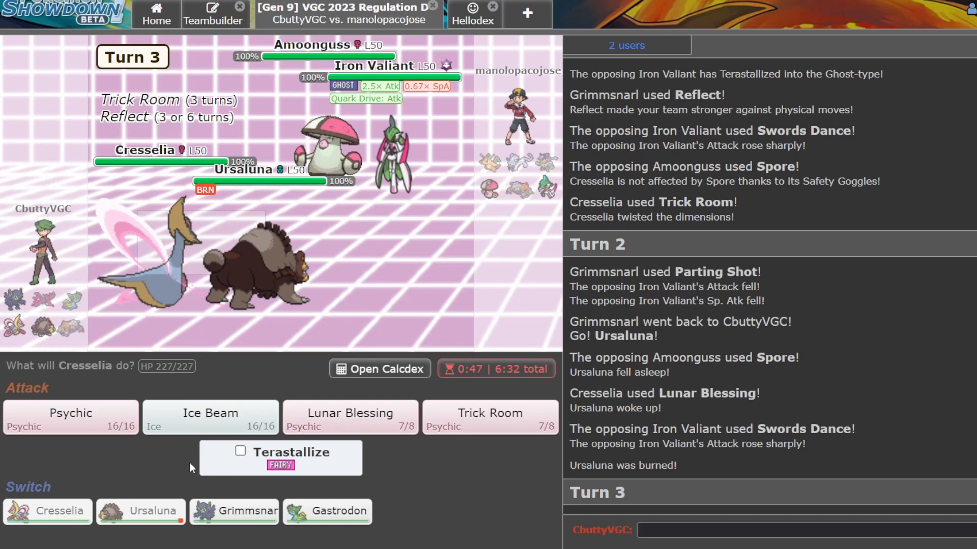
# Bring Grimmsnarl back in for Cresselia and Terastallize Ursaluna for Bulk Up.
pyautogui.click(141, 510)
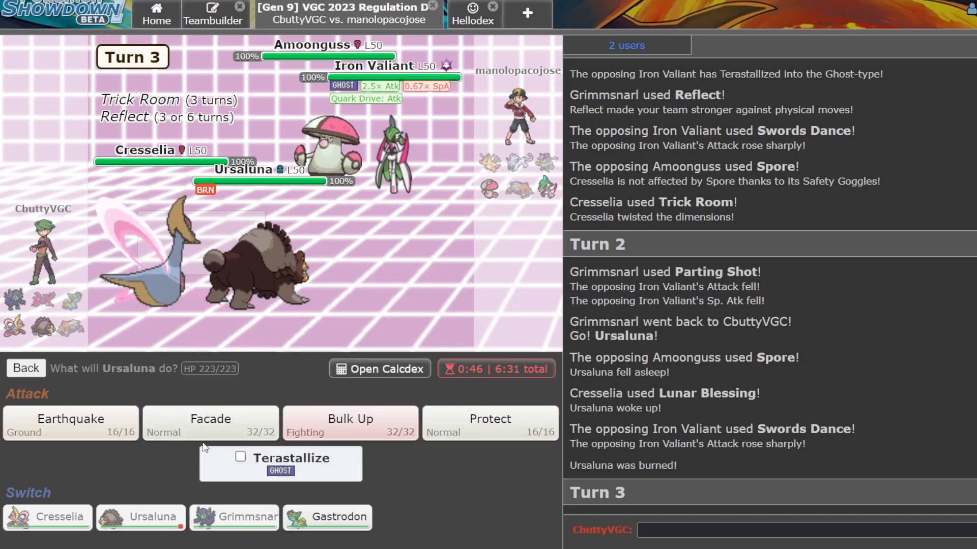
pyautogui.click(350, 422)
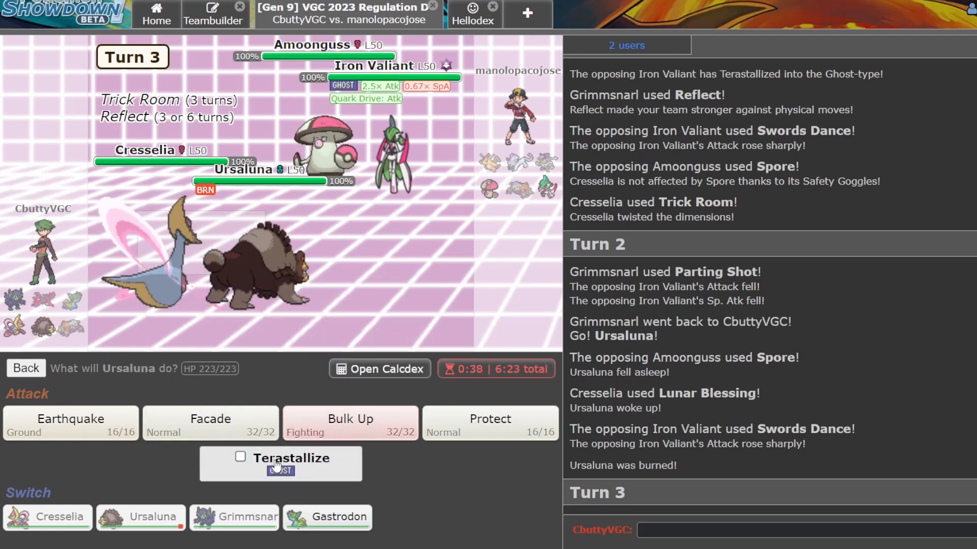
pyautogui.click(349, 424)
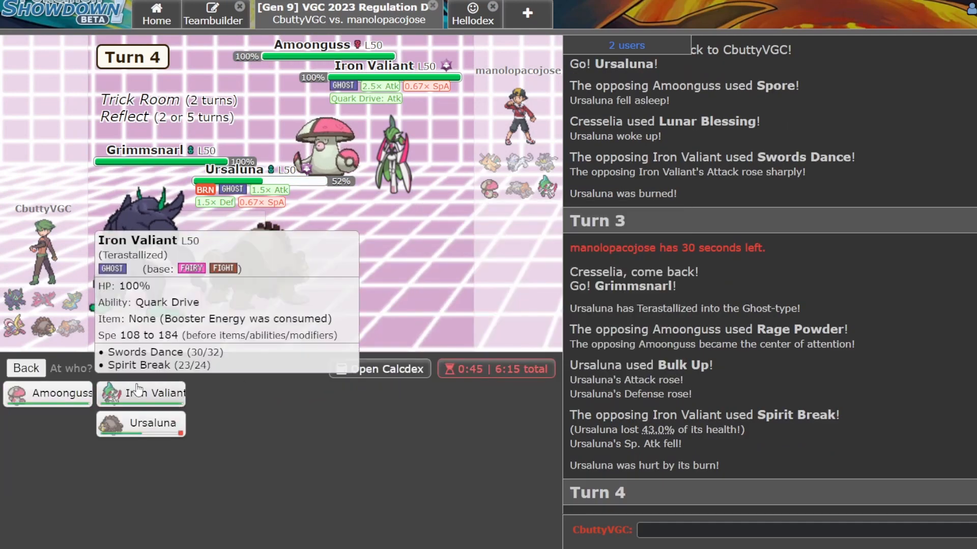
# Aim Parting Shot at Iron Valiant so Ursaluna's Earthquake knocks it out.
pyautogui.click(157, 394)
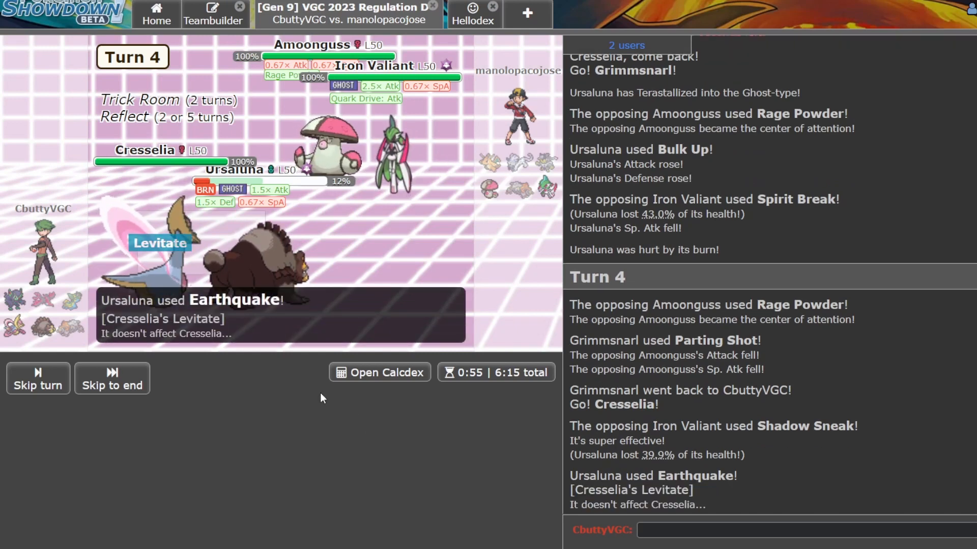
pyautogui.click(112, 378)
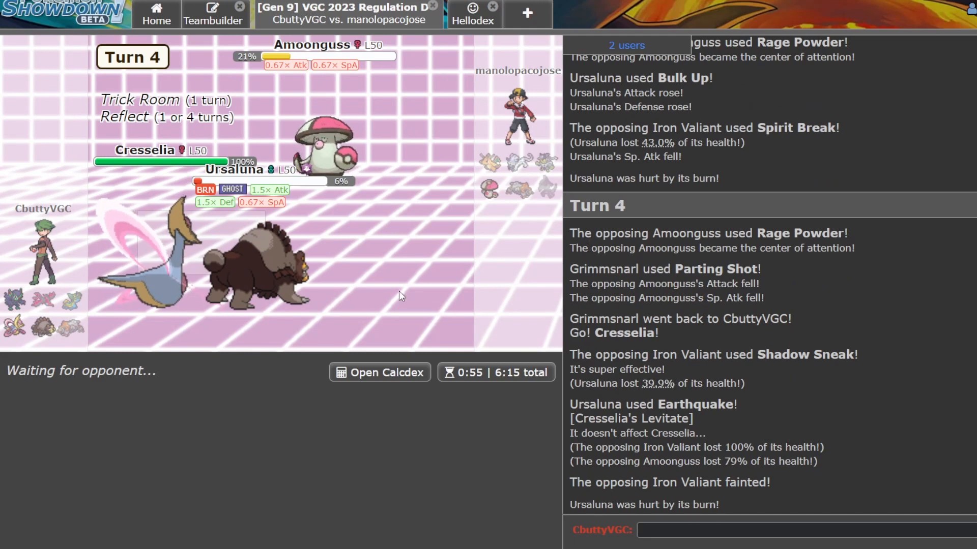
pyautogui.moveTo(505, 332)
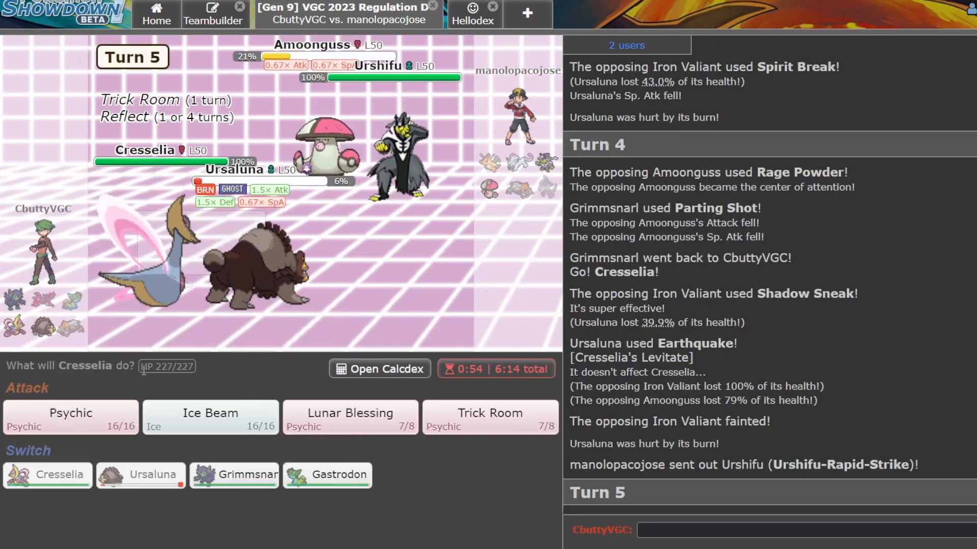
pyautogui.moveTo(210, 416)
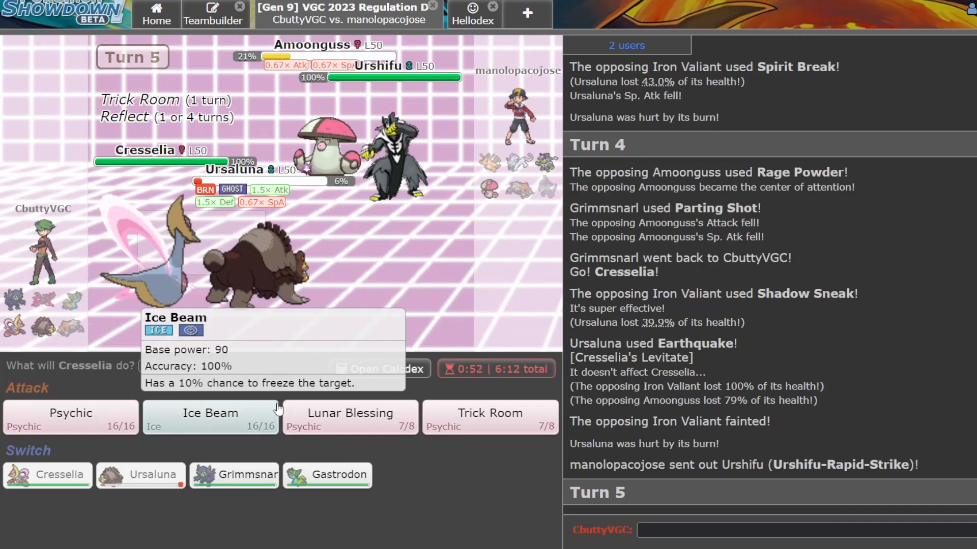
pyautogui.moveTo(327, 475)
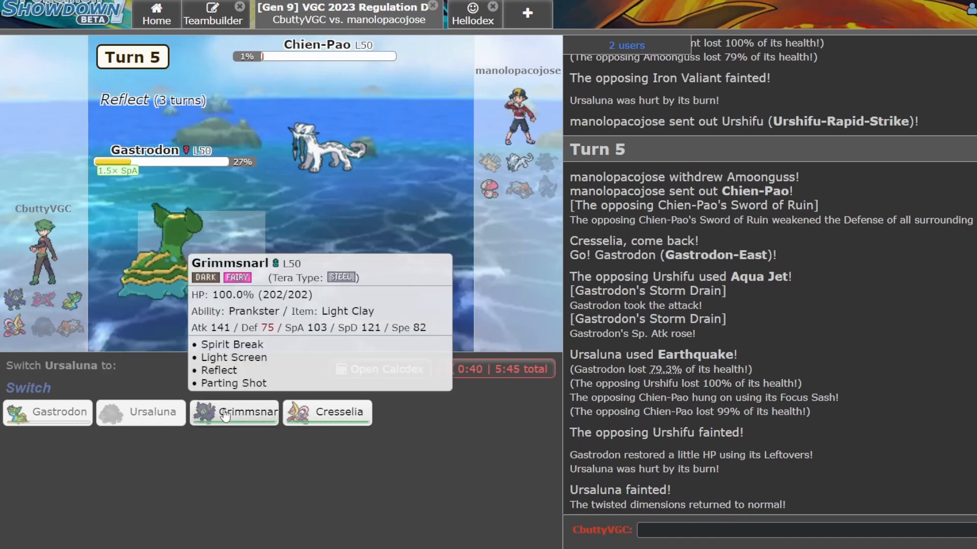
# Replace fainted Ursaluna with Cresselia and use Lunar Blessing as Grimmsnarl comes in for Gastrodon.
pyautogui.click(327, 412)
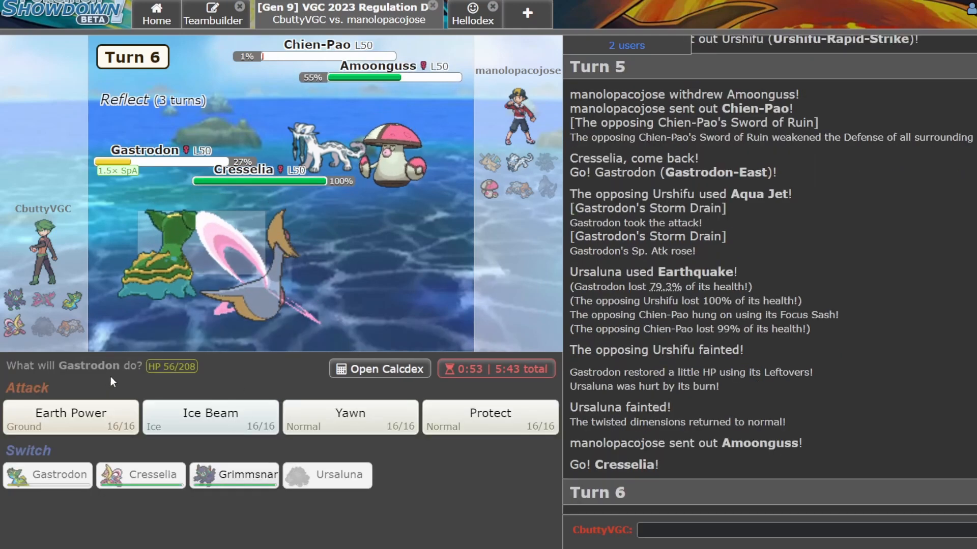
pyautogui.moveTo(349, 417)
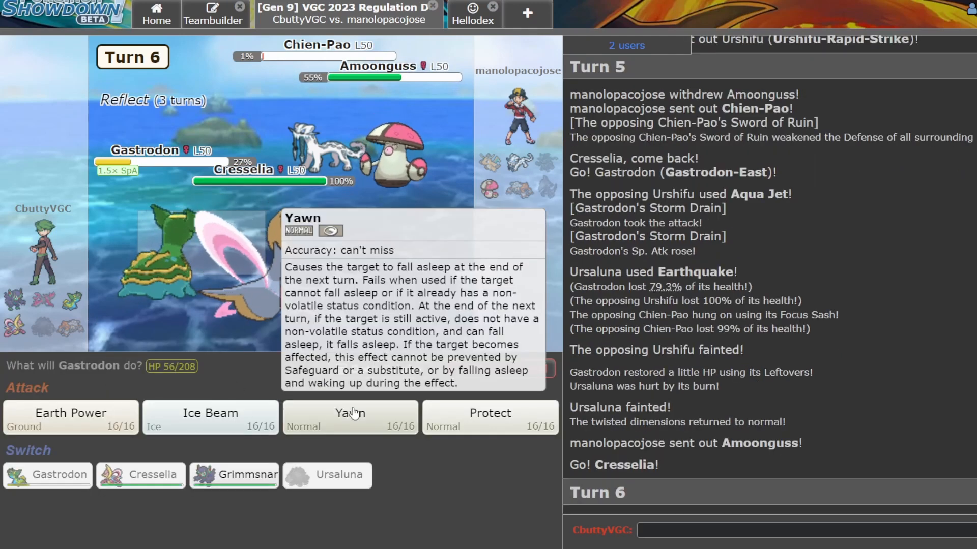
pyautogui.moveTo(489, 413)
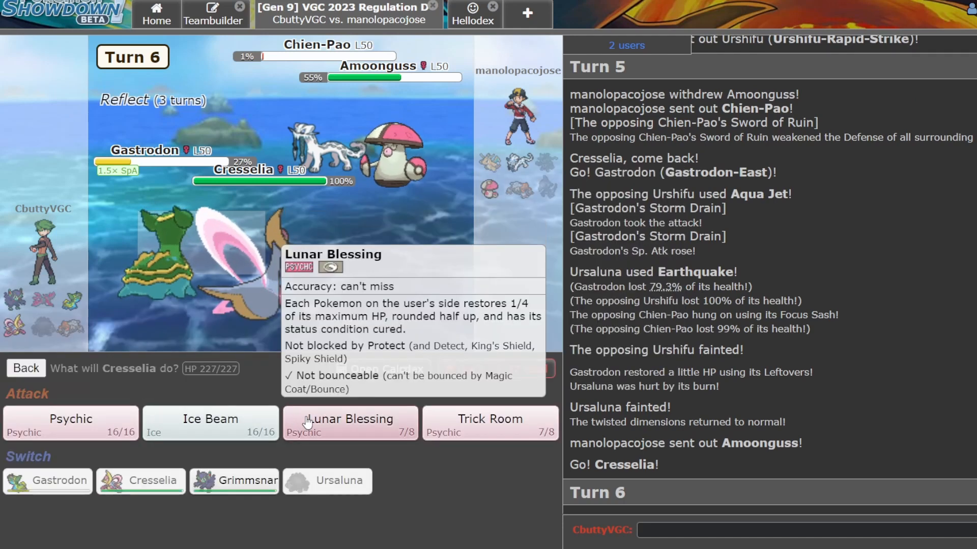
pyautogui.click(349, 423)
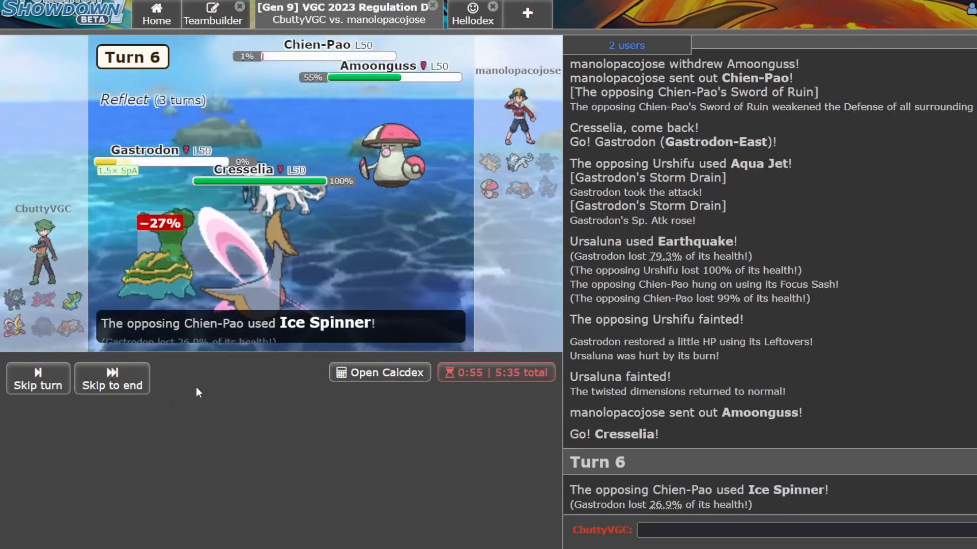
pyautogui.click(111, 378)
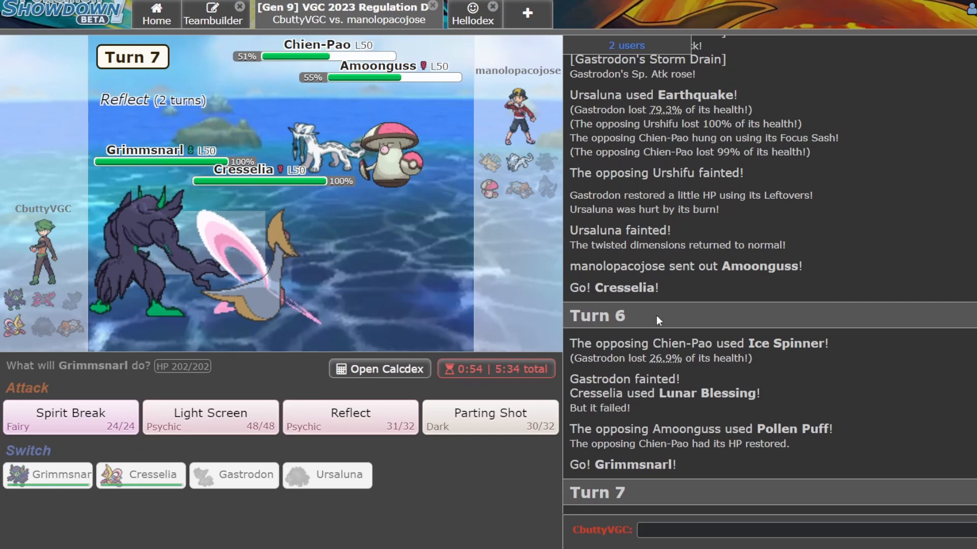
pyautogui.moveTo(69, 417)
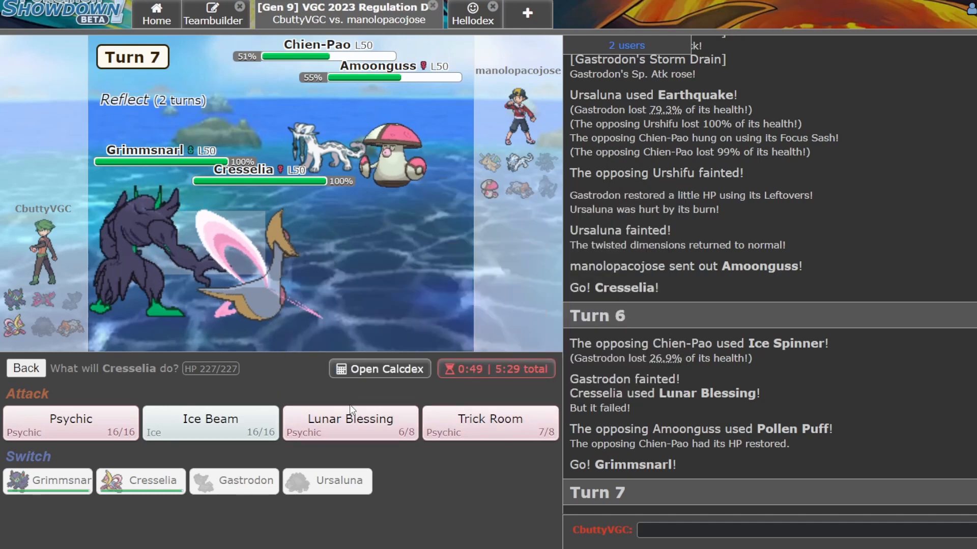
# Knock out Chien-Pao with Psychic and Spirit Break, then wake Grimmsnarl with Lunar Blessing.
pyautogui.click(70, 419)
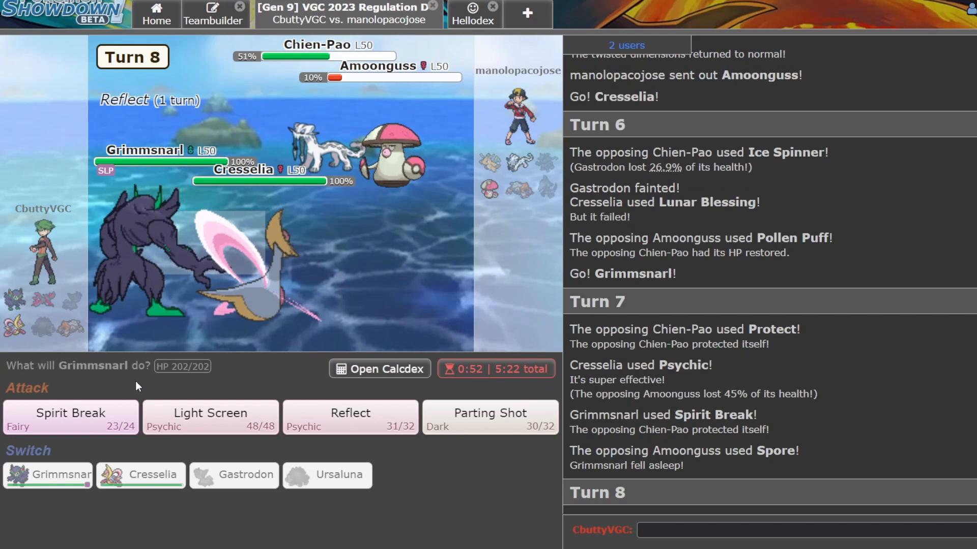
pyautogui.click(140, 474)
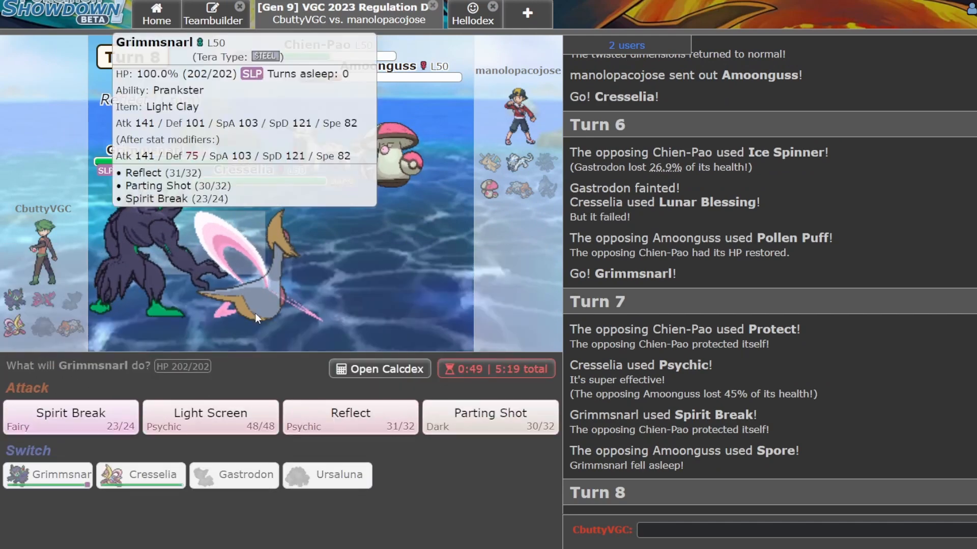
pyautogui.click(70, 416)
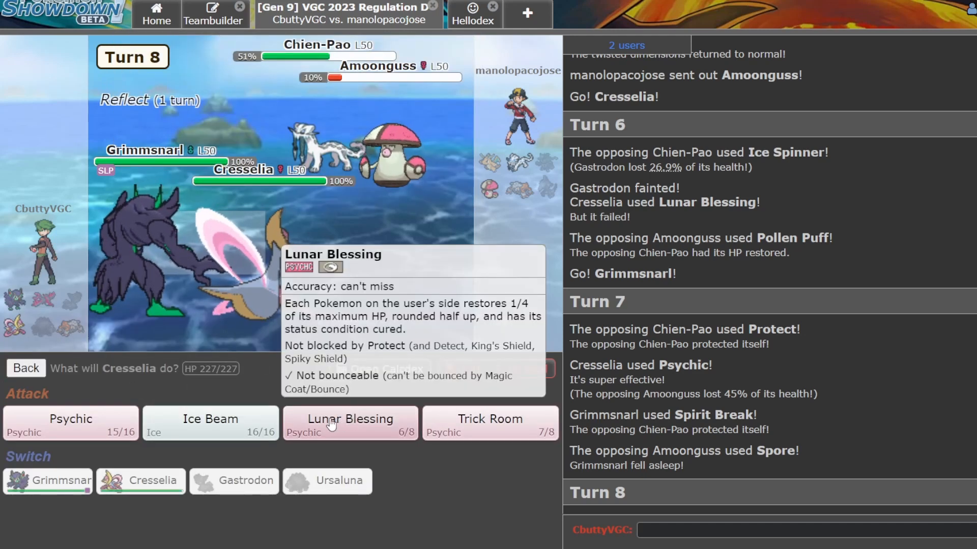
pyautogui.click(350, 424)
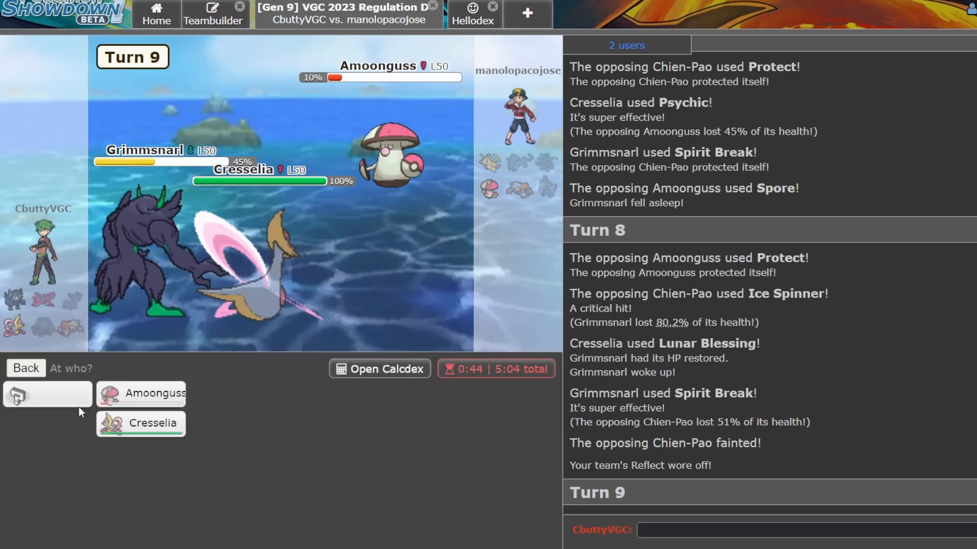
# Aim Cresselia's Psychic and Grimmsnarl's attack at Amoonguss on turn 9.
pyautogui.click(141, 394)
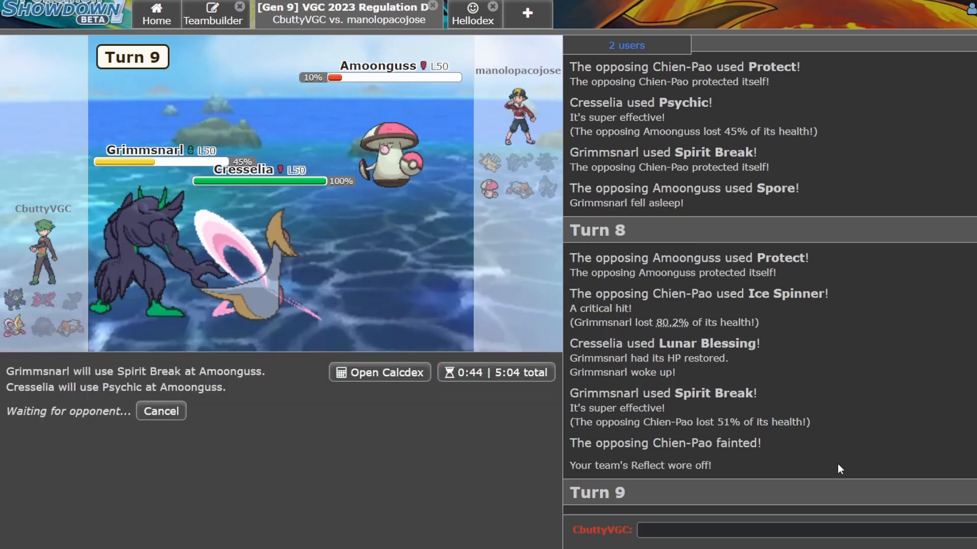